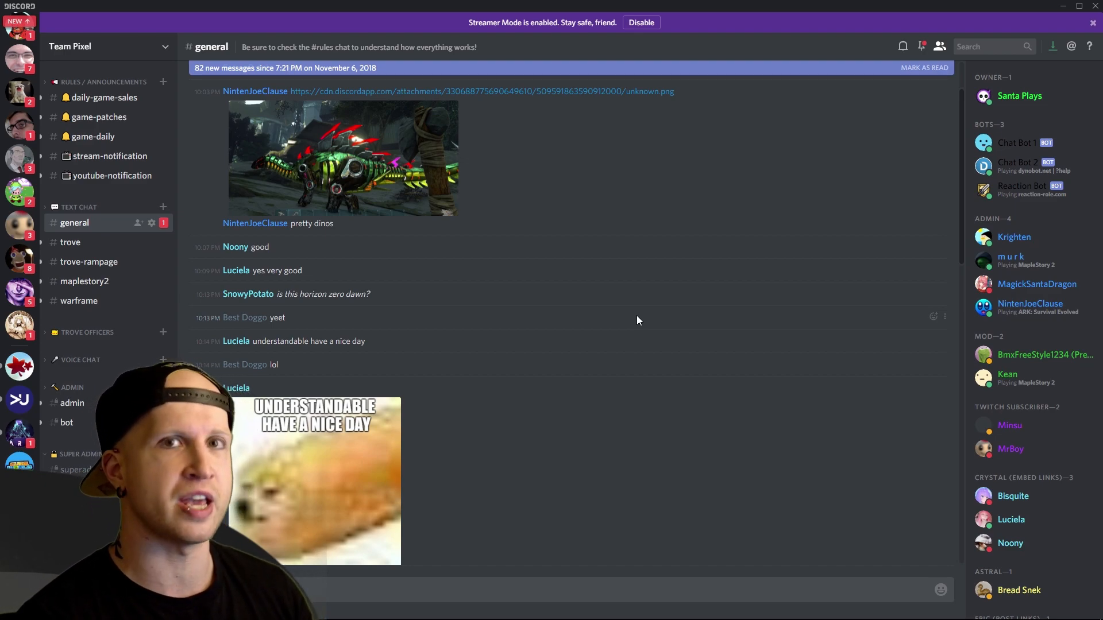
pyautogui.moveTo(159, 139)
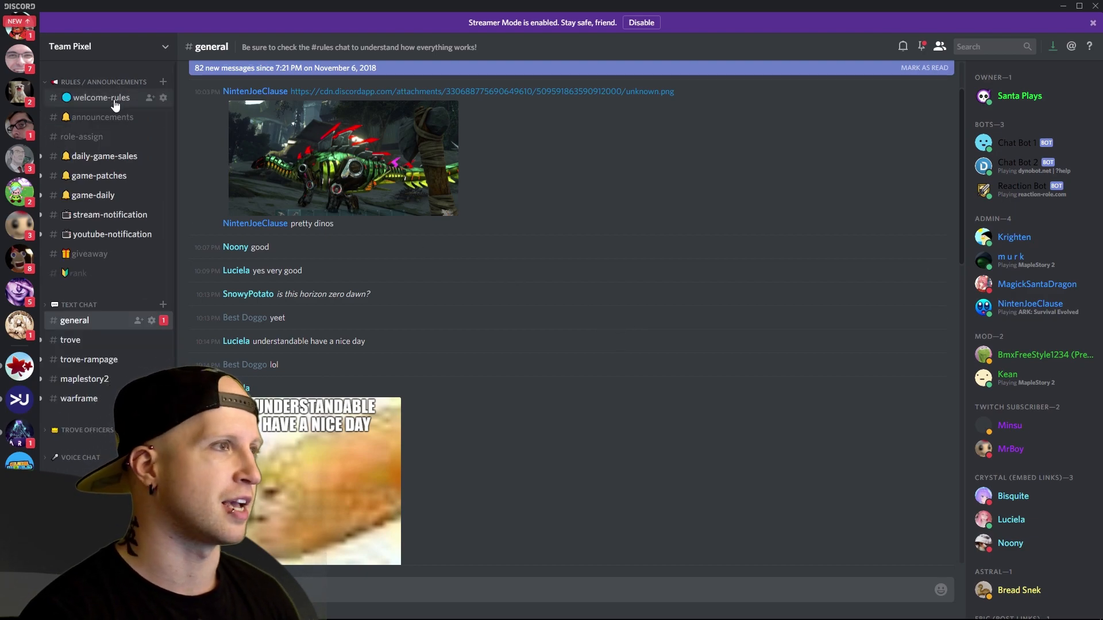
# Open #welcome-rules and scroll up to the welcome message and numbered rules with ranking levels
pyautogui.click(98, 97)
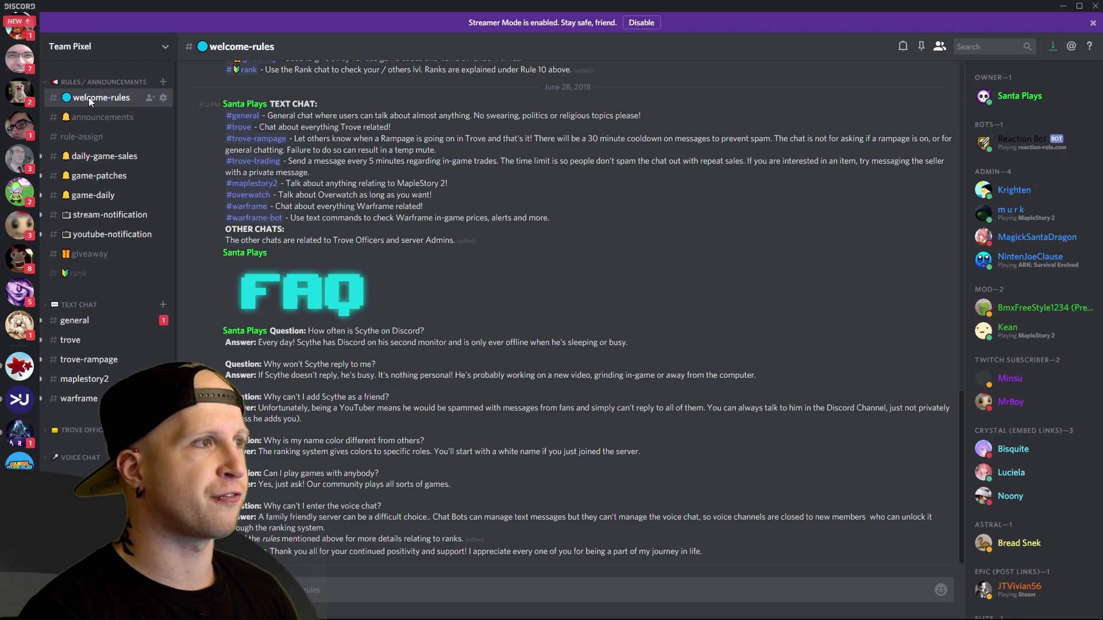
pyautogui.scroll(3)
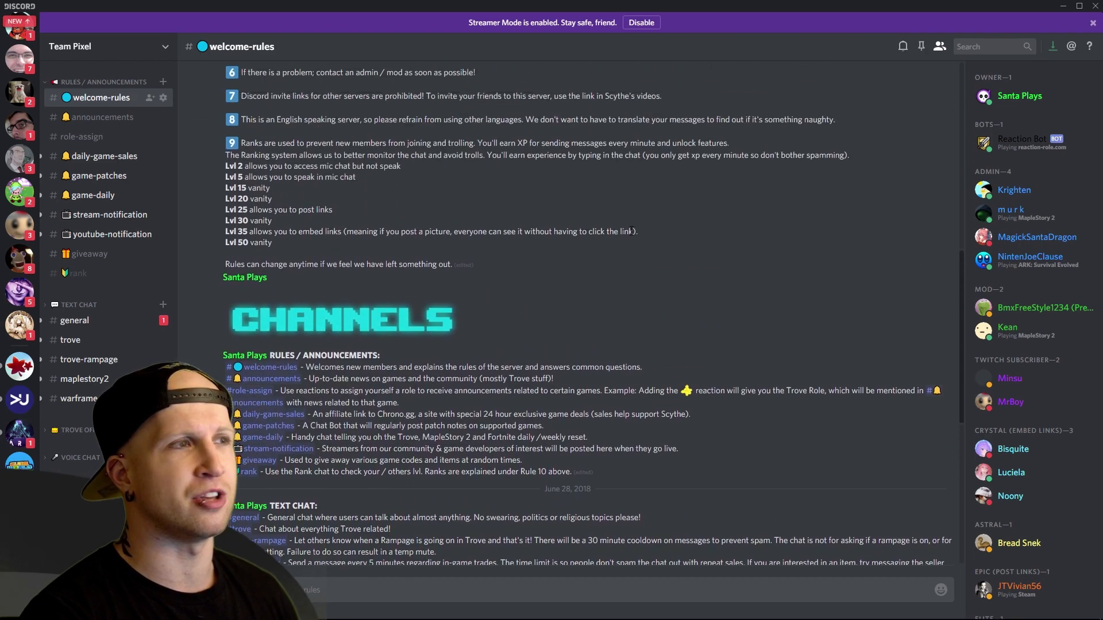
pyautogui.scroll(-3)
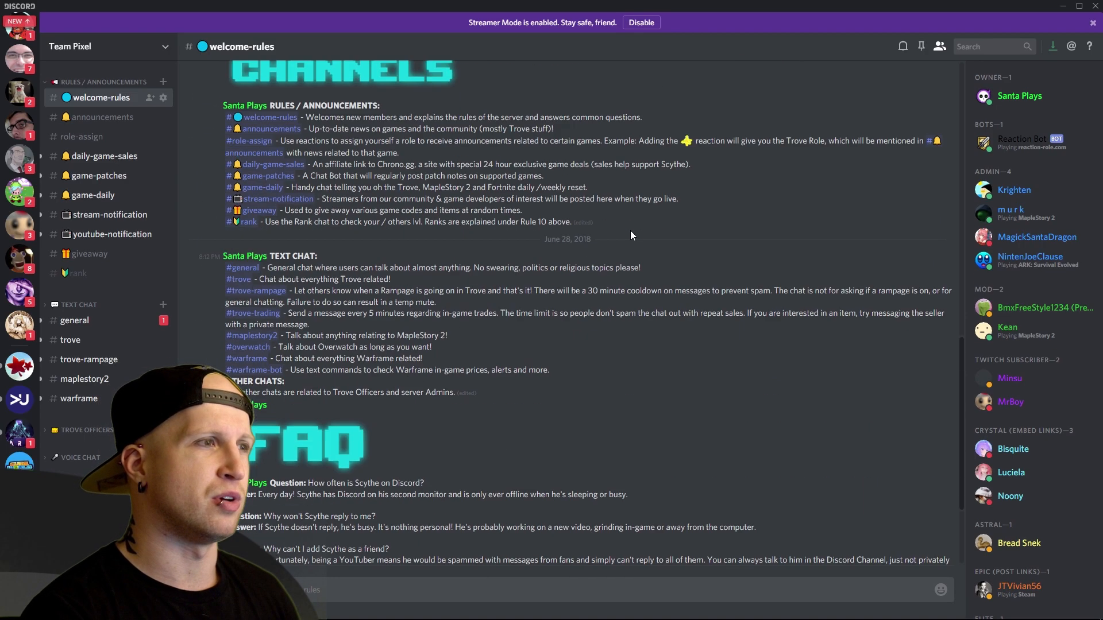
pyautogui.scroll(3)
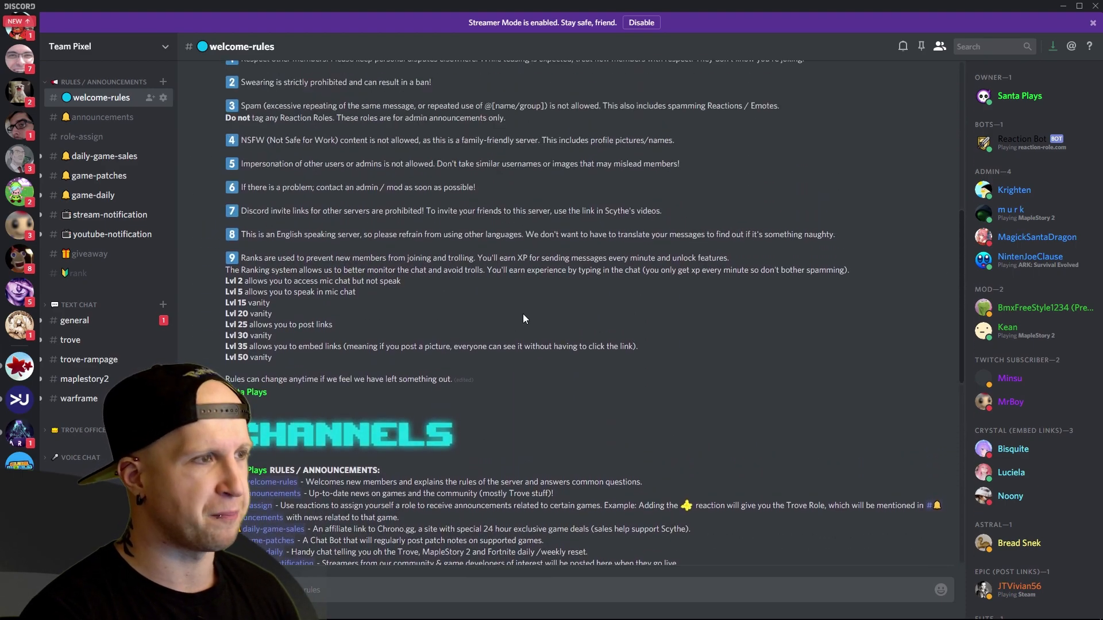
pyautogui.scroll(3)
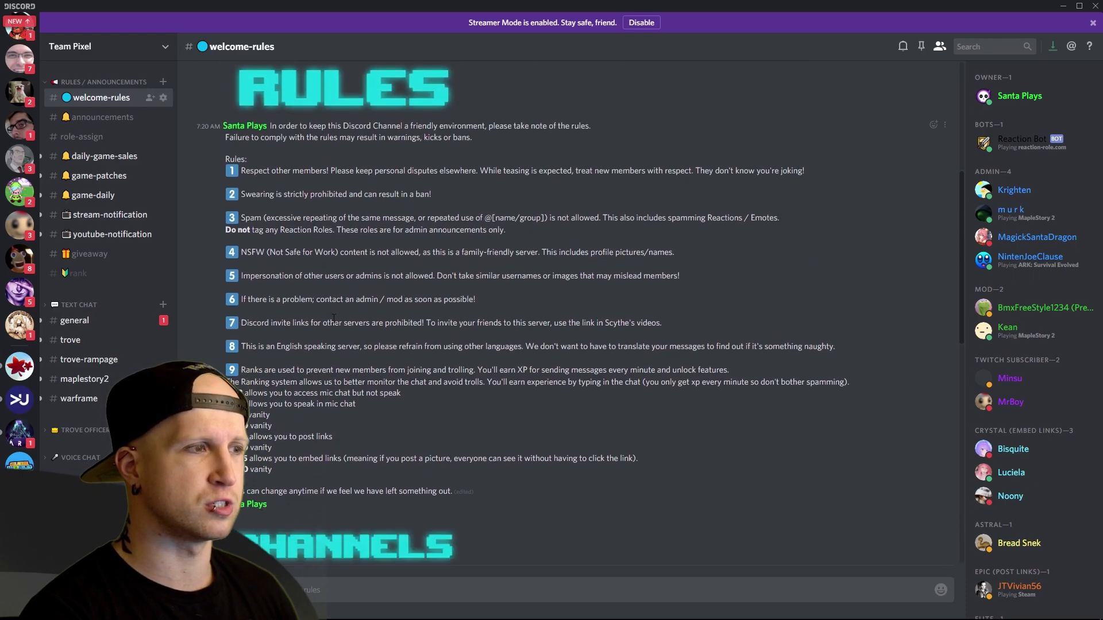
pyautogui.scroll(3)
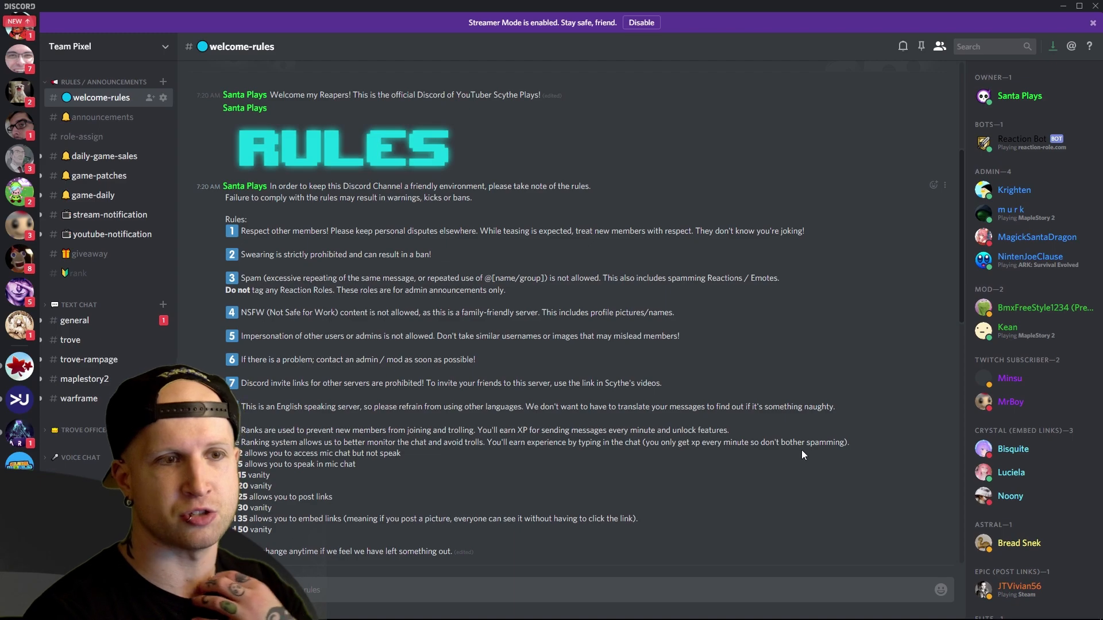
pyautogui.moveTo(618, 454)
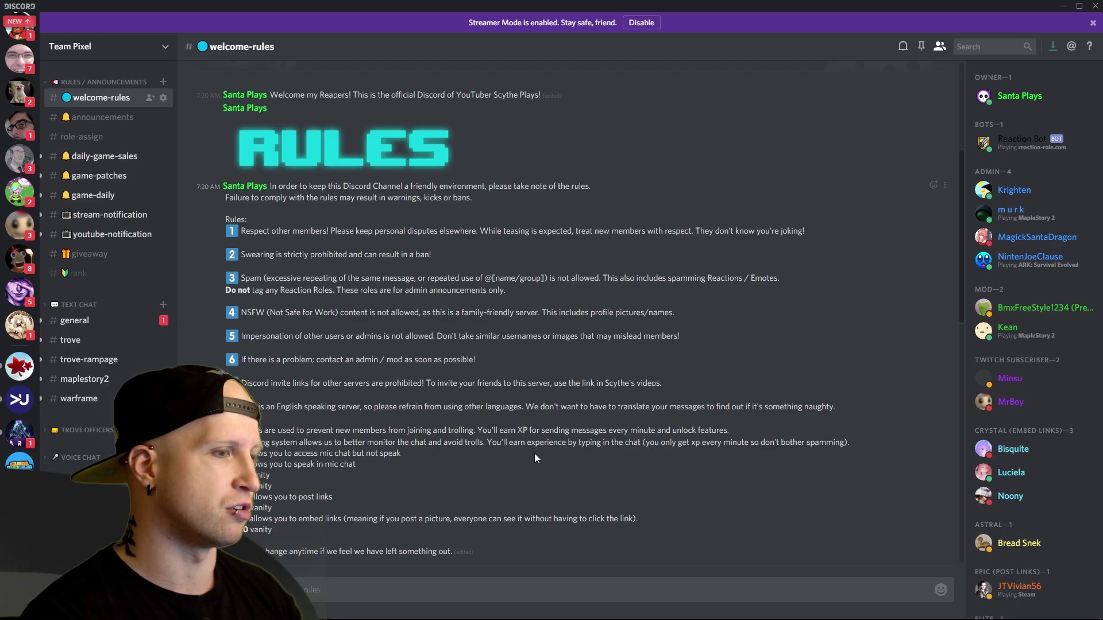
pyautogui.moveTo(490, 463)
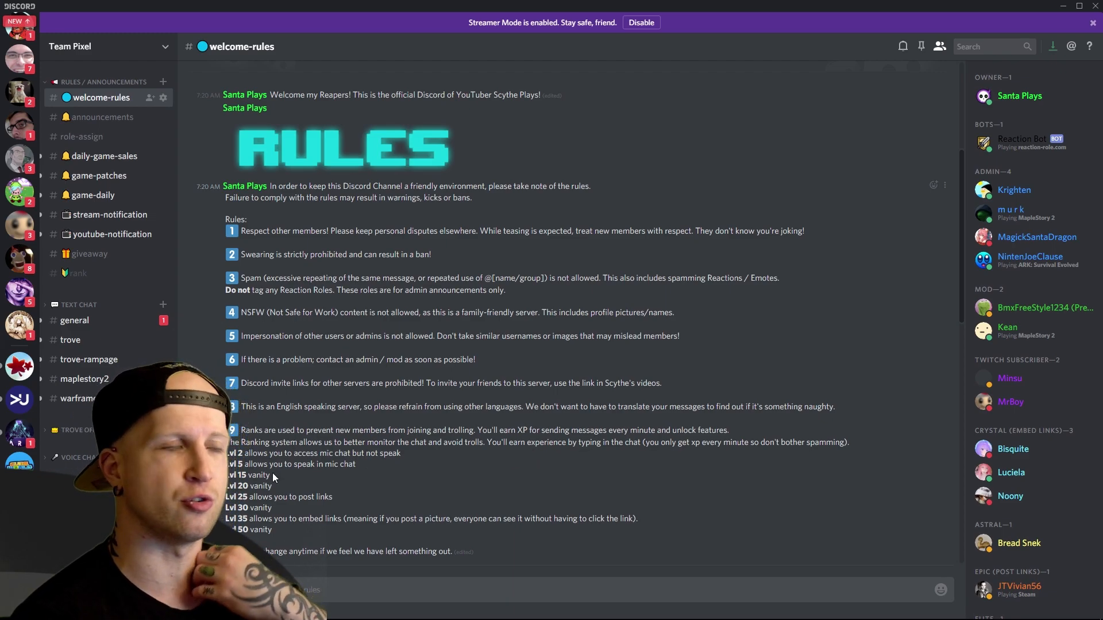
pyautogui.scroll(-3)
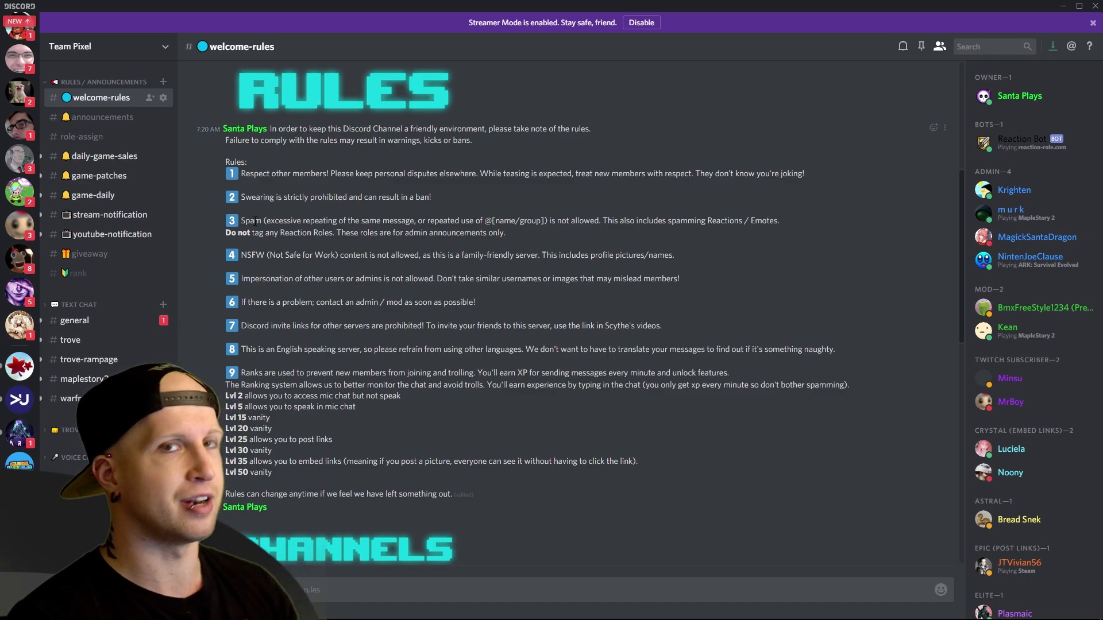
pyautogui.moveTo(352, 426)
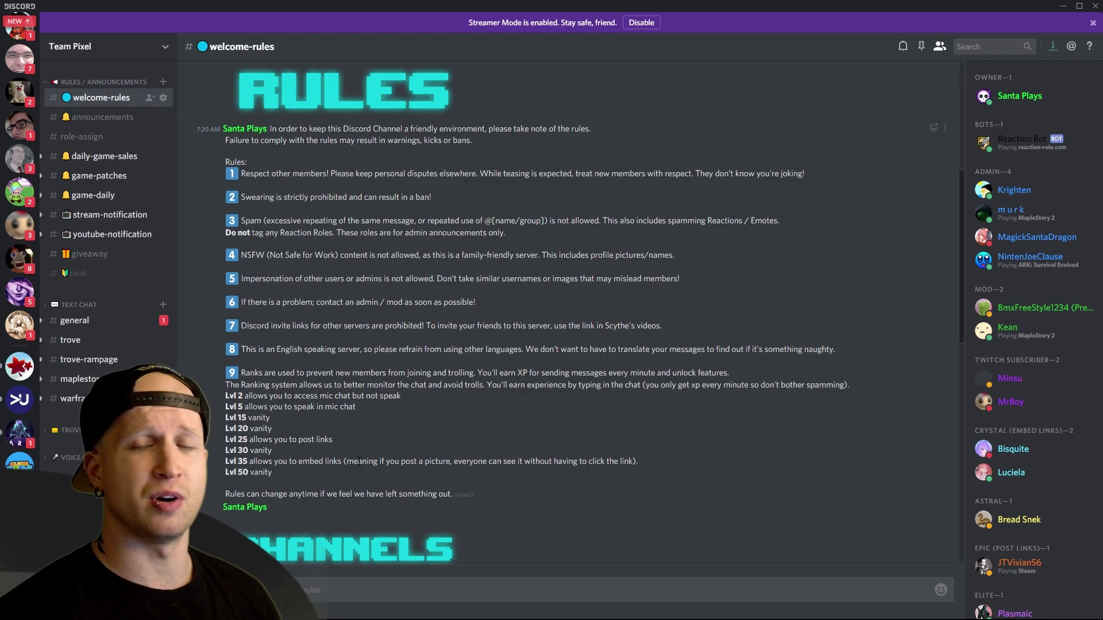
pyautogui.scroll(-3)
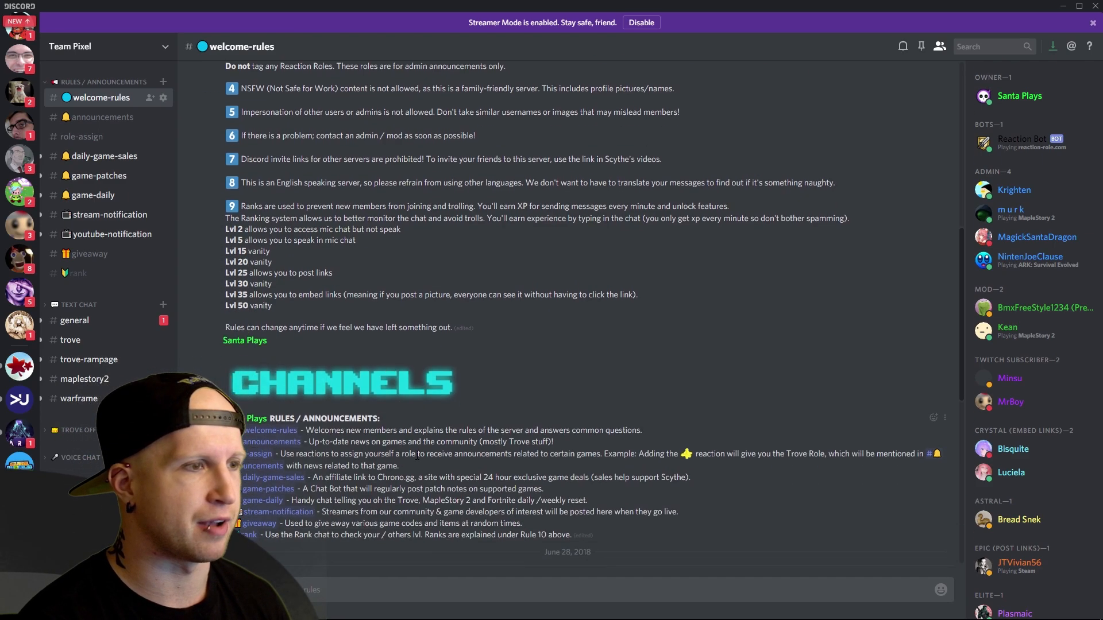
pyautogui.scroll(-3)
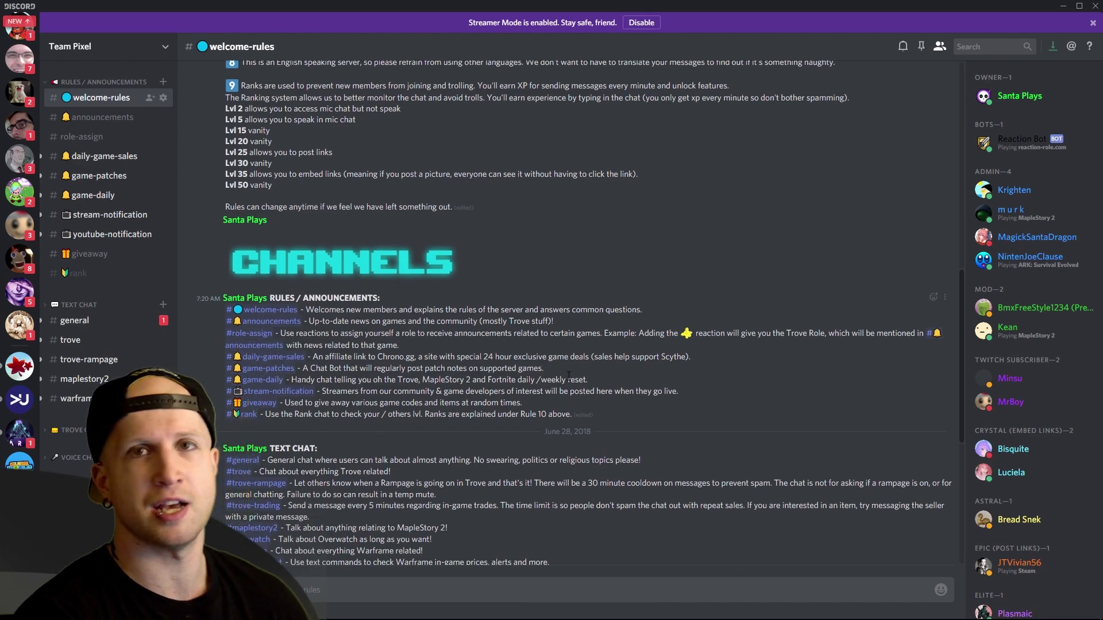
pyautogui.scroll(-3)
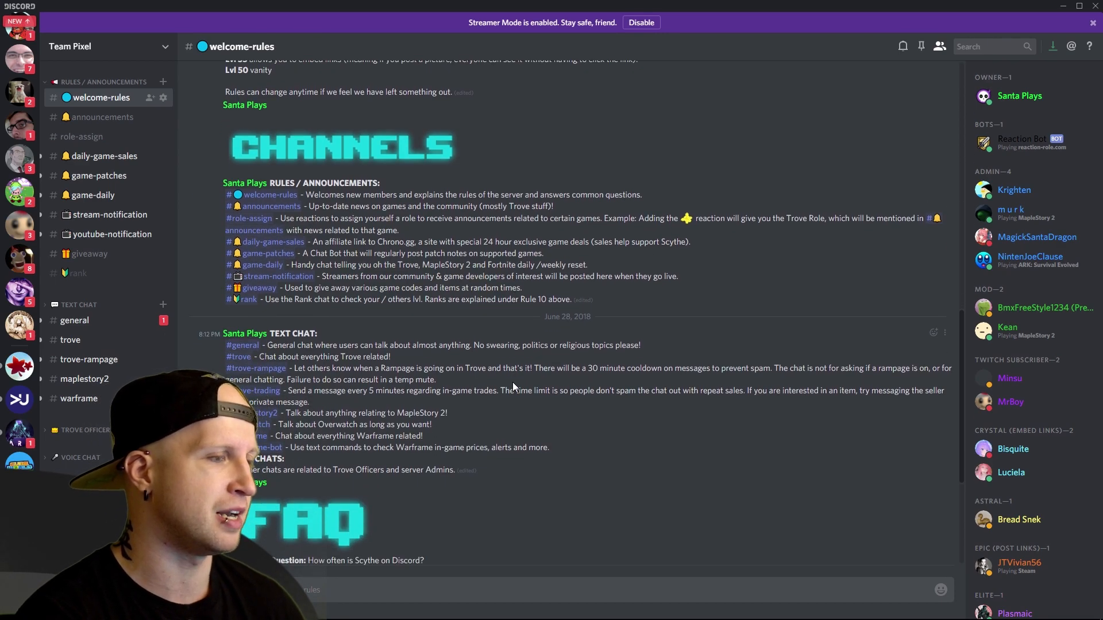
pyautogui.scroll(-3)
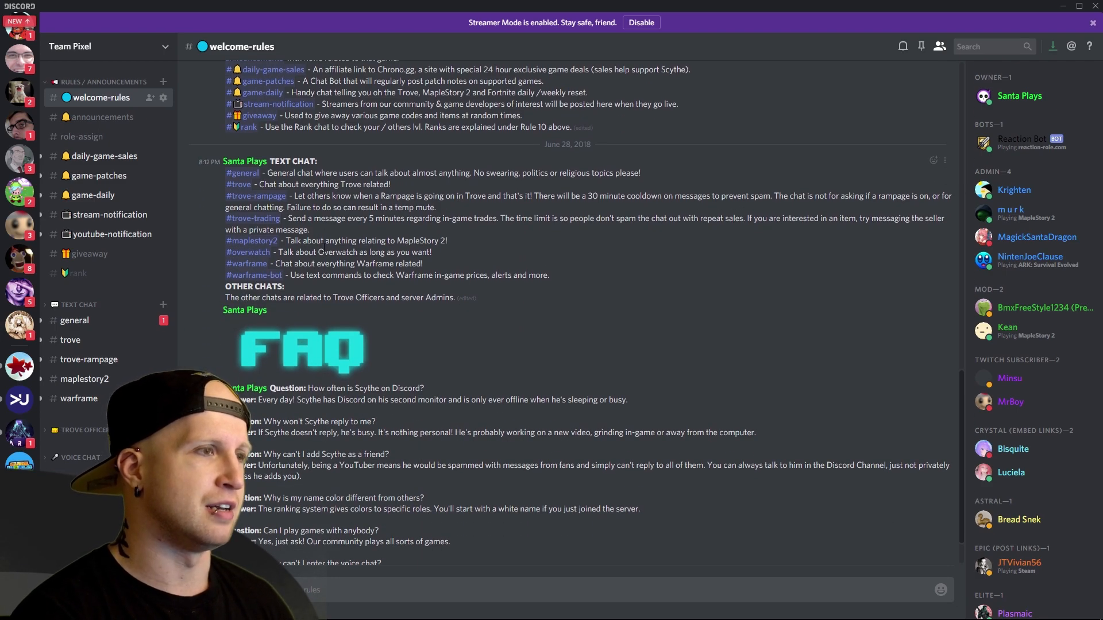
pyautogui.scroll(-3)
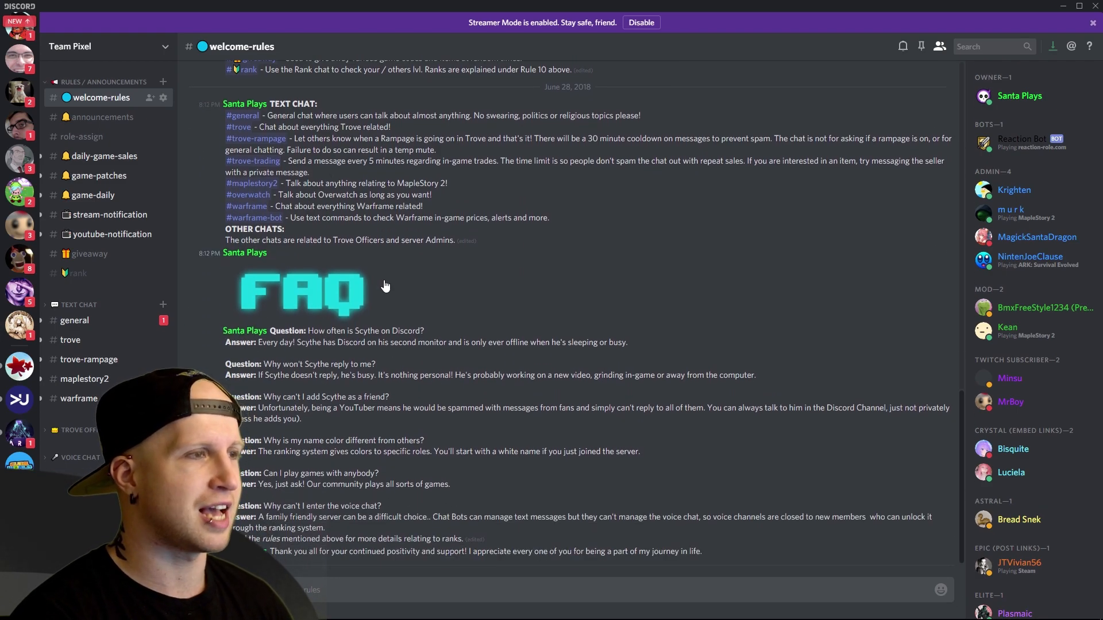
pyautogui.moveTo(501, 312)
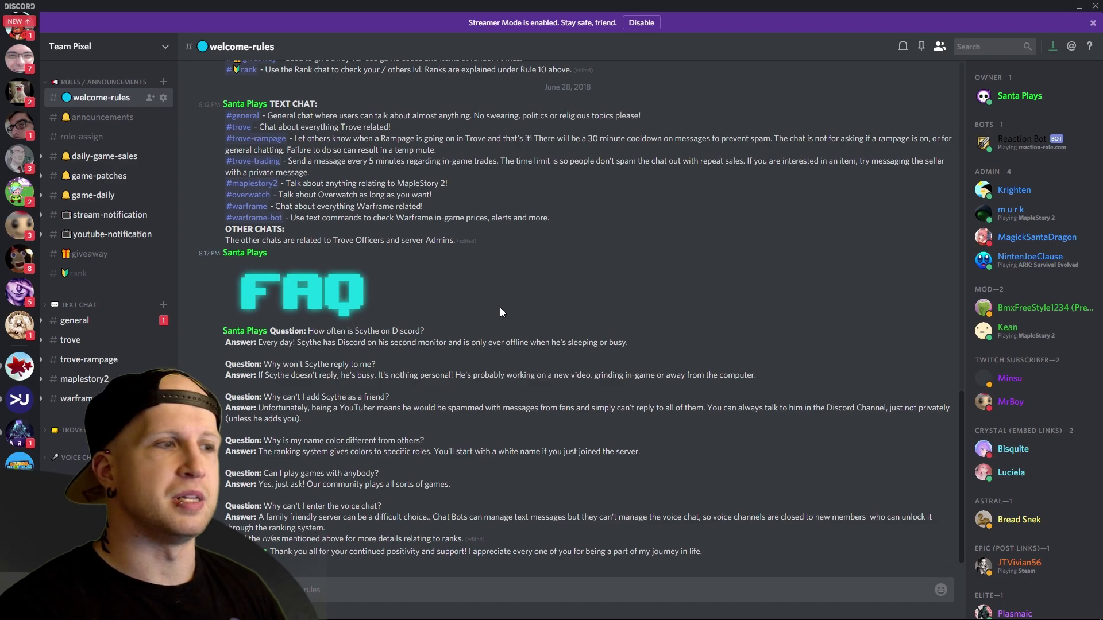
pyautogui.moveTo(549, 263)
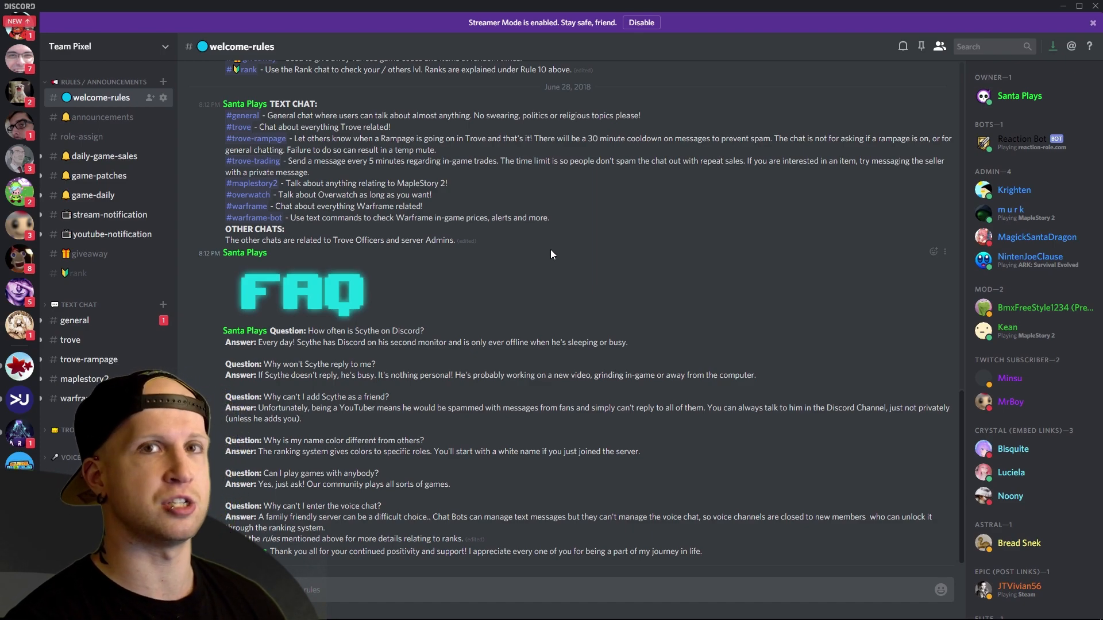
pyautogui.moveTo(95, 117)
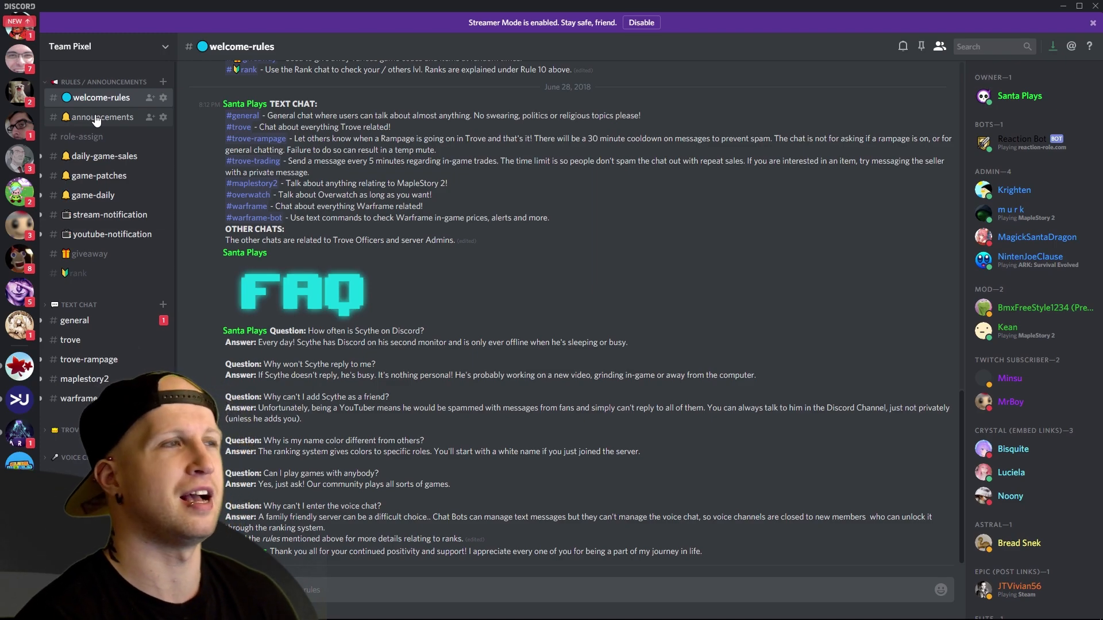
# Open #announcements and browse the Overwatch Ashe video and Trove inventory update posts
pyautogui.click(102, 117)
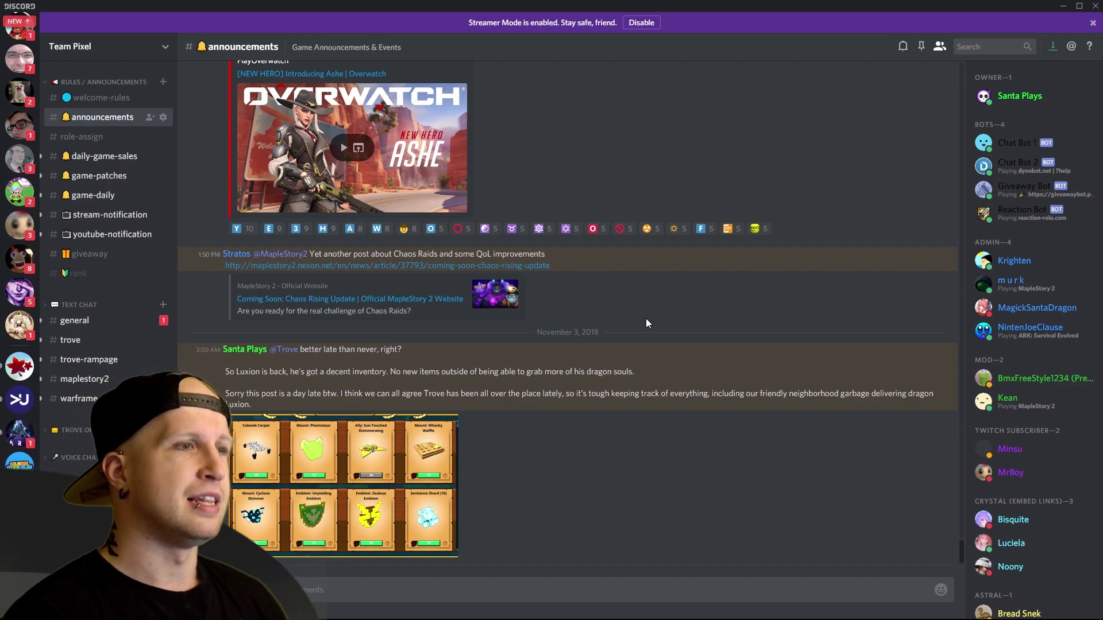
pyautogui.scroll(3)
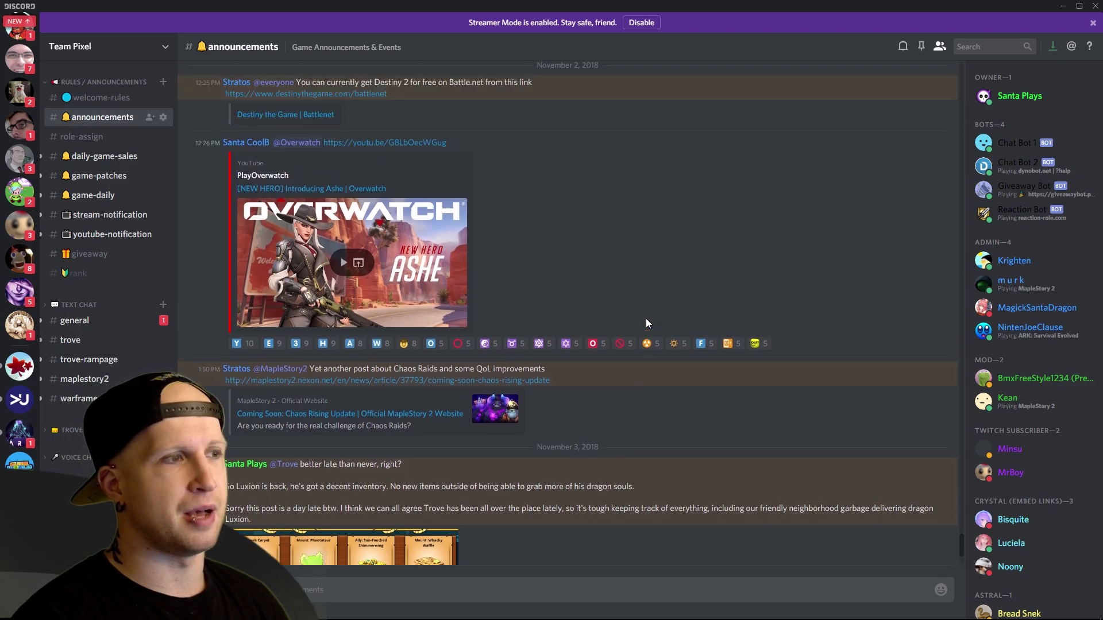
pyautogui.scroll(-3)
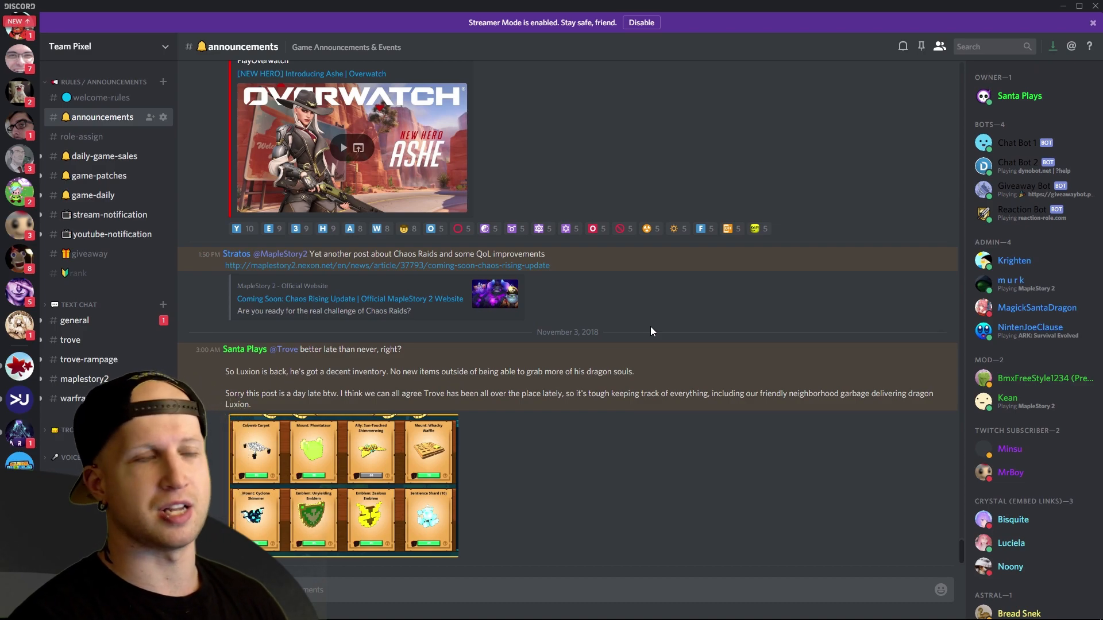
pyautogui.moveTo(335, 363)
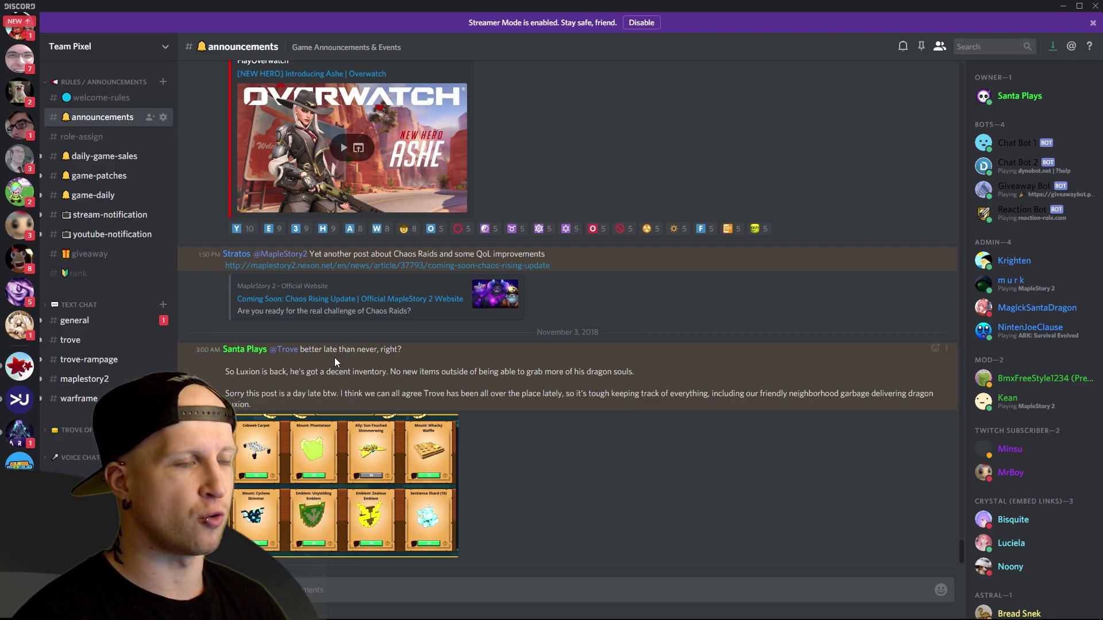
pyautogui.moveTo(444, 491)
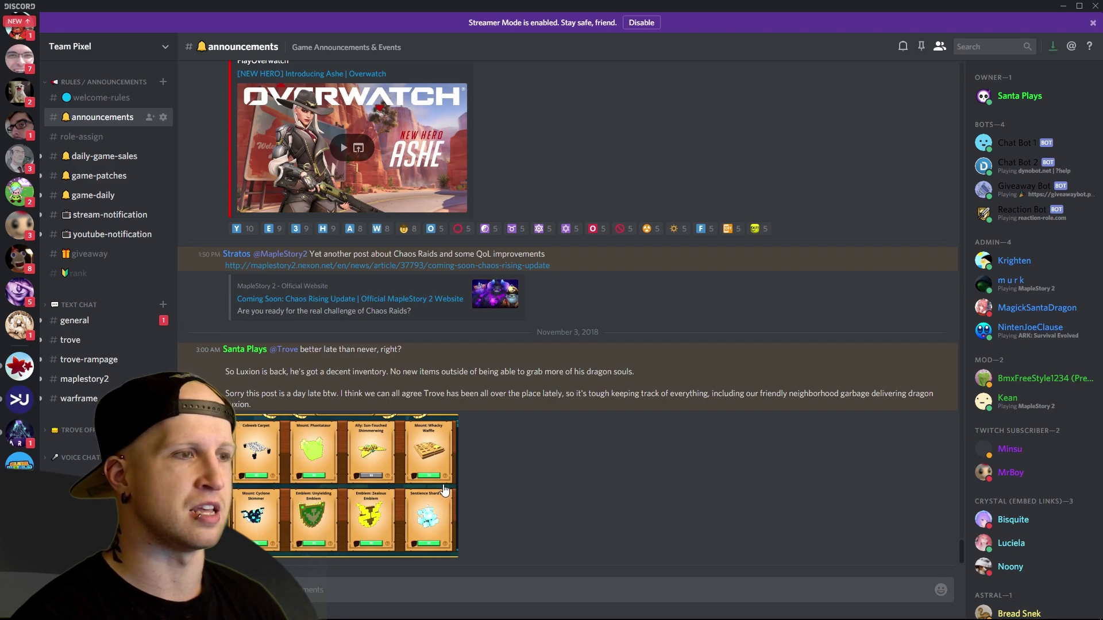
pyautogui.scroll(3)
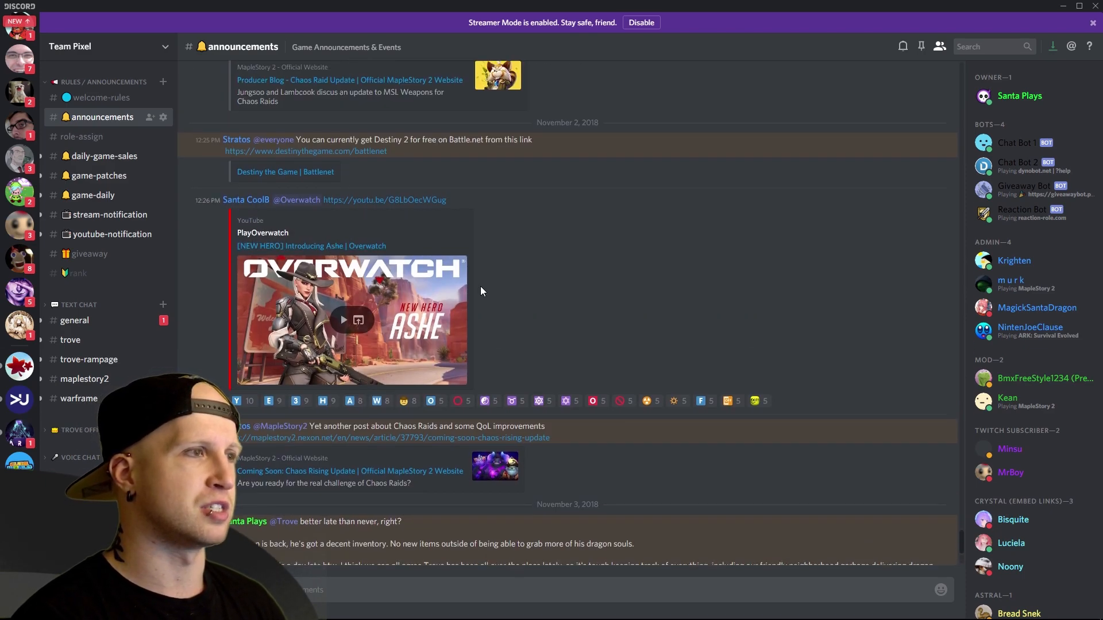
pyautogui.scroll(-3)
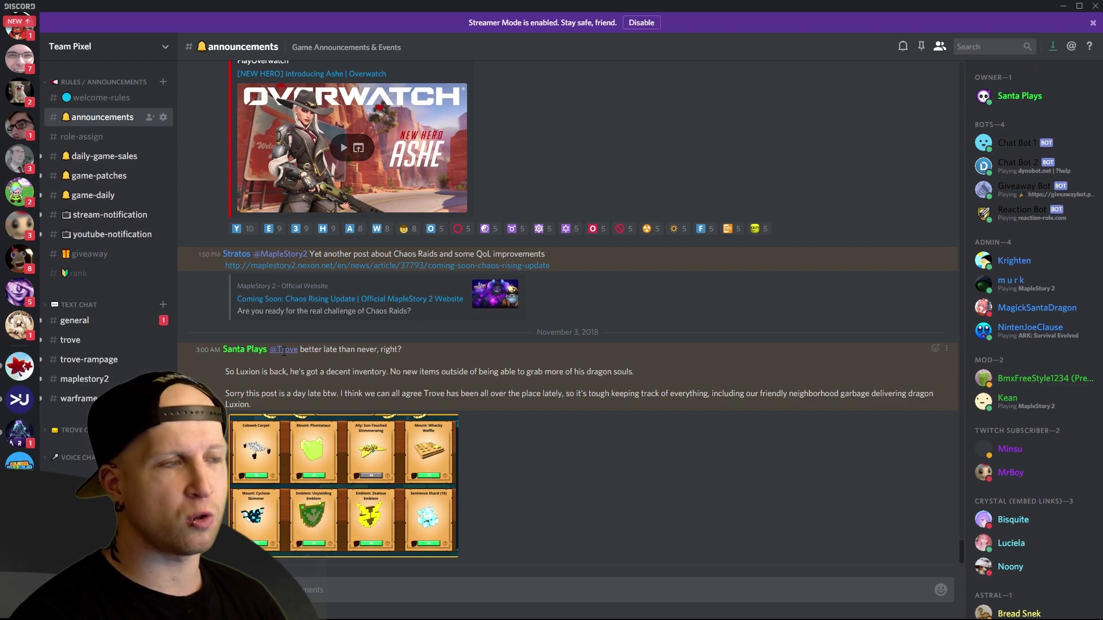
pyautogui.moveTo(485, 345)
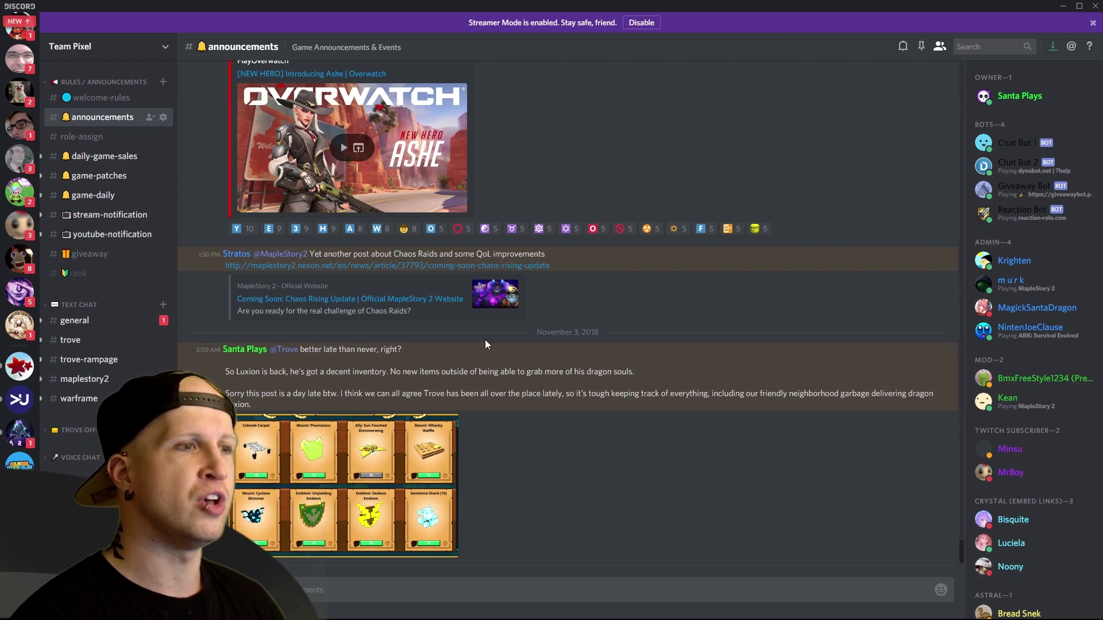
pyautogui.moveTo(463, 350)
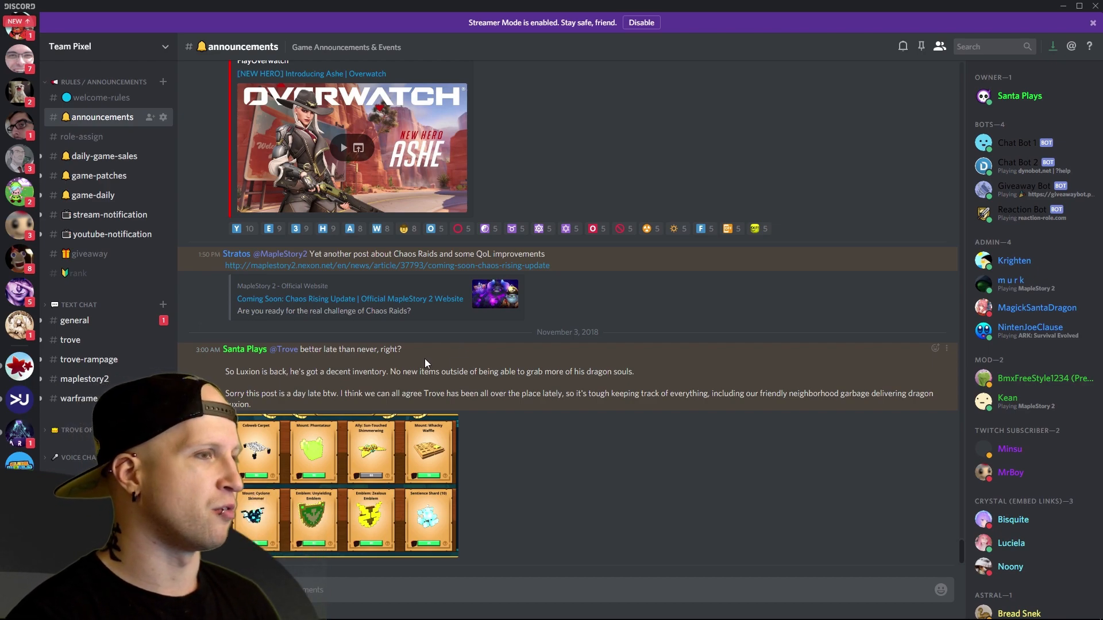
# Open #role-assign to see the reaction message for game announcement roles
pyautogui.click(82, 137)
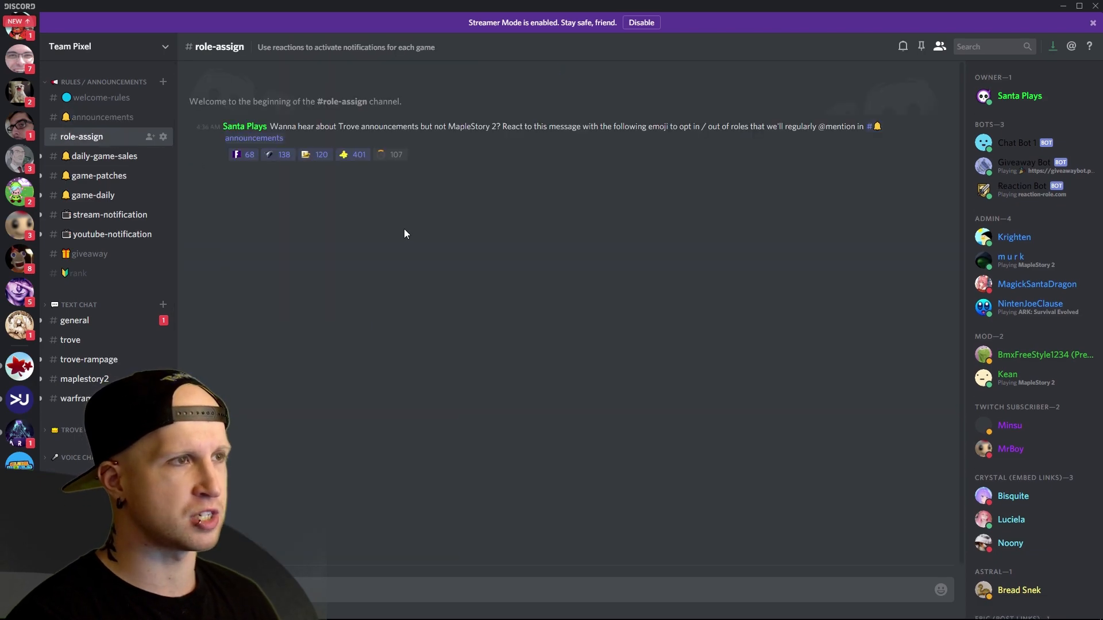
pyautogui.moveTo(241, 165)
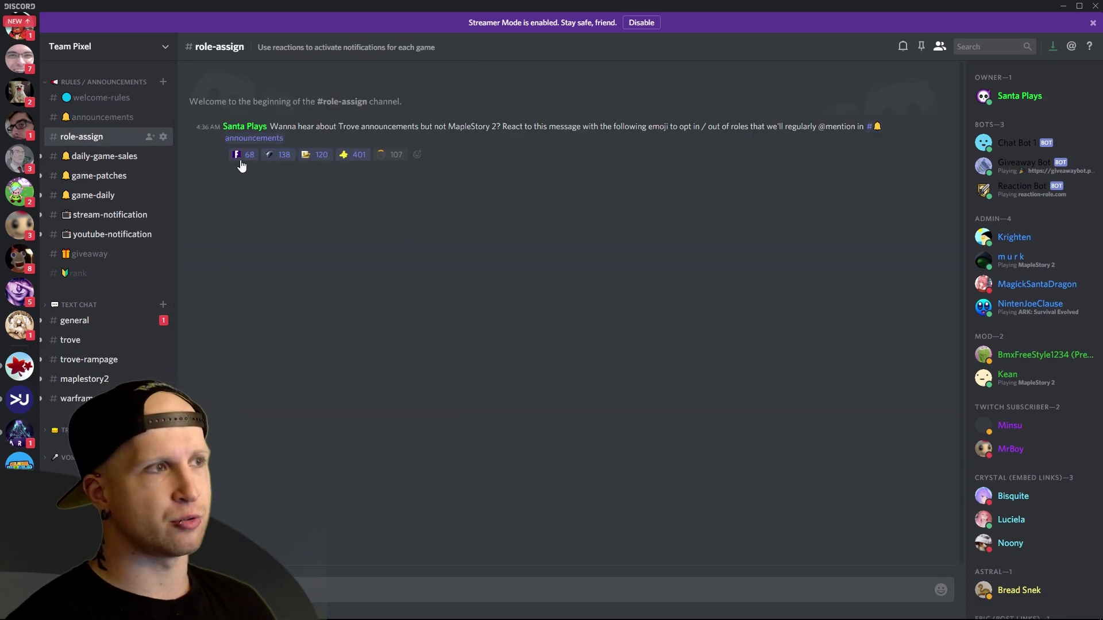
pyautogui.moveTo(360, 175)
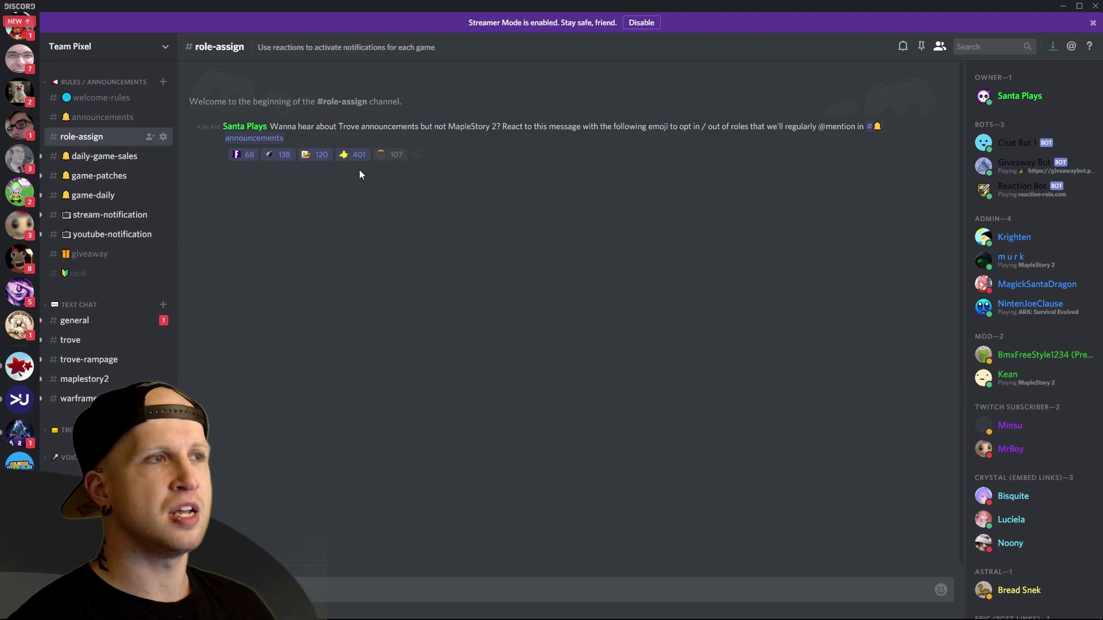
pyautogui.moveTo(352, 179)
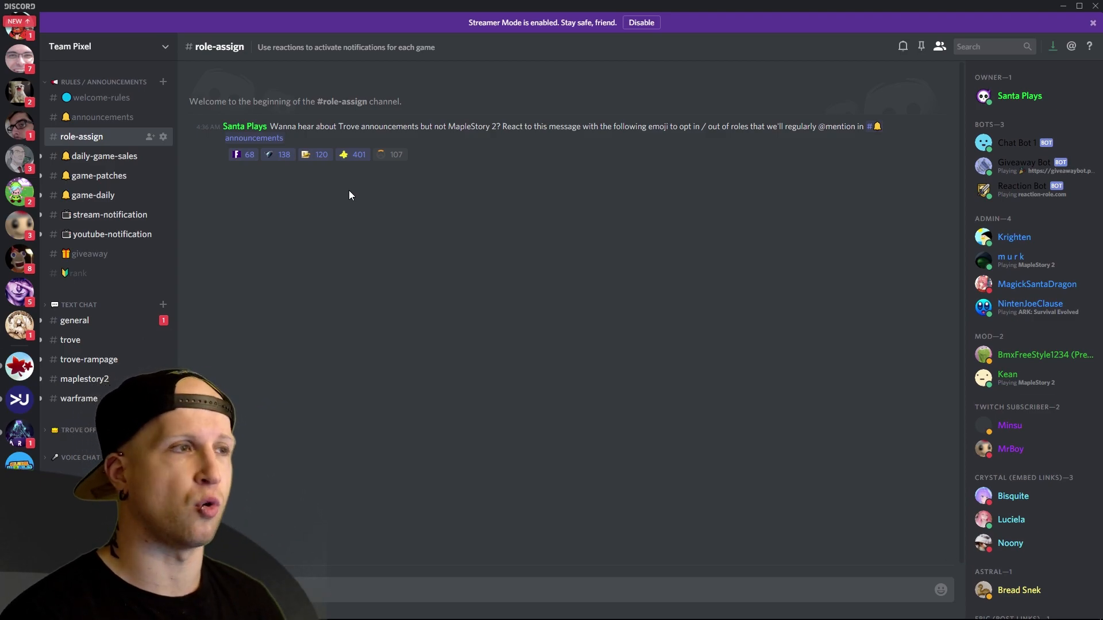
pyautogui.moveTo(150, 155)
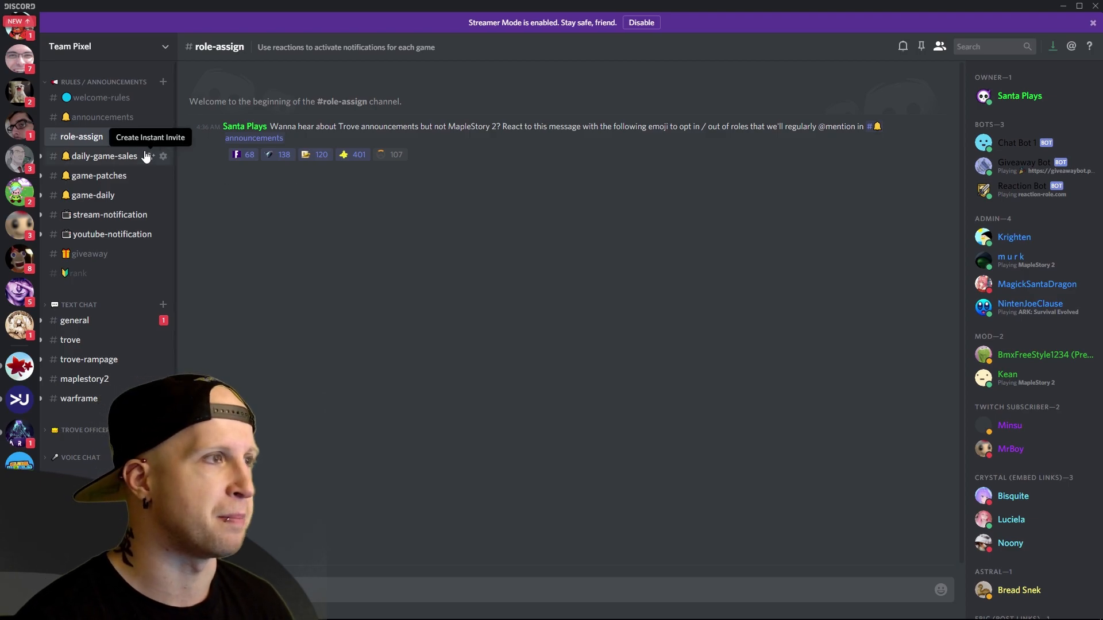
# Open #daily-game-sales to view 24hr deal posts like Mulaka and Exoplanet
pyautogui.click(104, 156)
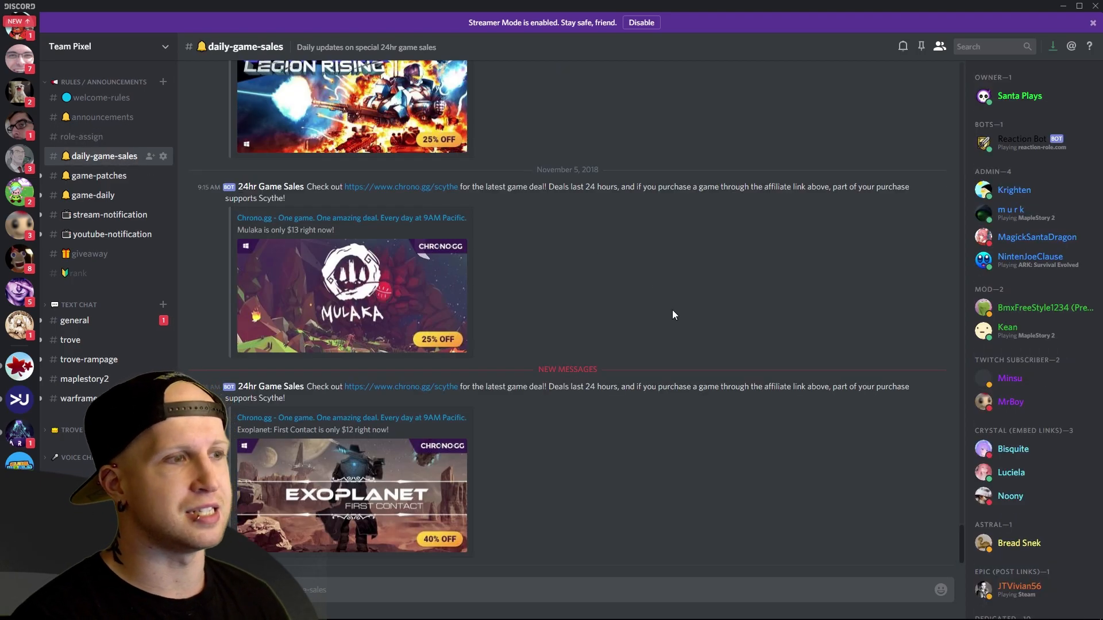
pyautogui.moveTo(680, 326)
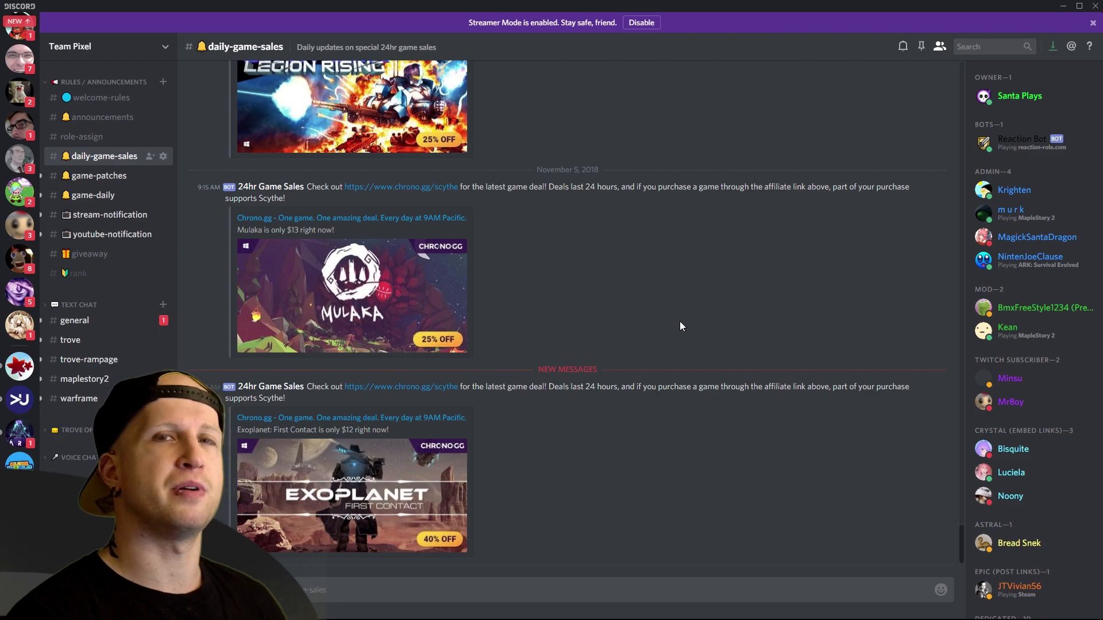
pyautogui.moveTo(667, 322)
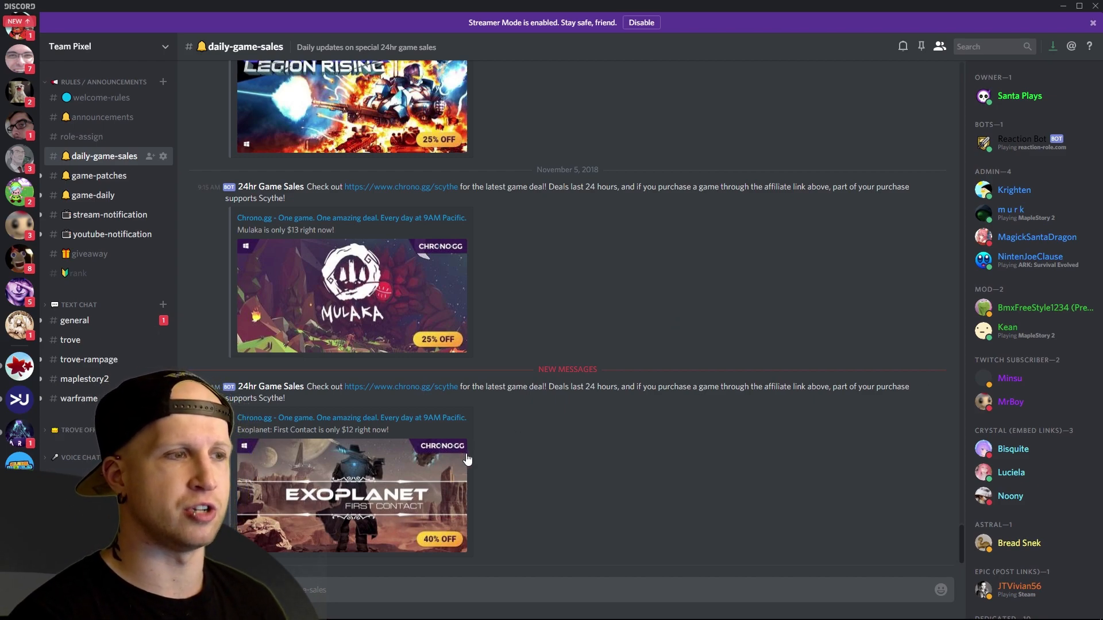
pyautogui.moveTo(569, 430)
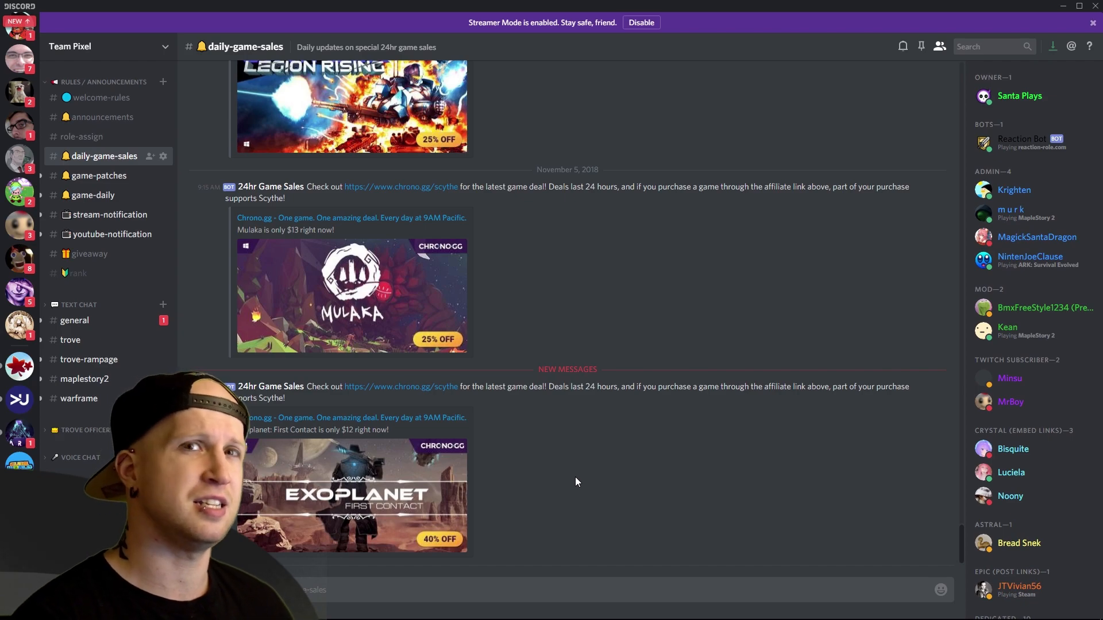
pyautogui.moveTo(570, 464)
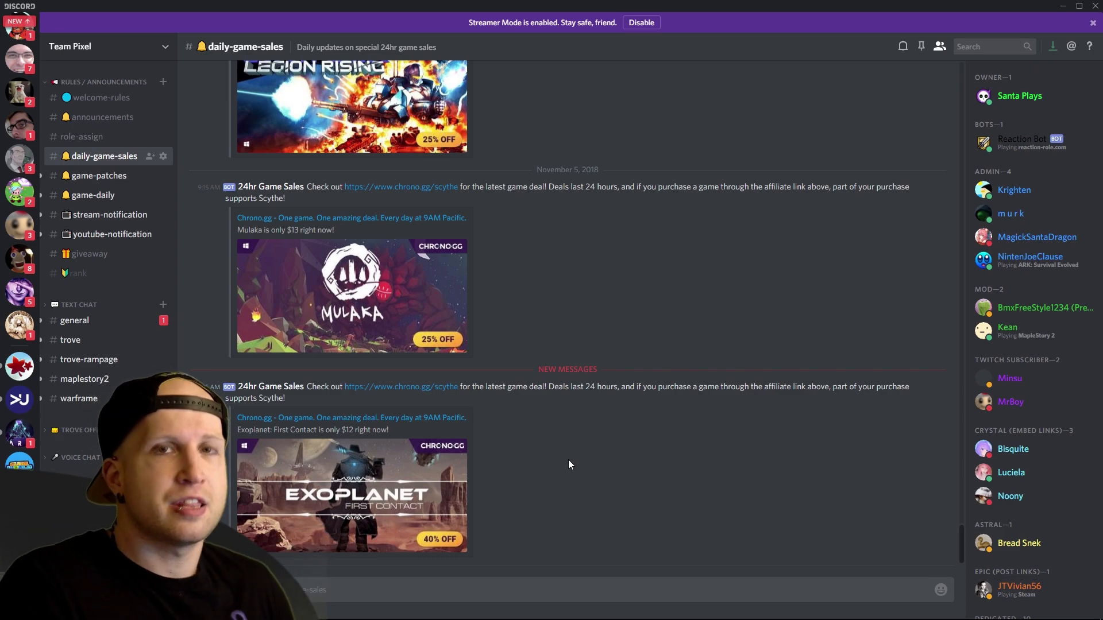
pyautogui.moveTo(502, 418)
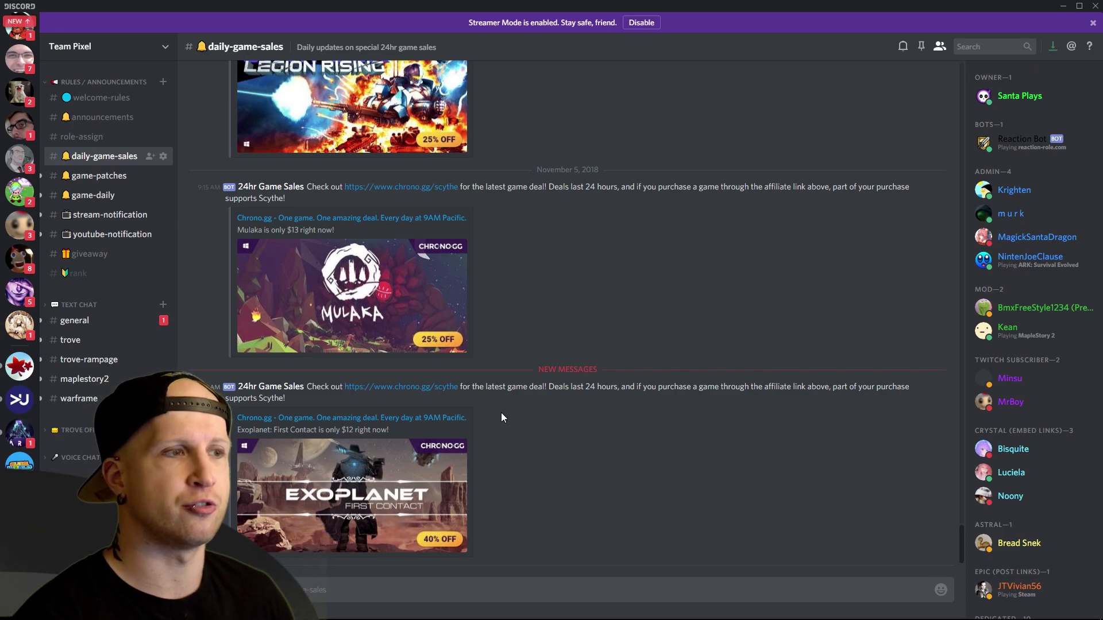
pyautogui.moveTo(621, 455)
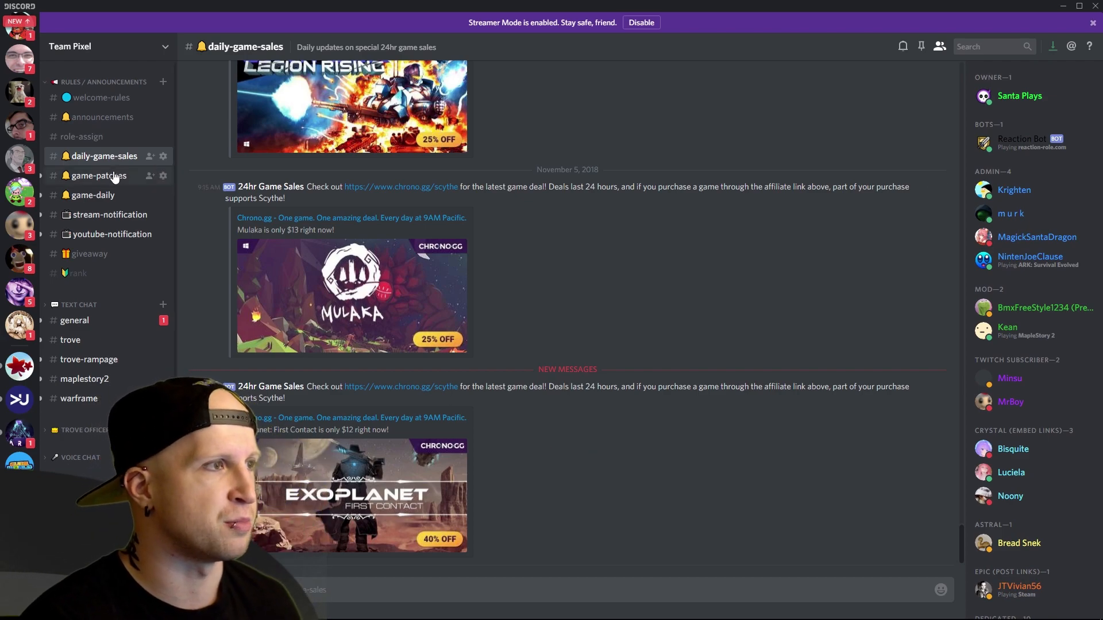
# Open #game-patches and scroll through PatchBot's Fortnite patch notes and Ark updates
pyautogui.click(98, 175)
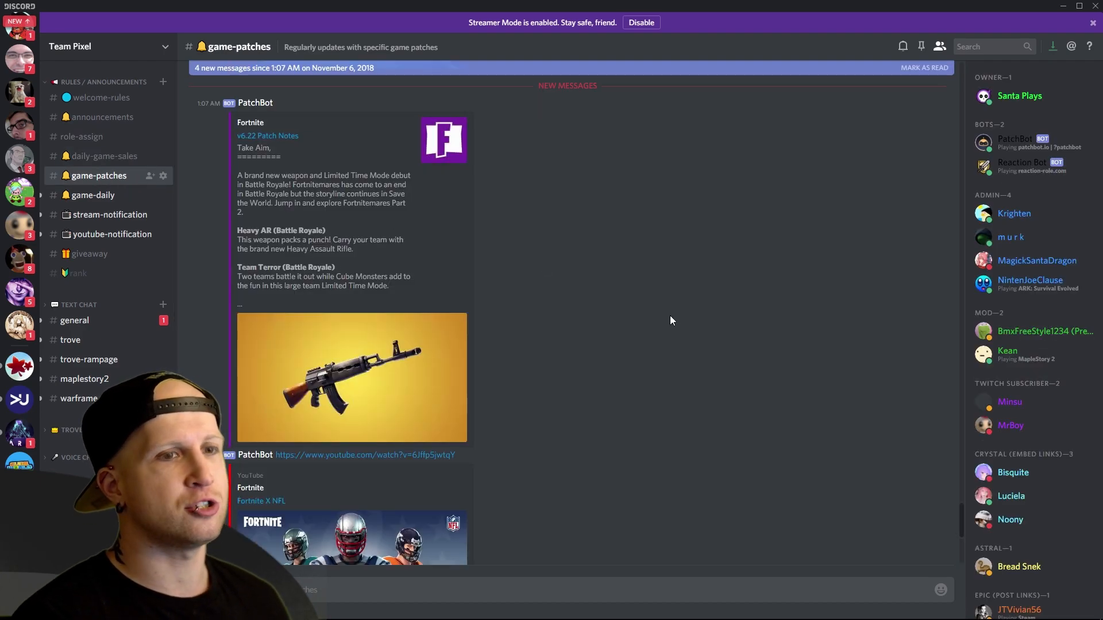
pyautogui.moveTo(717, 313)
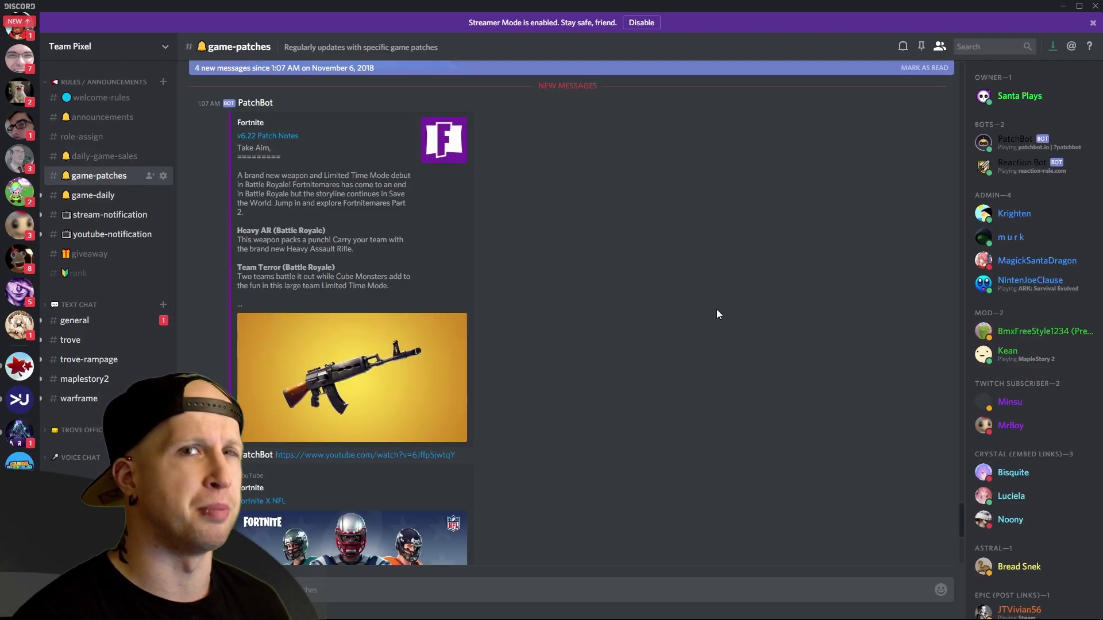
pyautogui.moveTo(692, 353)
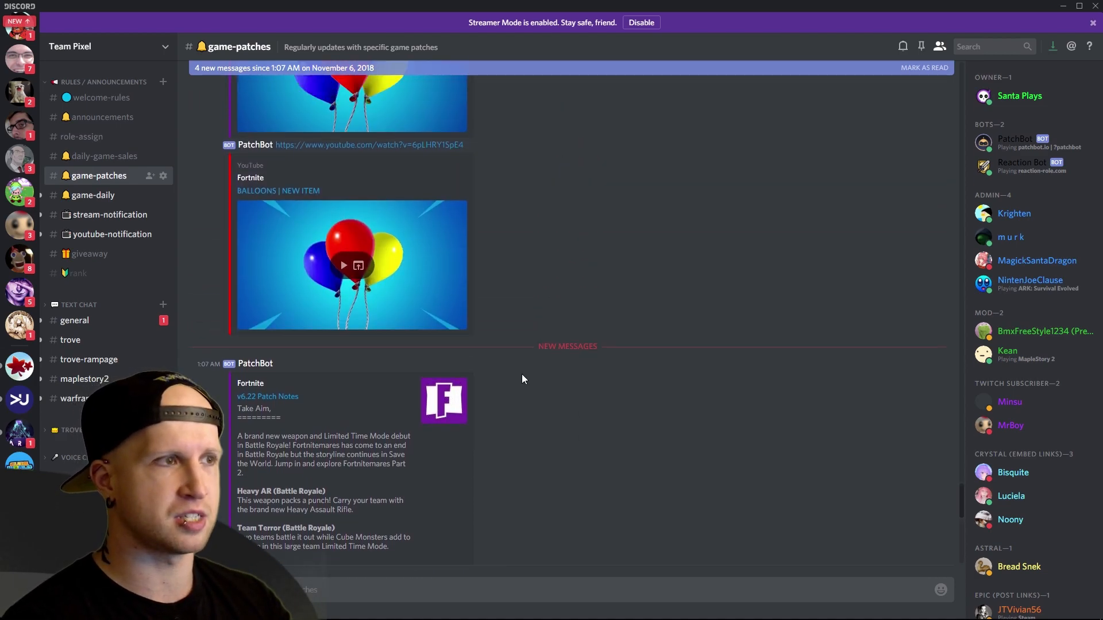
pyautogui.scroll(-3)
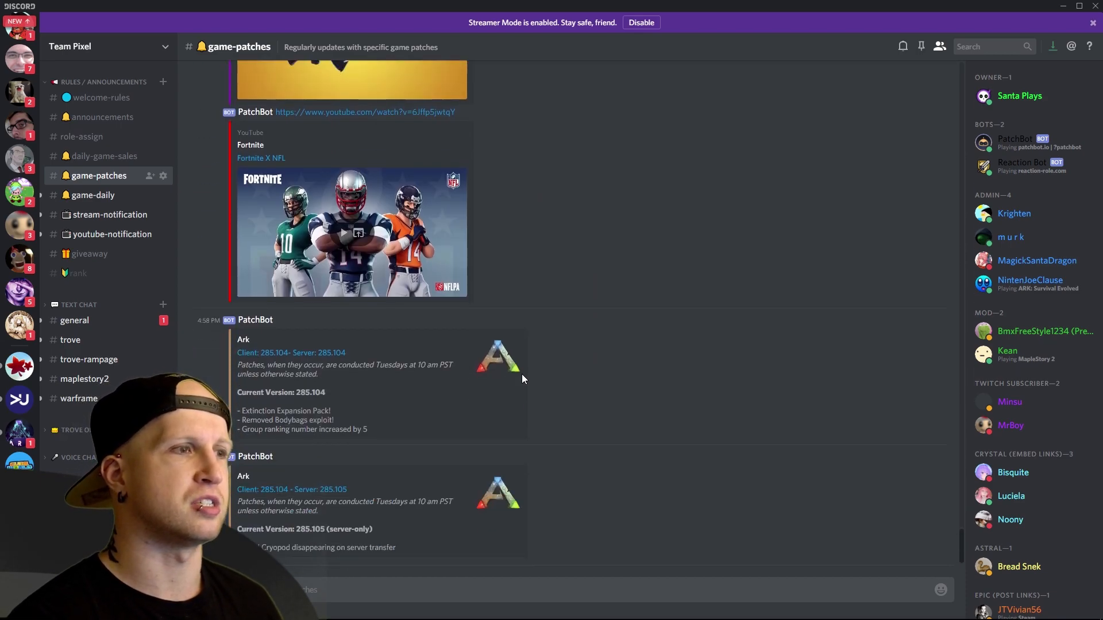
pyautogui.moveTo(442, 467)
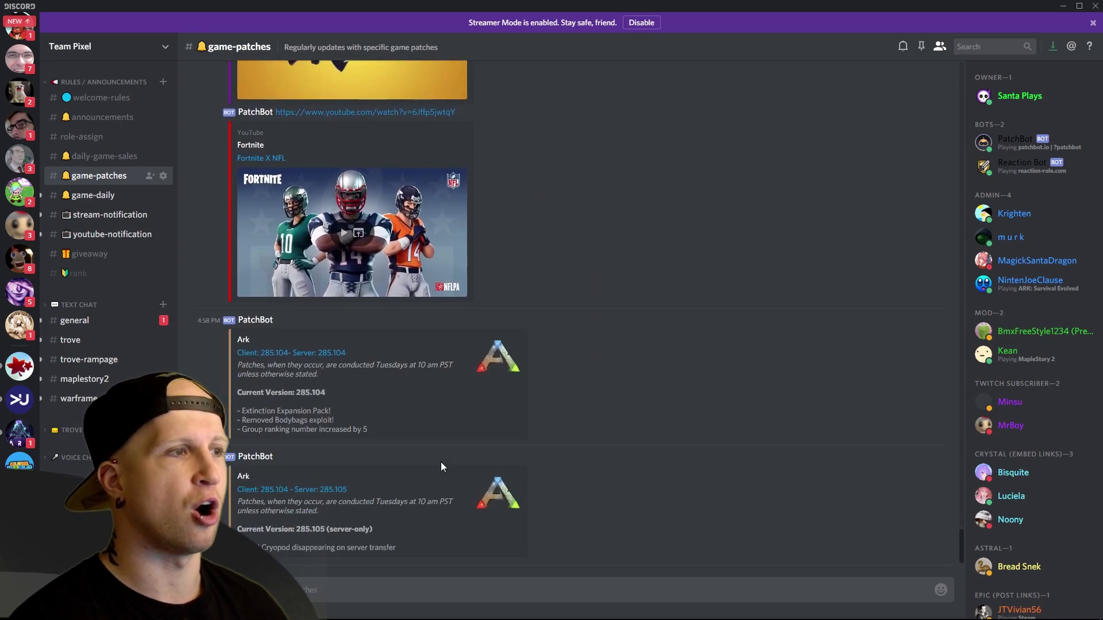
pyautogui.moveTo(598, 432)
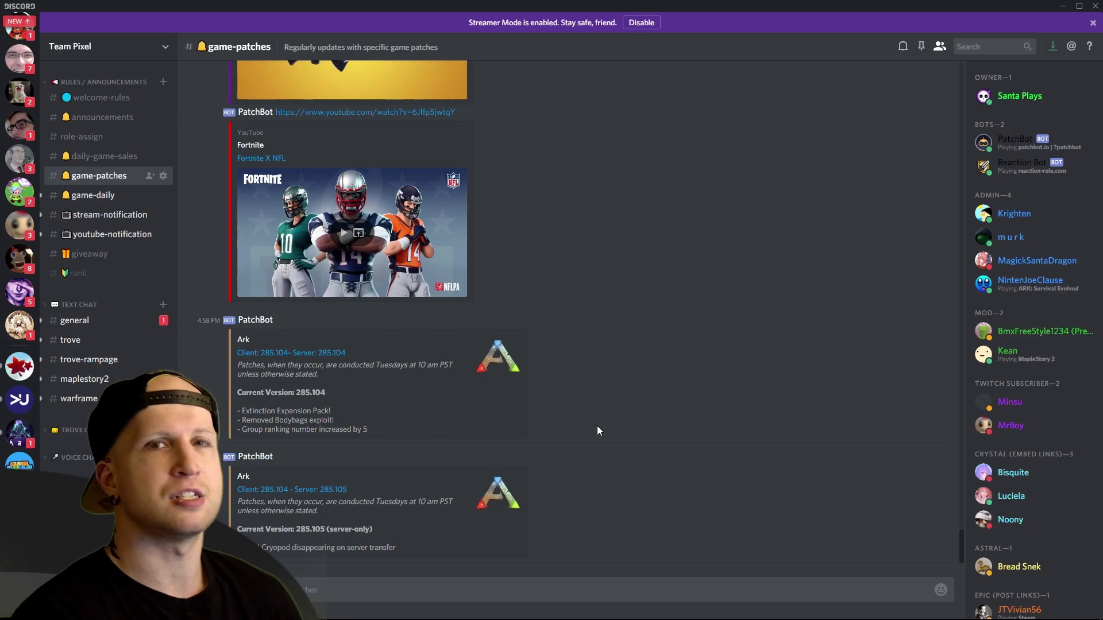
pyautogui.moveTo(667, 398)
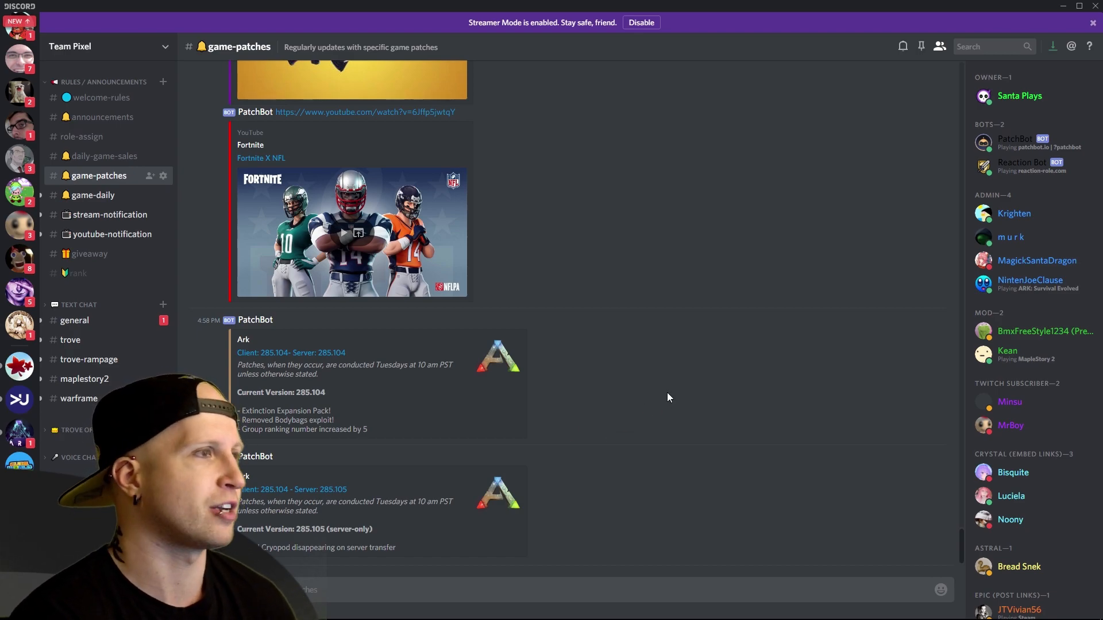
# Open #game-daily and scroll through Trove Chaos Chest and MapleStory 2 daily reset posts
pyautogui.click(93, 195)
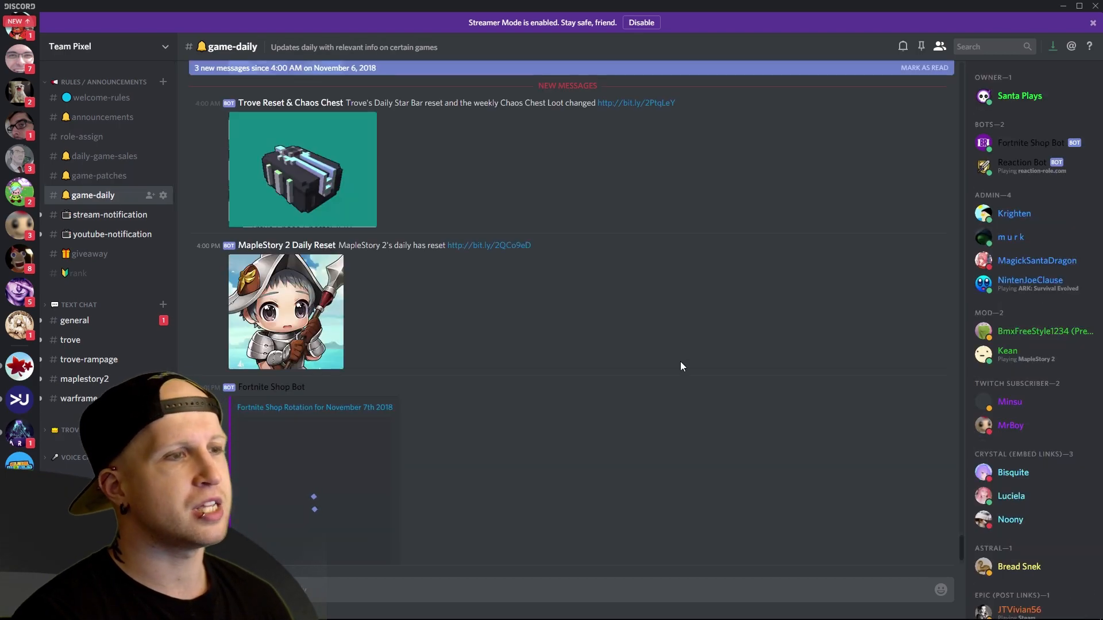
pyautogui.scroll(-3)
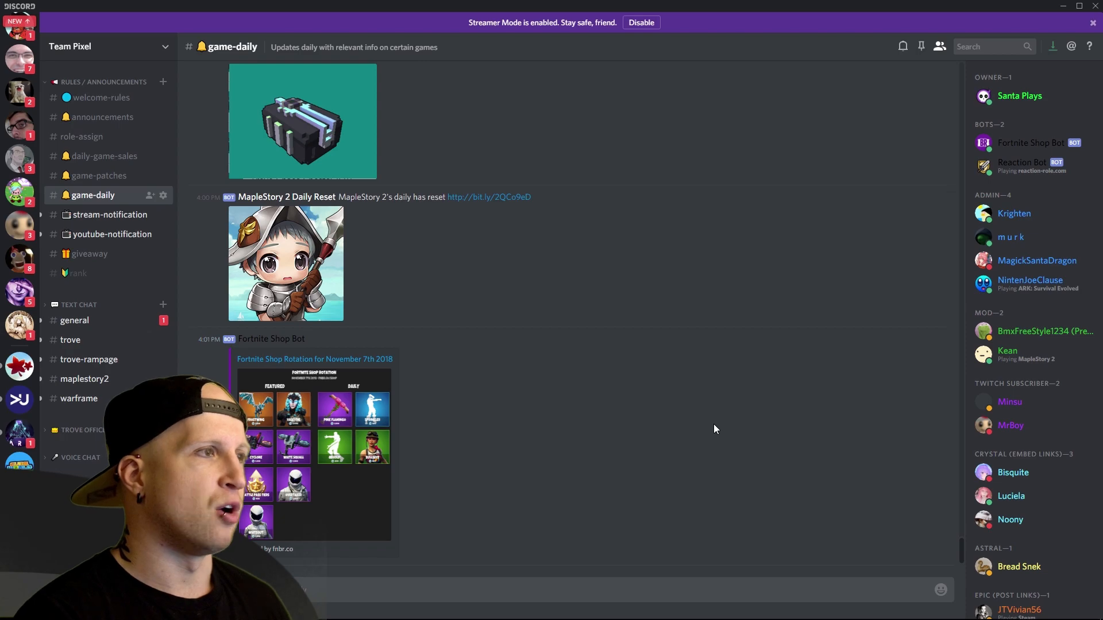
pyautogui.scroll(-3)
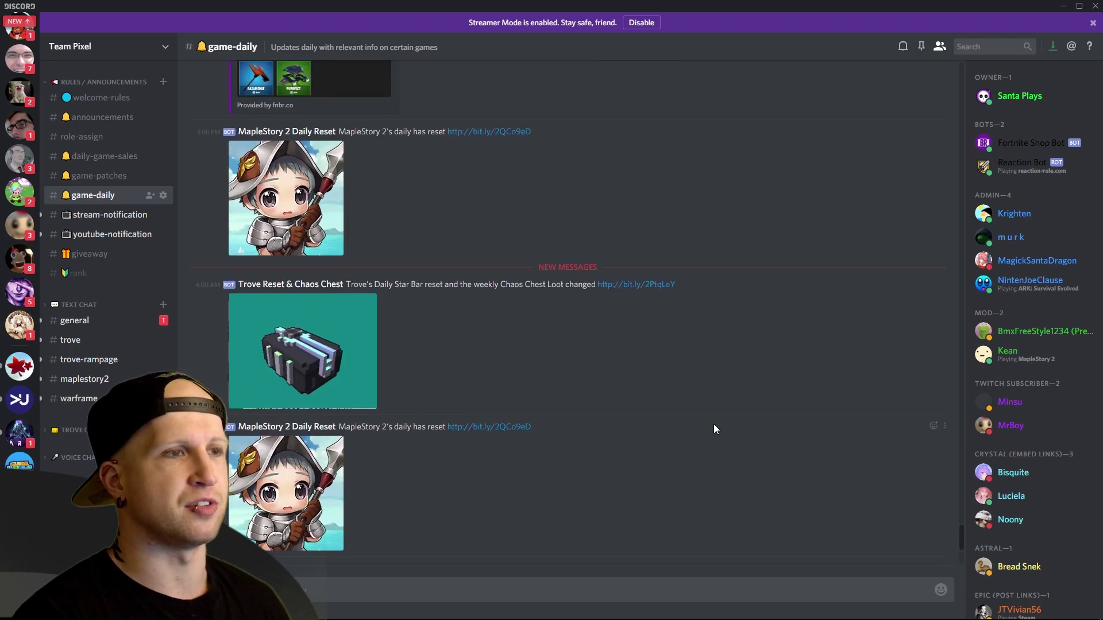
pyautogui.moveTo(640, 414)
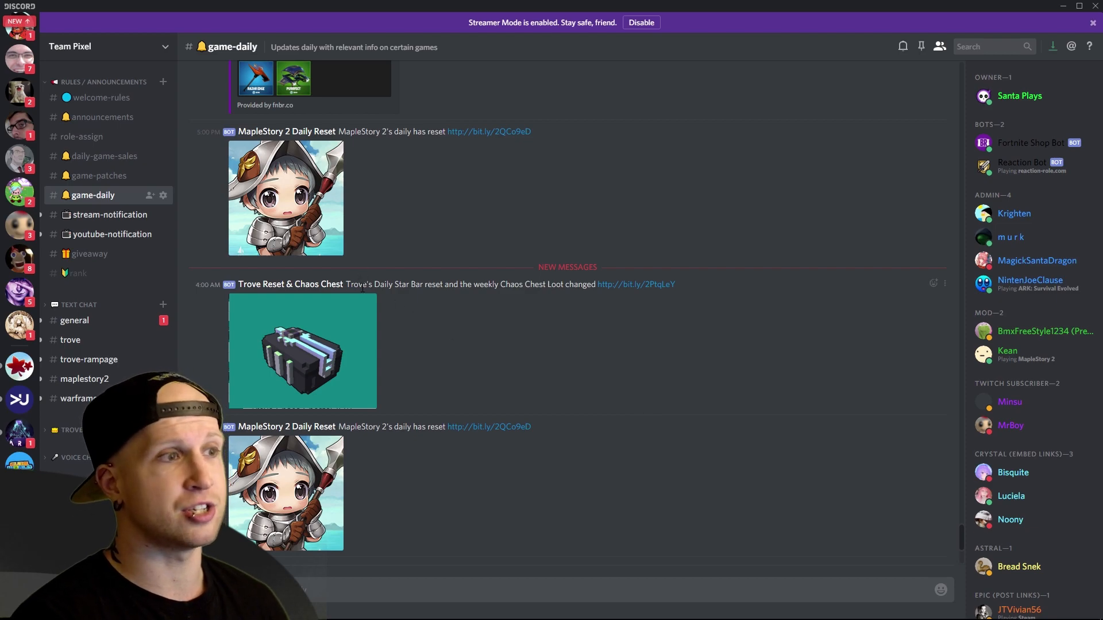
pyautogui.moveTo(510, 404)
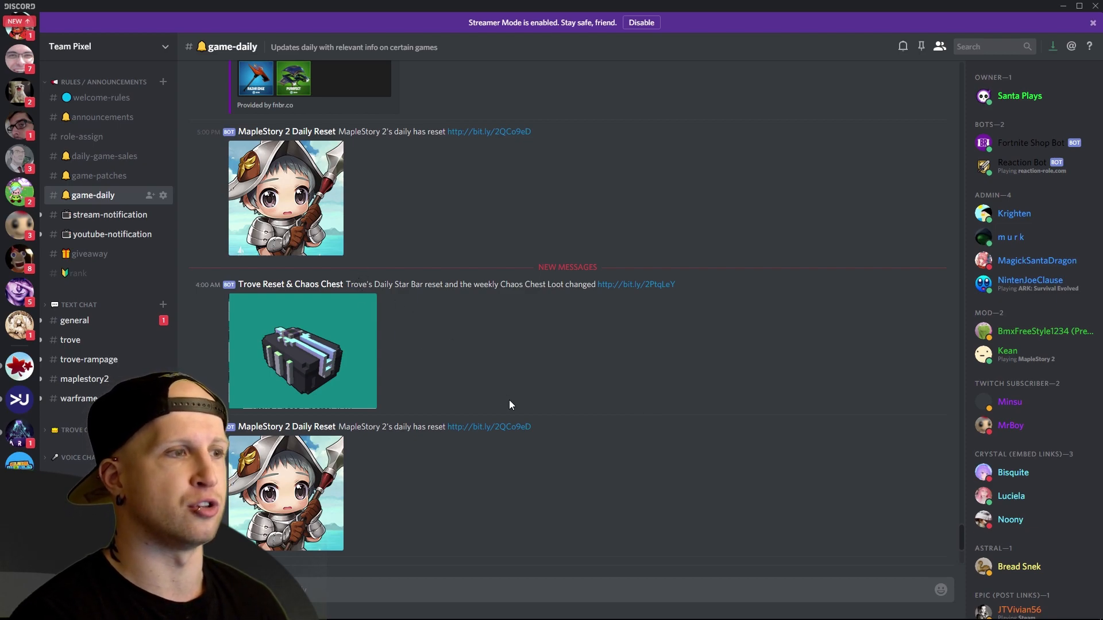
pyautogui.scroll(-3)
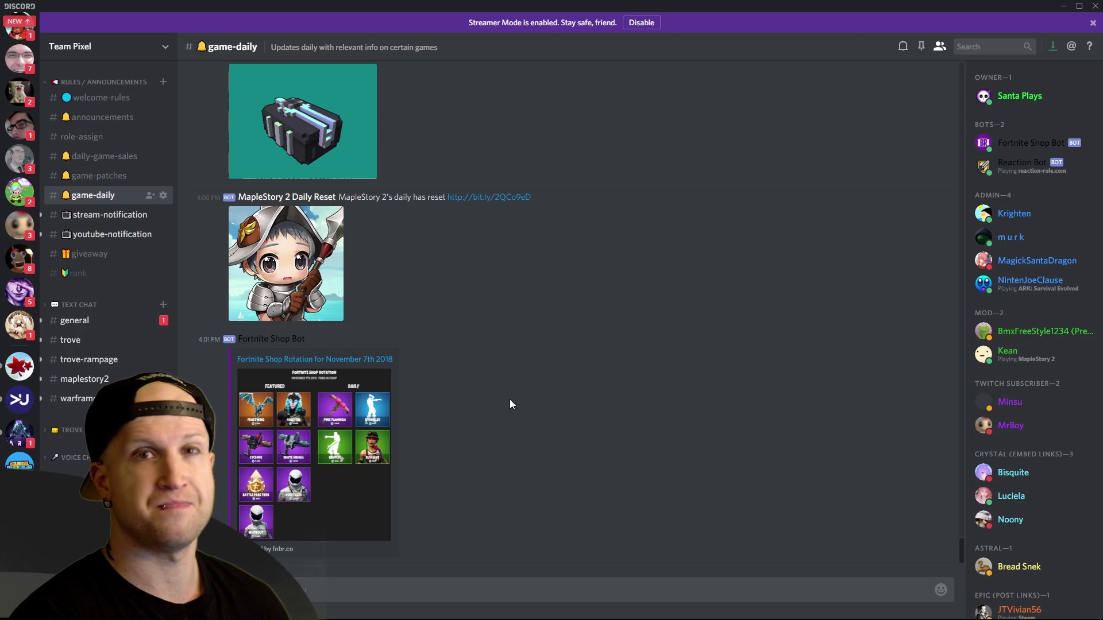
pyautogui.scroll(3)
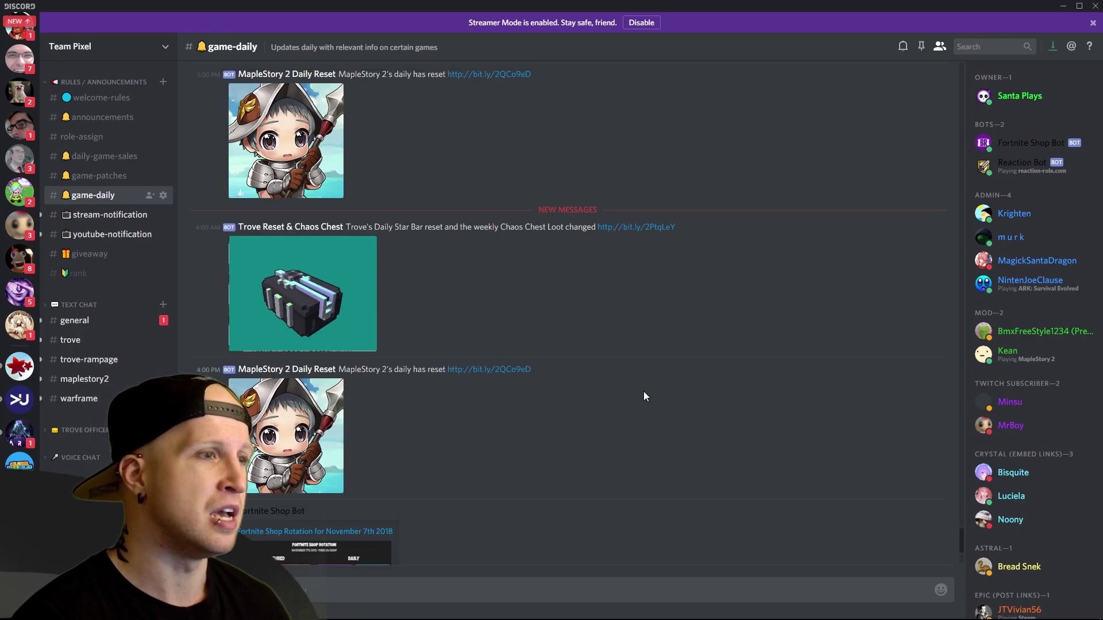
pyautogui.scroll(3)
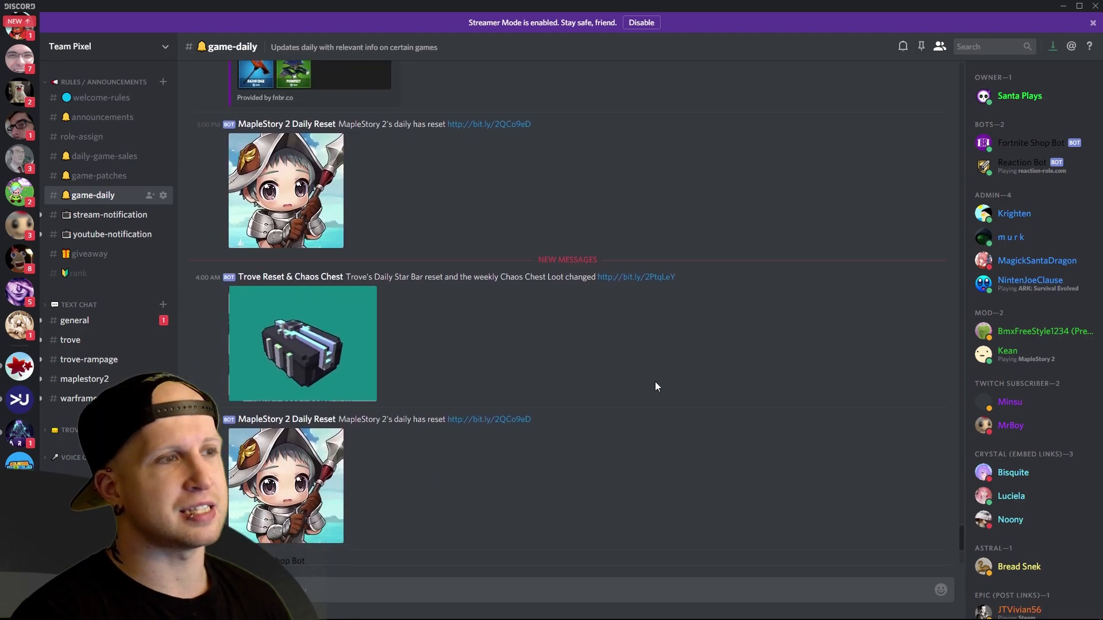
pyautogui.scroll(-3)
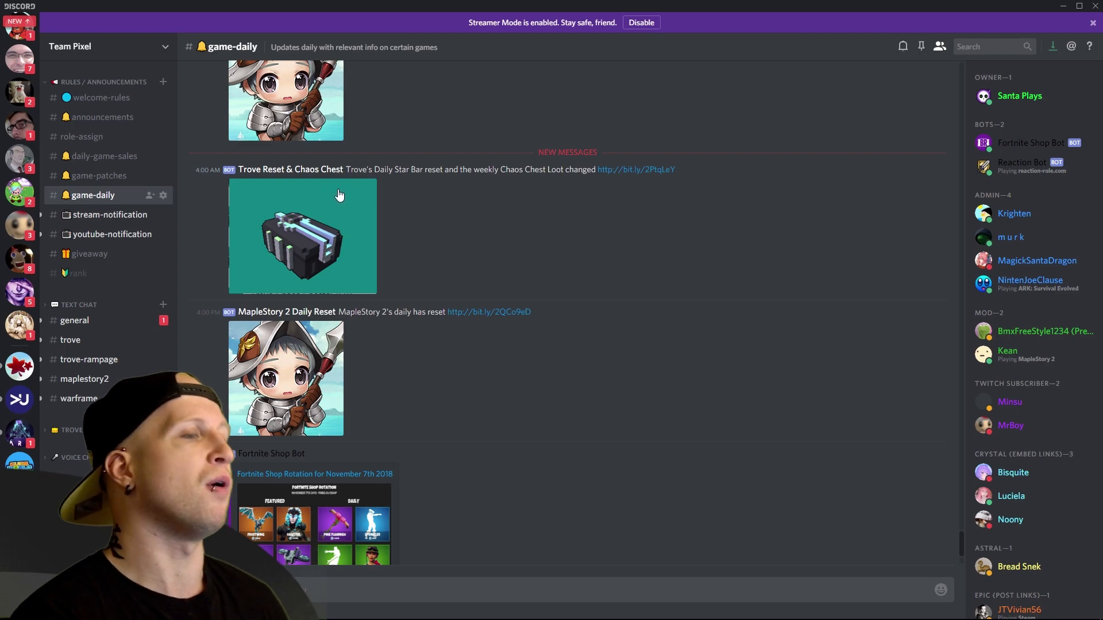
pyautogui.moveTo(582, 271)
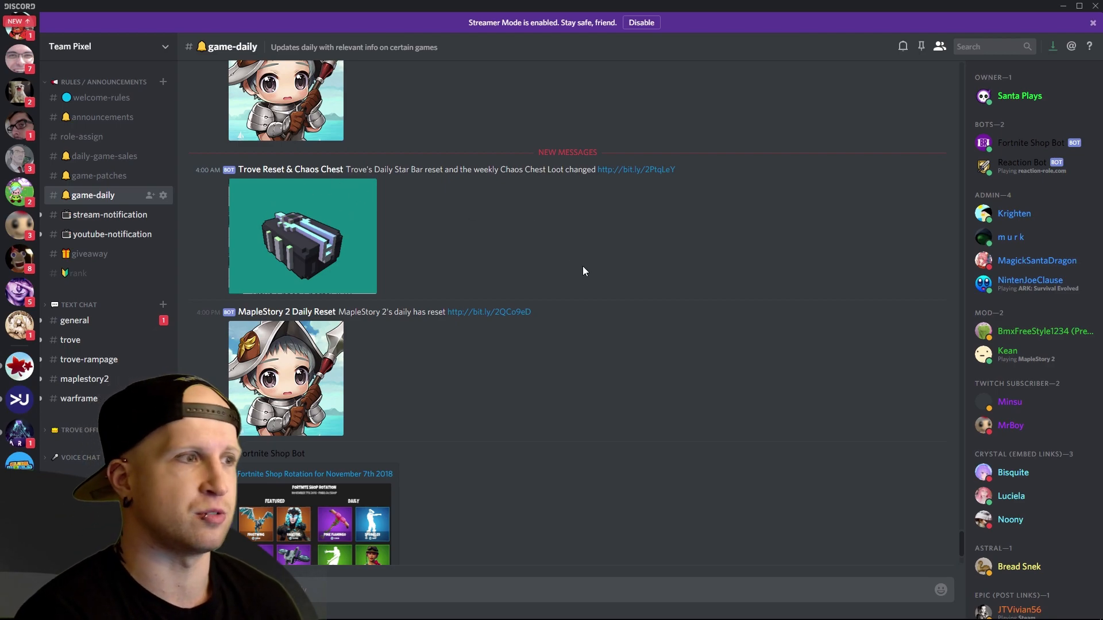
pyautogui.scroll(-3)
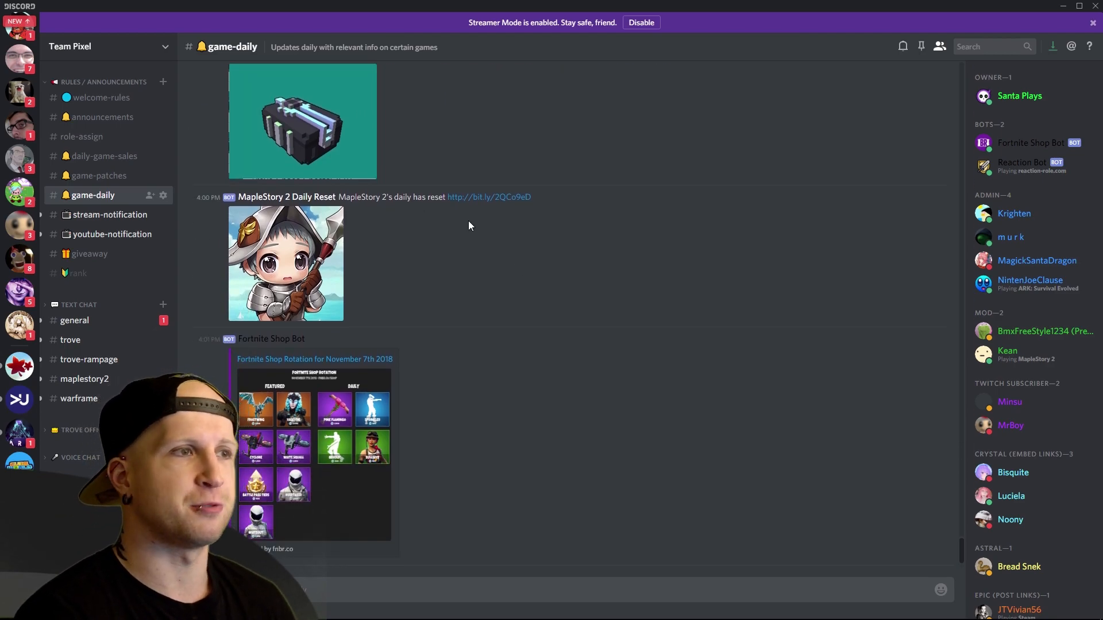
pyautogui.moveTo(563, 339)
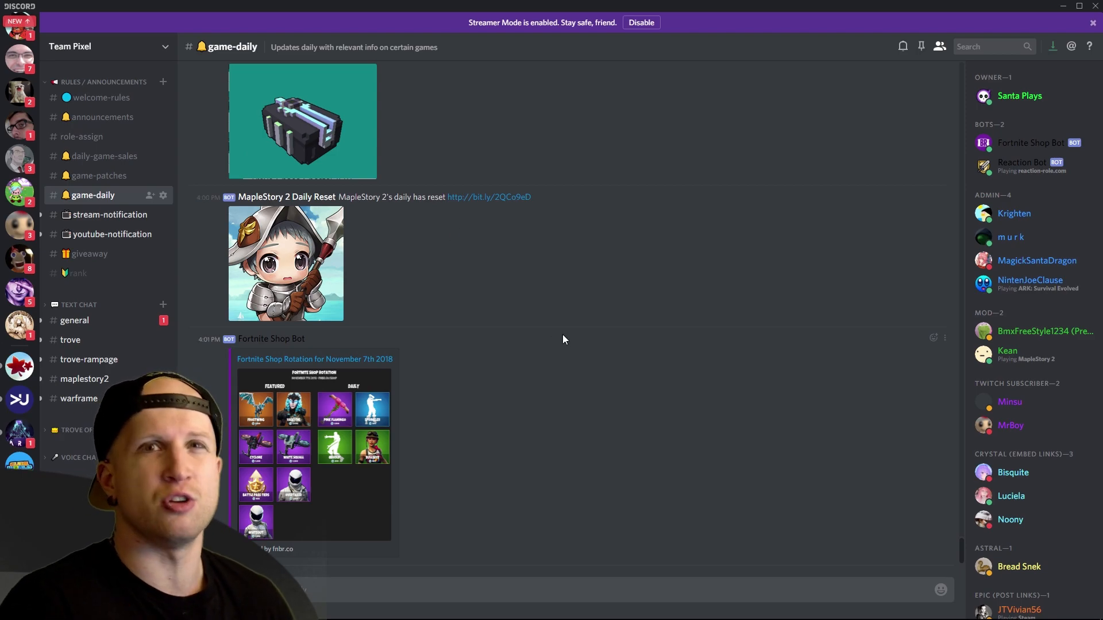
pyautogui.moveTo(133, 218)
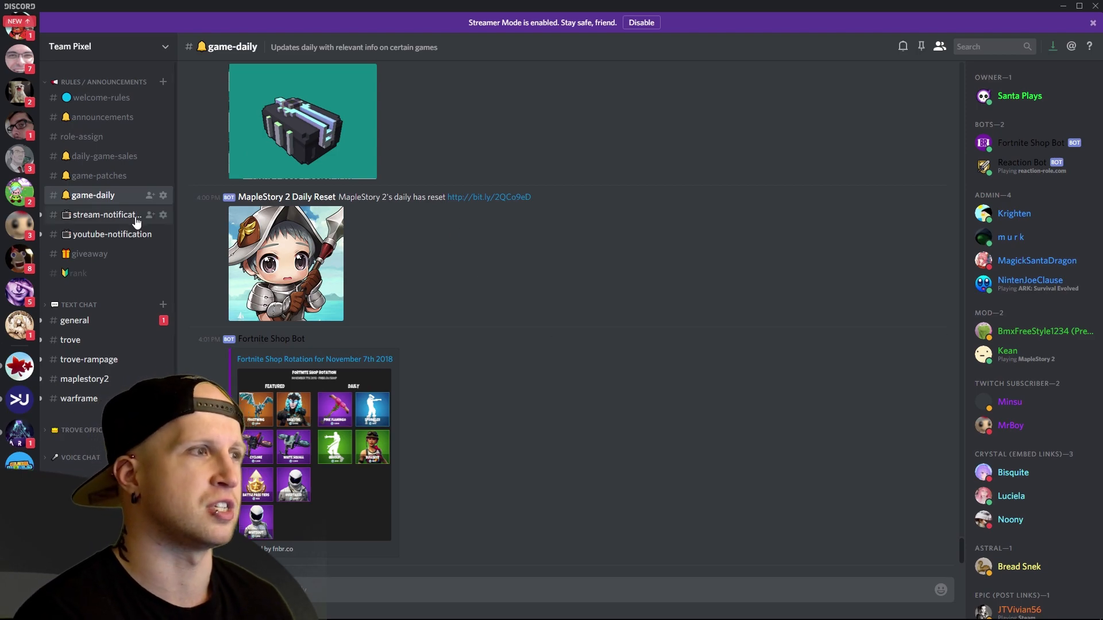
# Open #stream-notification and scroll through Twitch live alerts like AdicusDeathReaper and Warframe
pyautogui.click(107, 214)
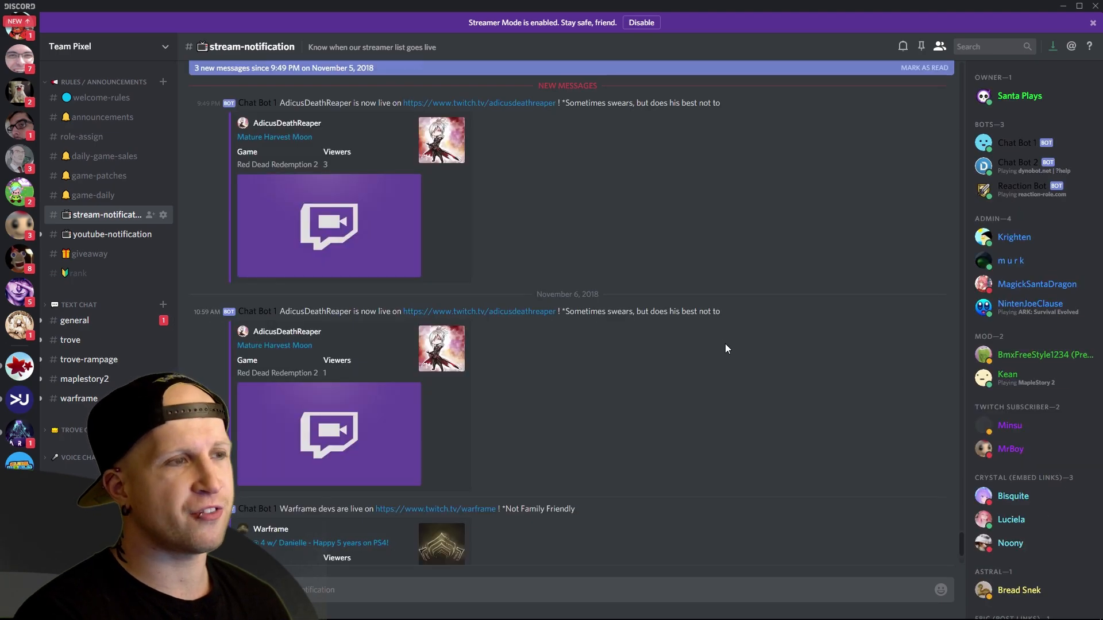
pyautogui.scroll(-3)
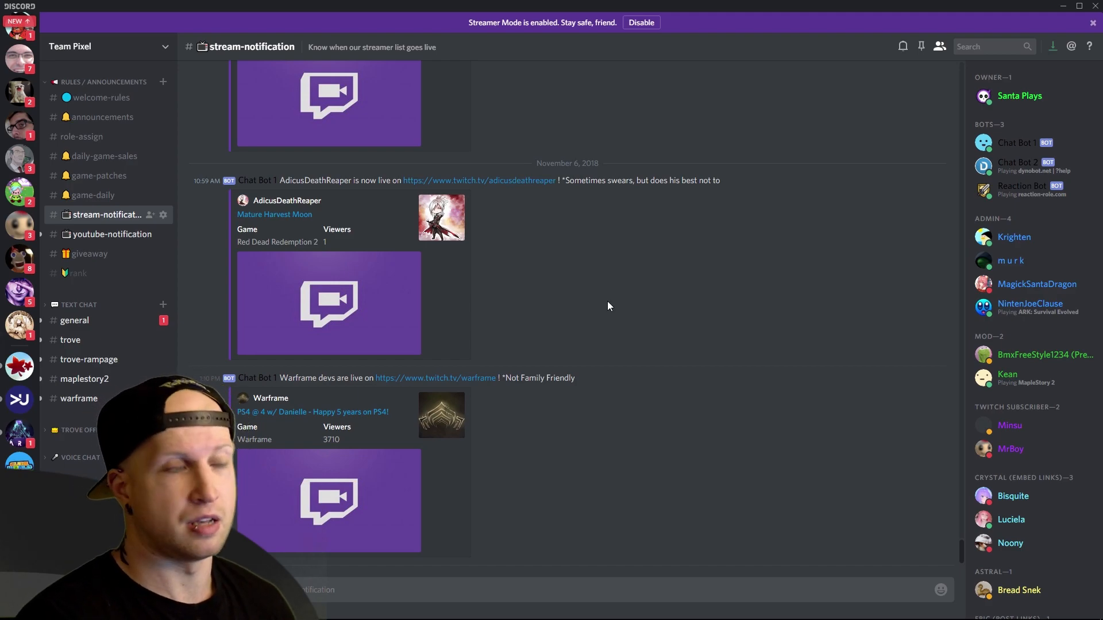
pyautogui.moveTo(578, 369)
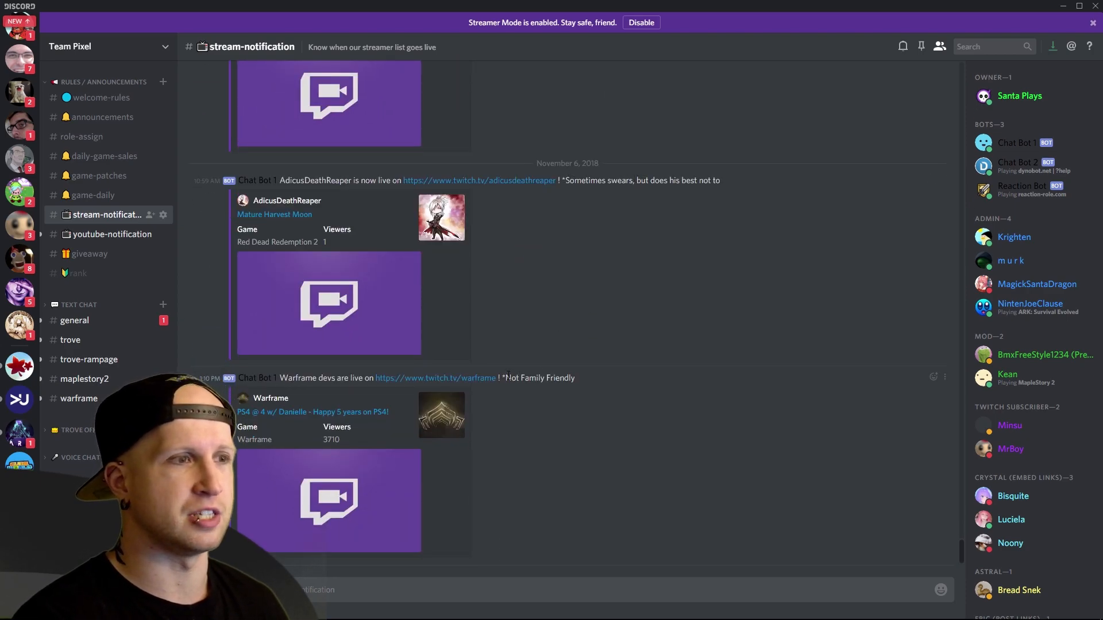
pyautogui.moveTo(620, 345)
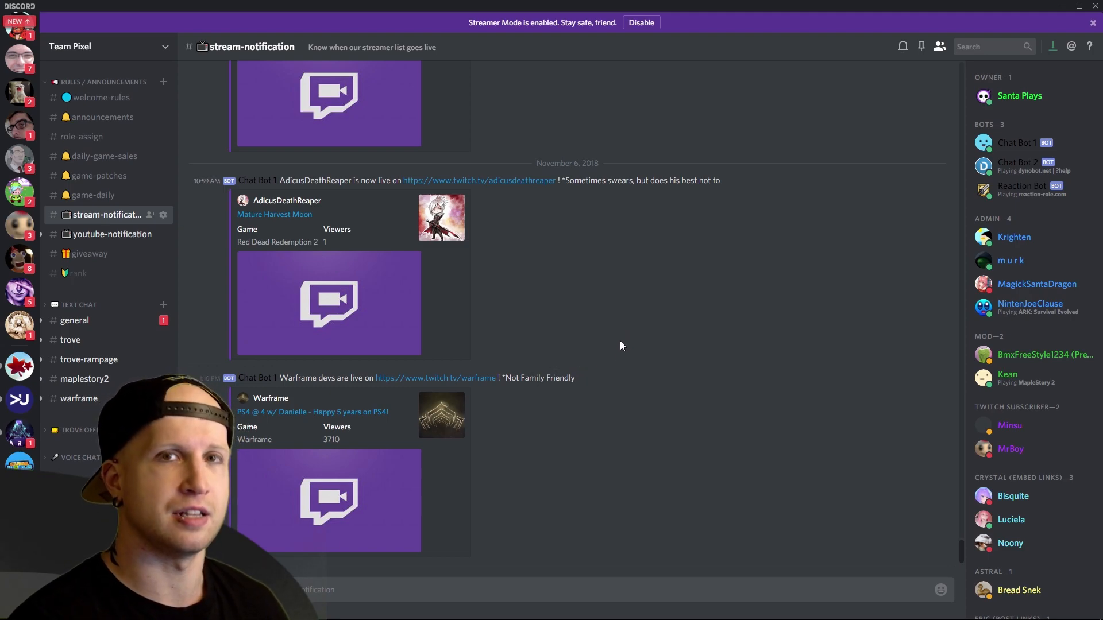
pyautogui.moveTo(591, 296)
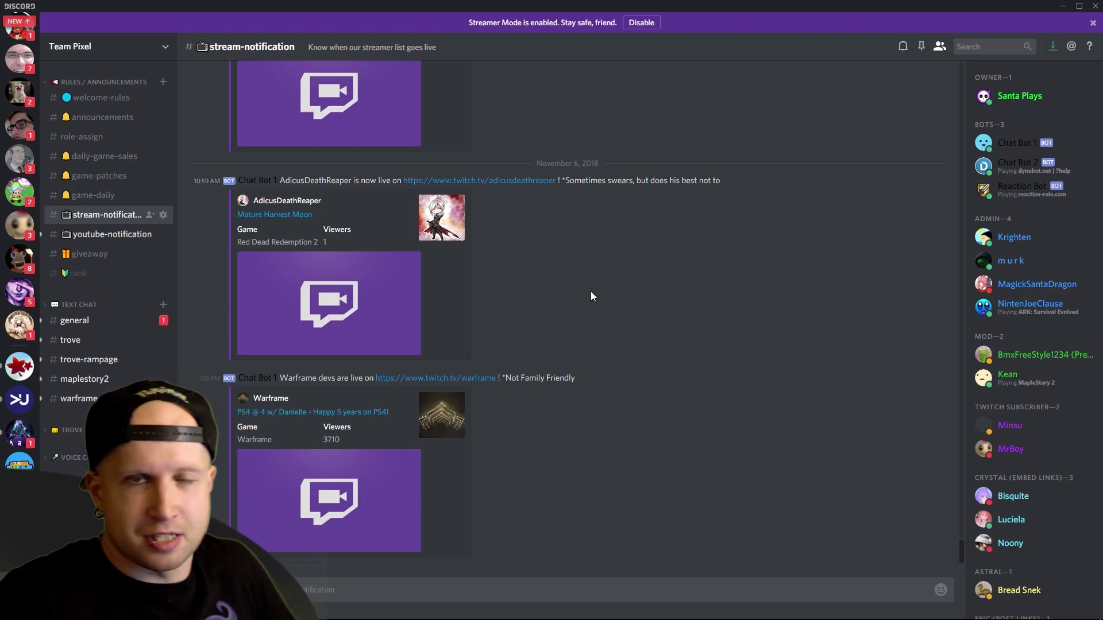
pyautogui.moveTo(106, 238)
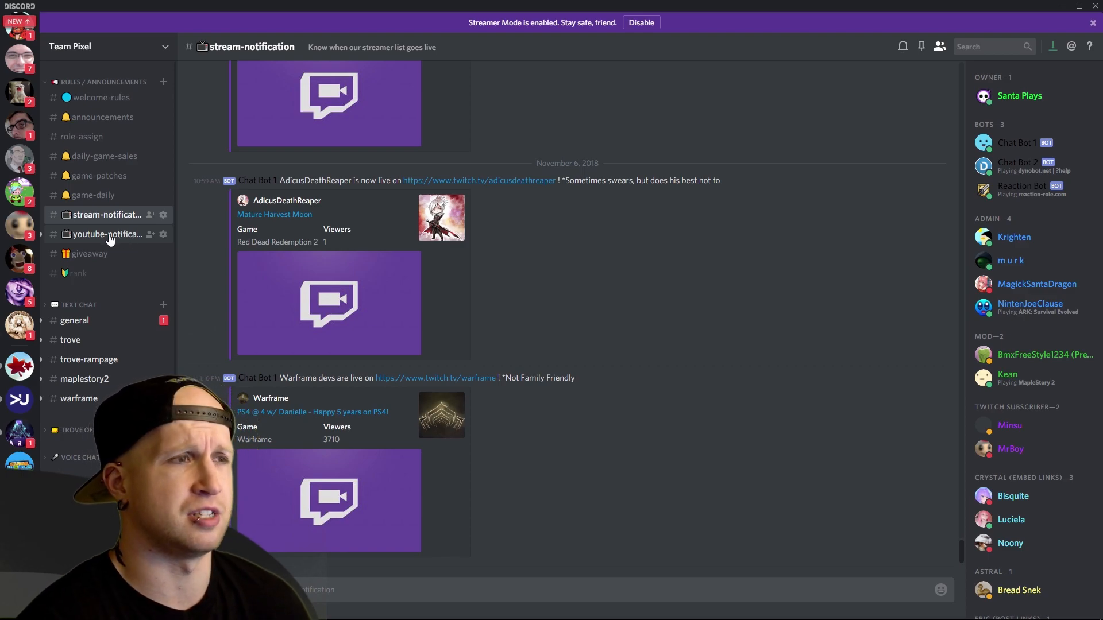
pyautogui.scroll(-3)
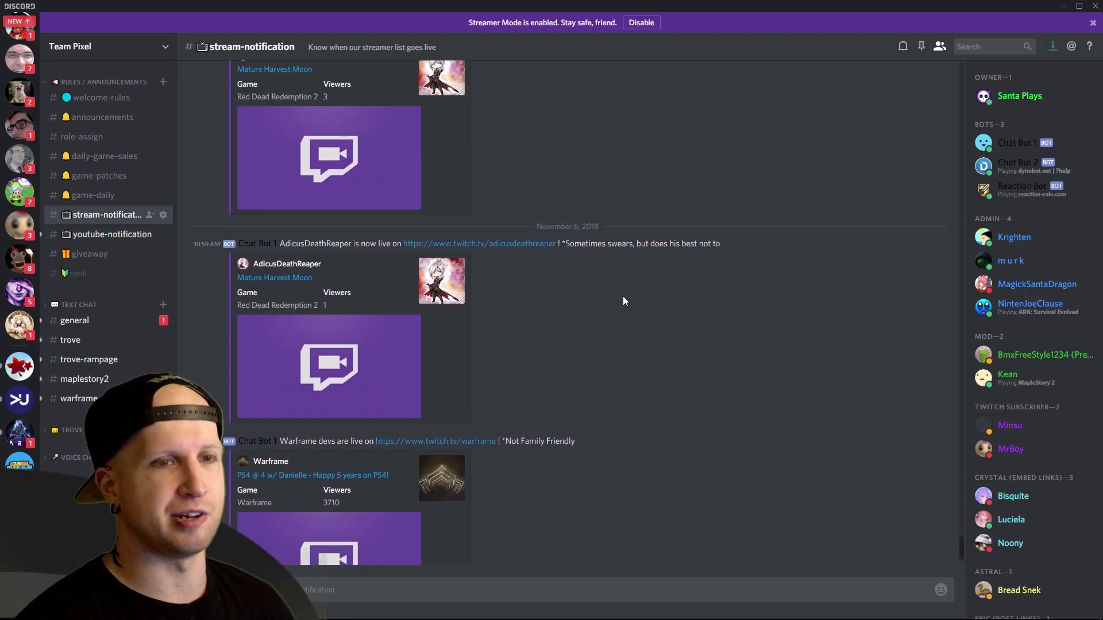
pyautogui.scroll(-3)
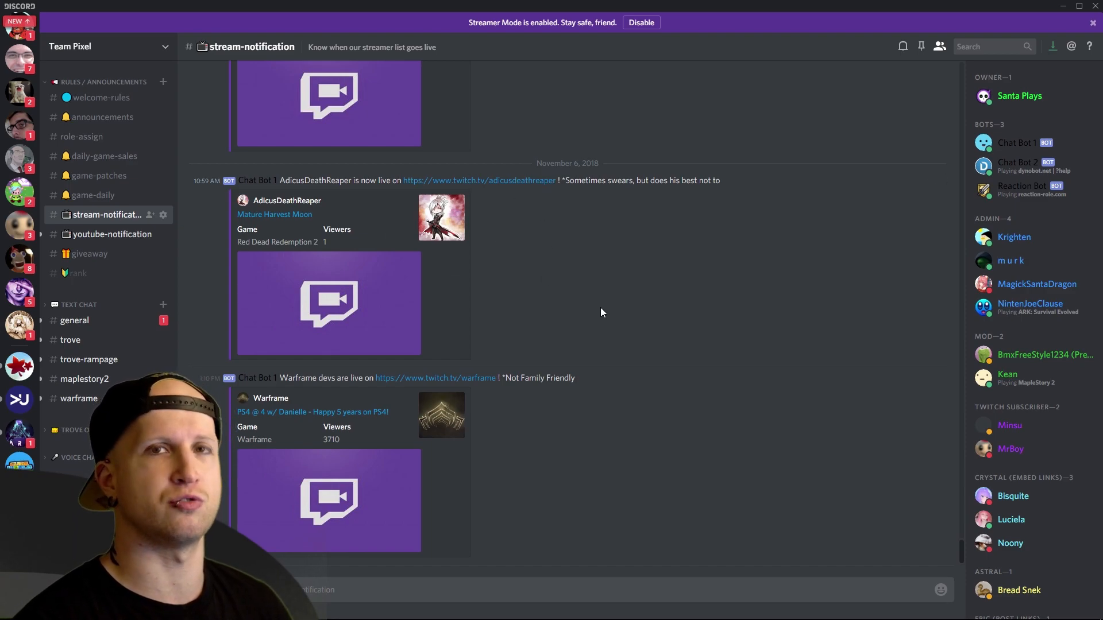
pyautogui.moveTo(649, 370)
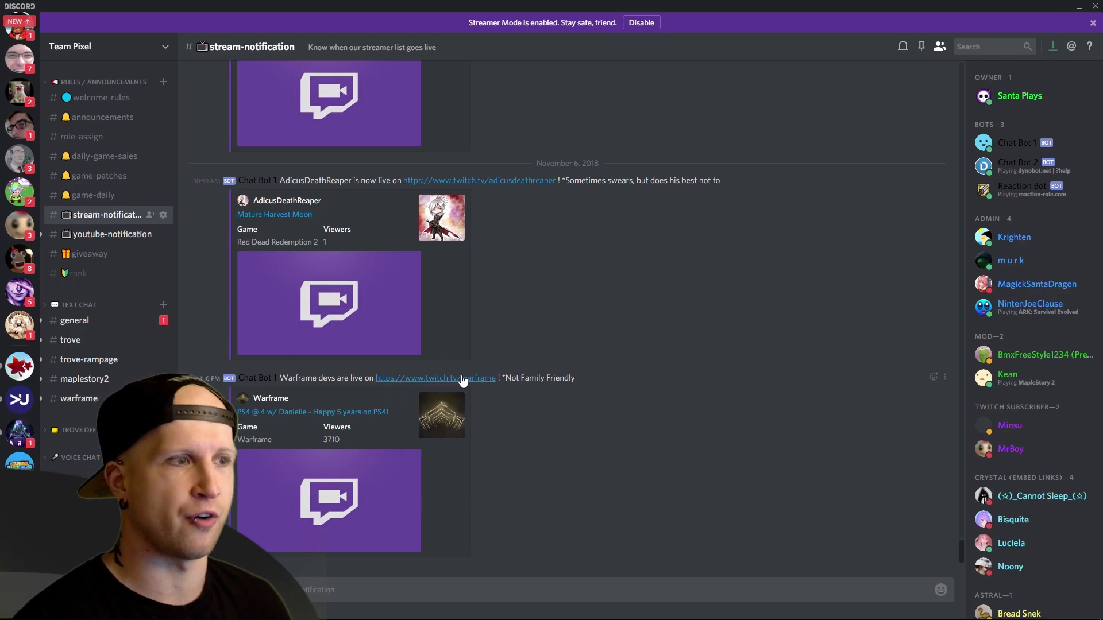
# Open #youtube-notification and scroll through new video posts from Scythe Plays and MapleStory 2
pyautogui.click(111, 234)
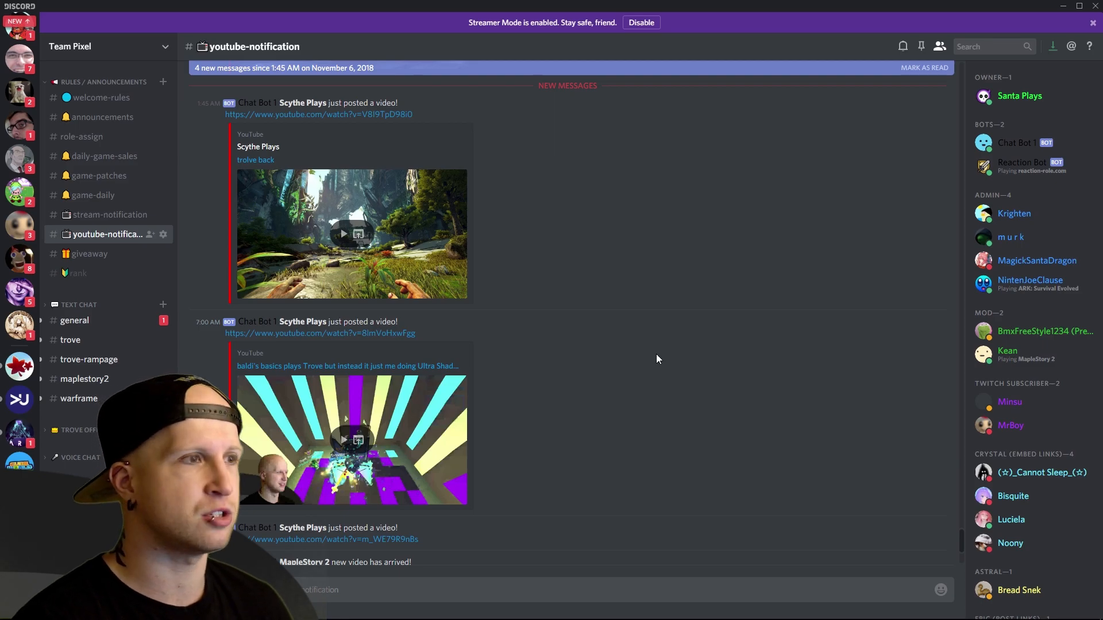
pyautogui.scroll(3)
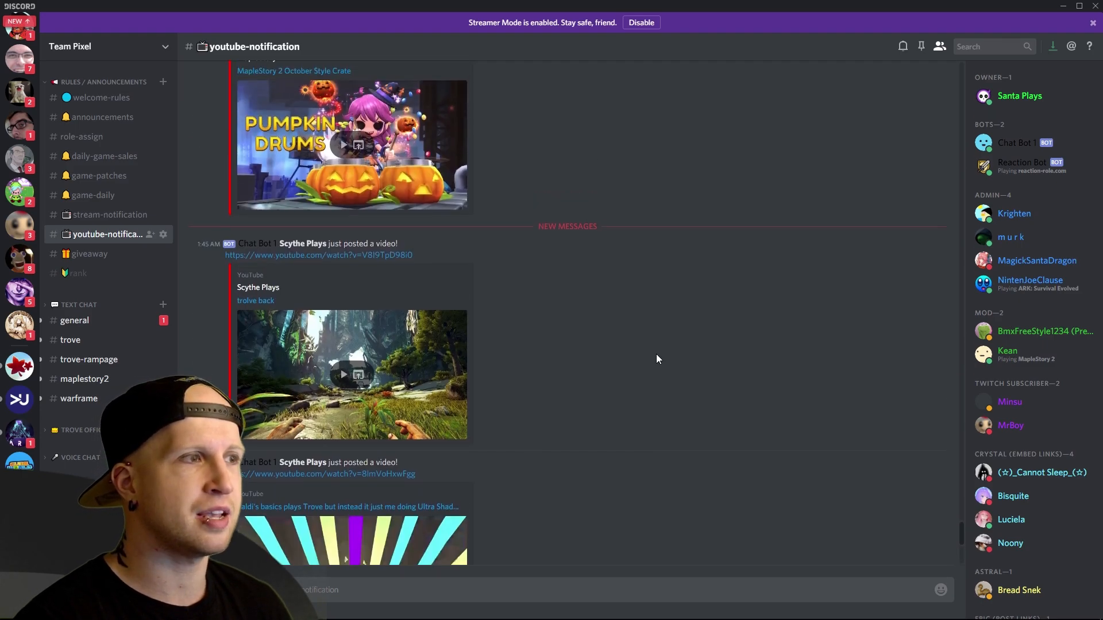
pyautogui.scroll(-3)
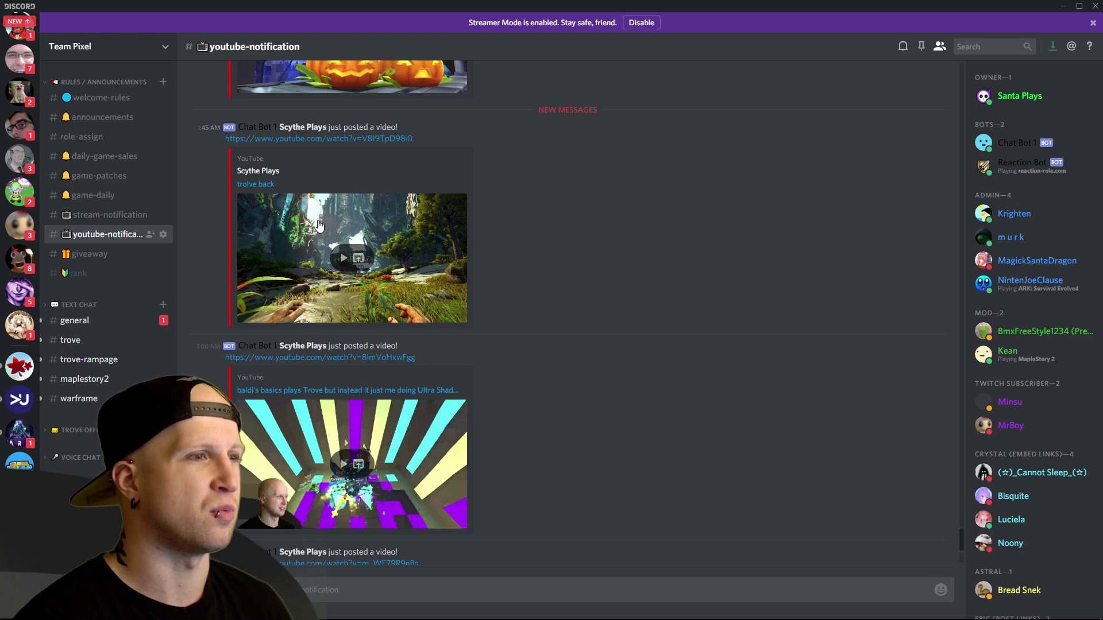
pyautogui.scroll(-3)
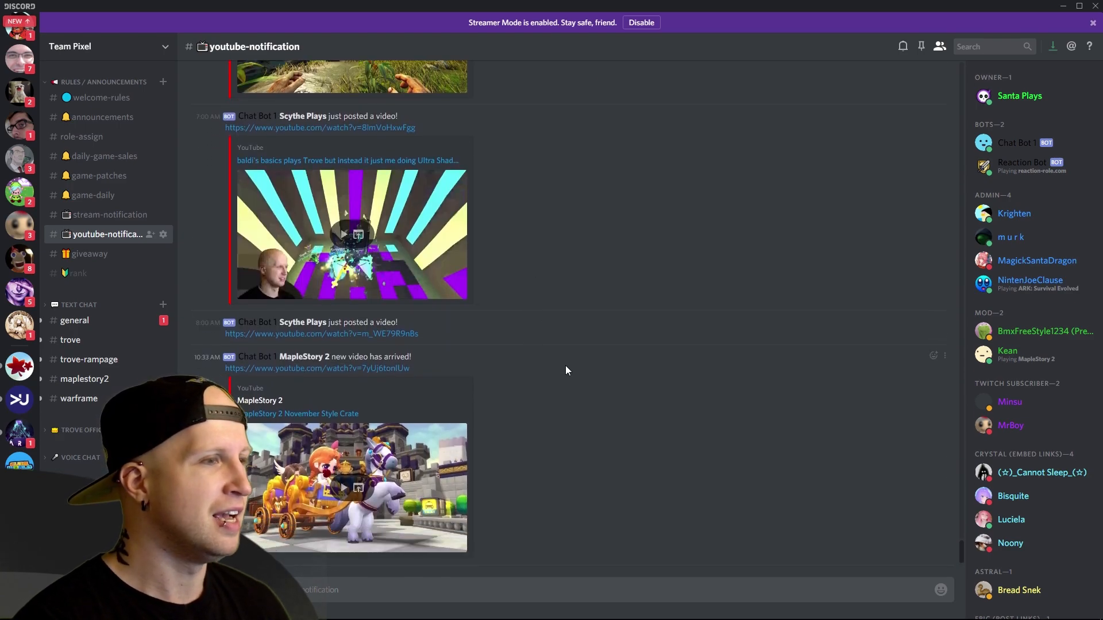
pyautogui.moveTo(89, 253)
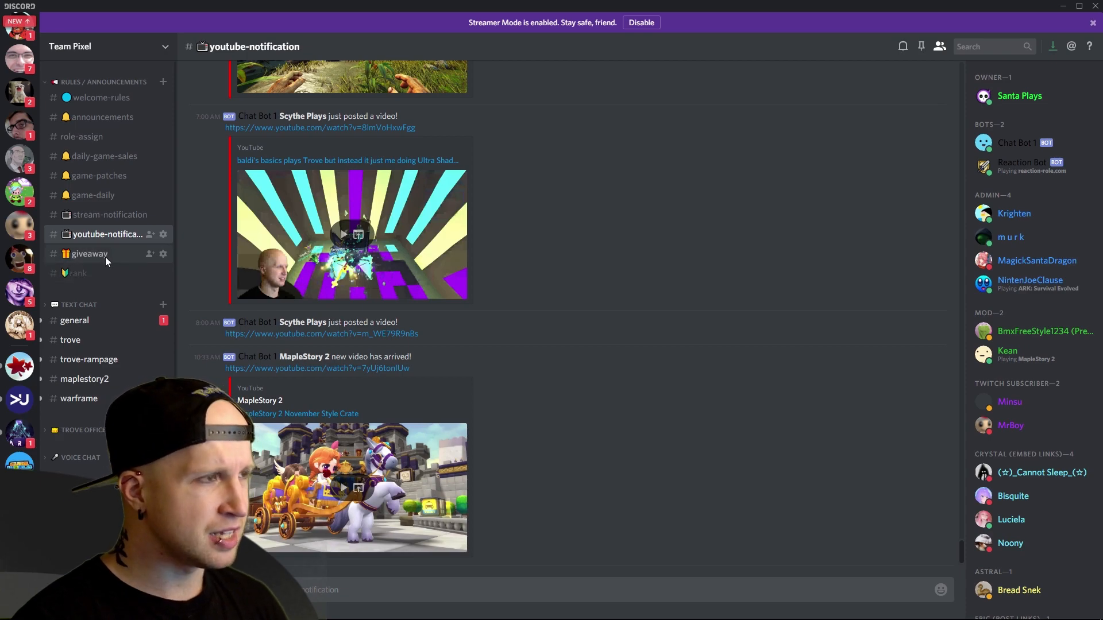
# Open #giveaway and scroll through Giveaway Bot winners and the Trove Streamer Dream Box 2 codes
pyautogui.click(89, 254)
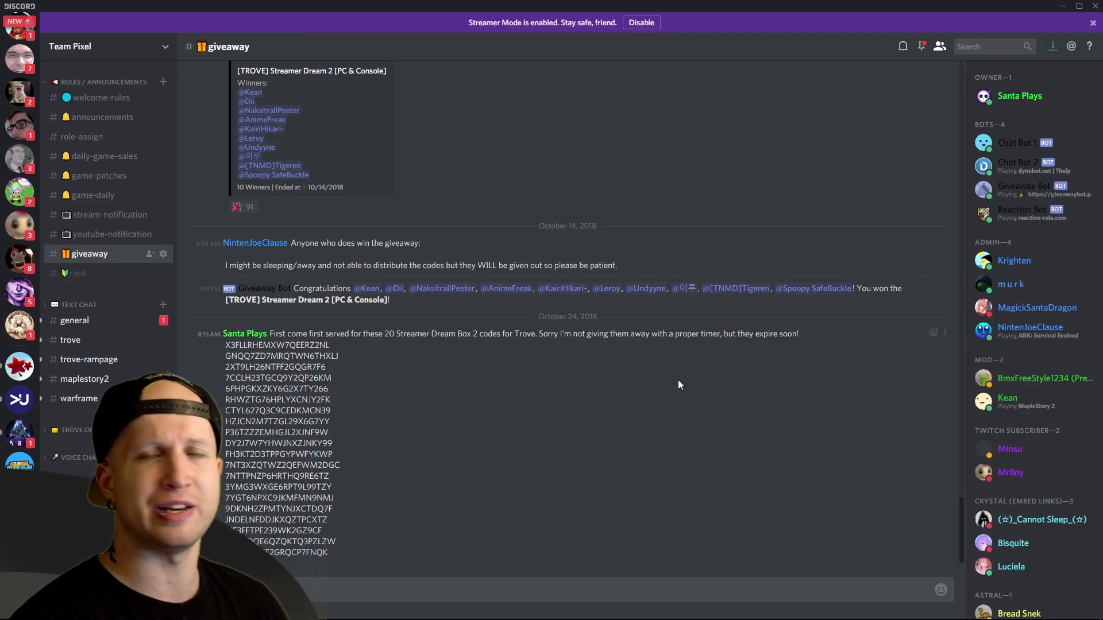
pyautogui.moveTo(412, 396)
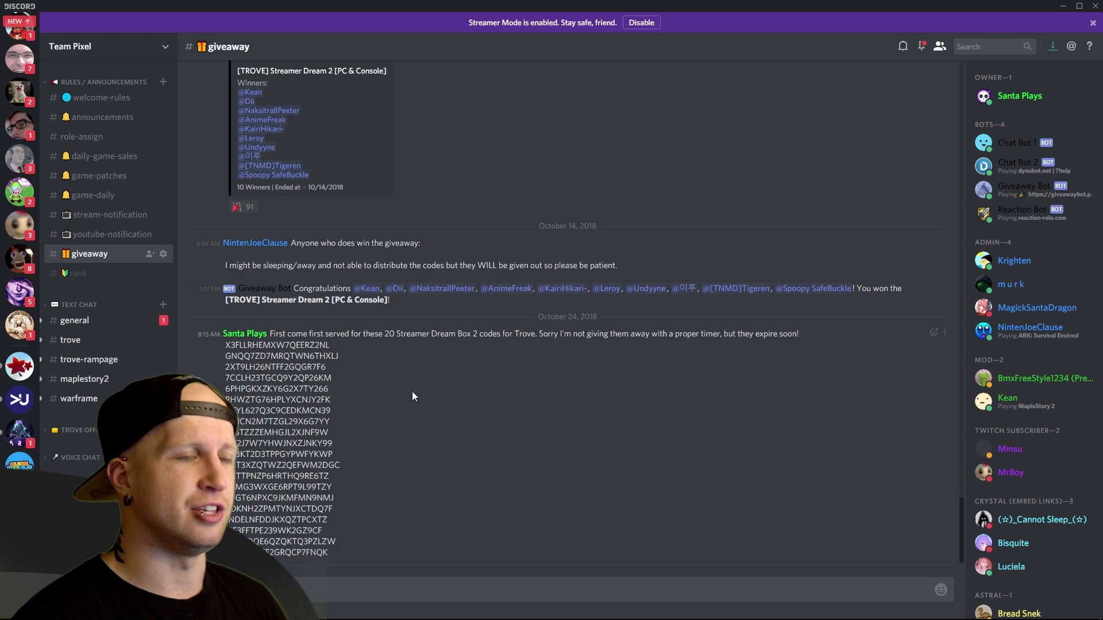
pyautogui.moveTo(521, 466)
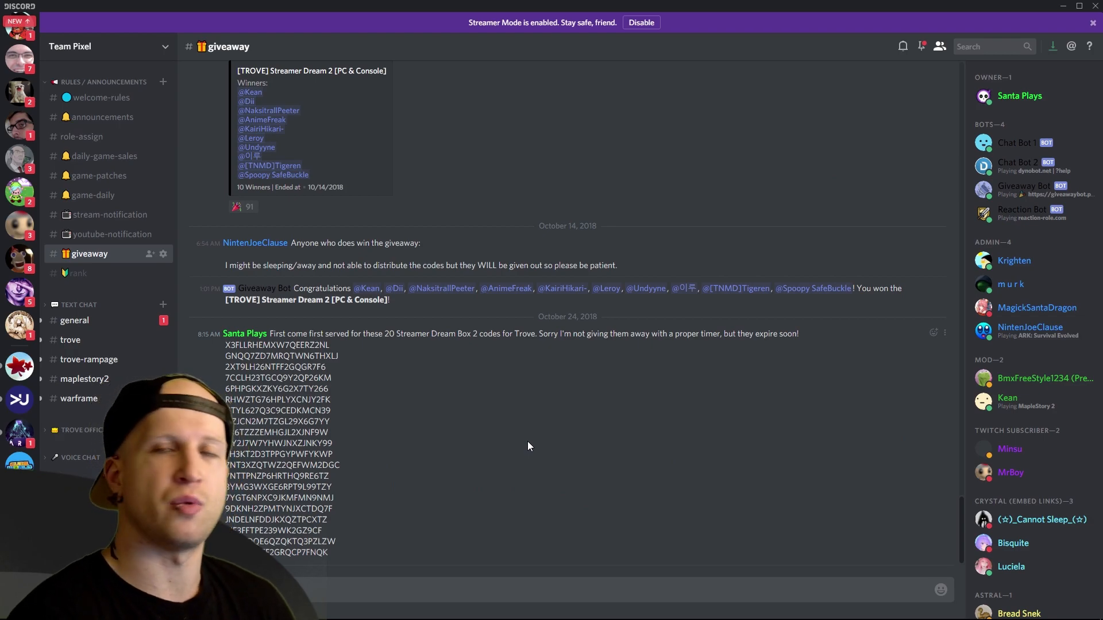
pyautogui.moveTo(463, 444)
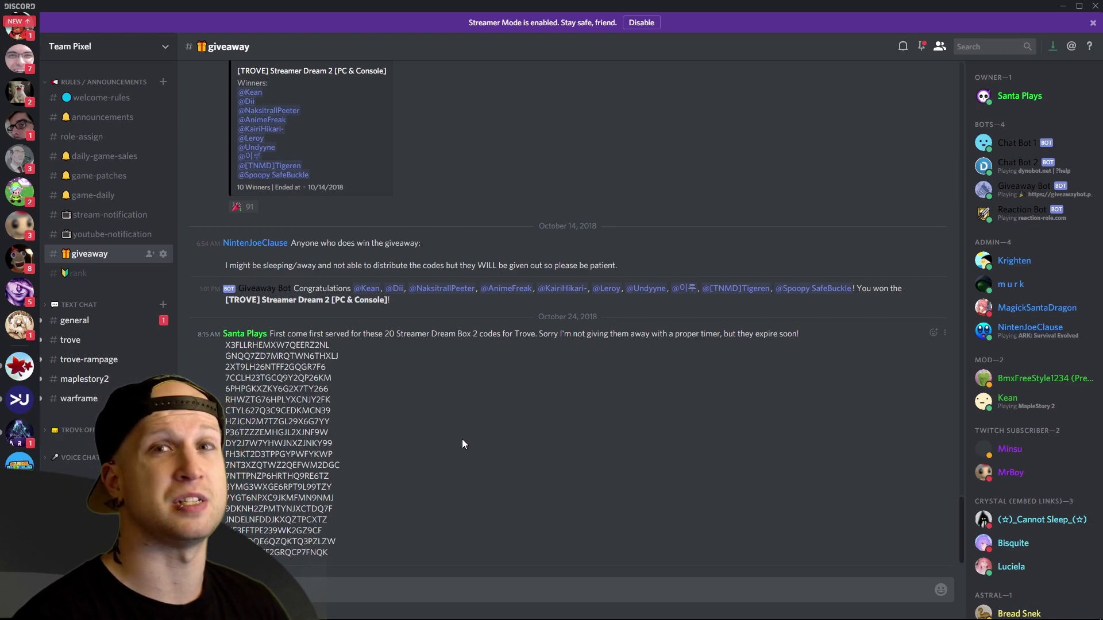
pyautogui.moveTo(445, 457)
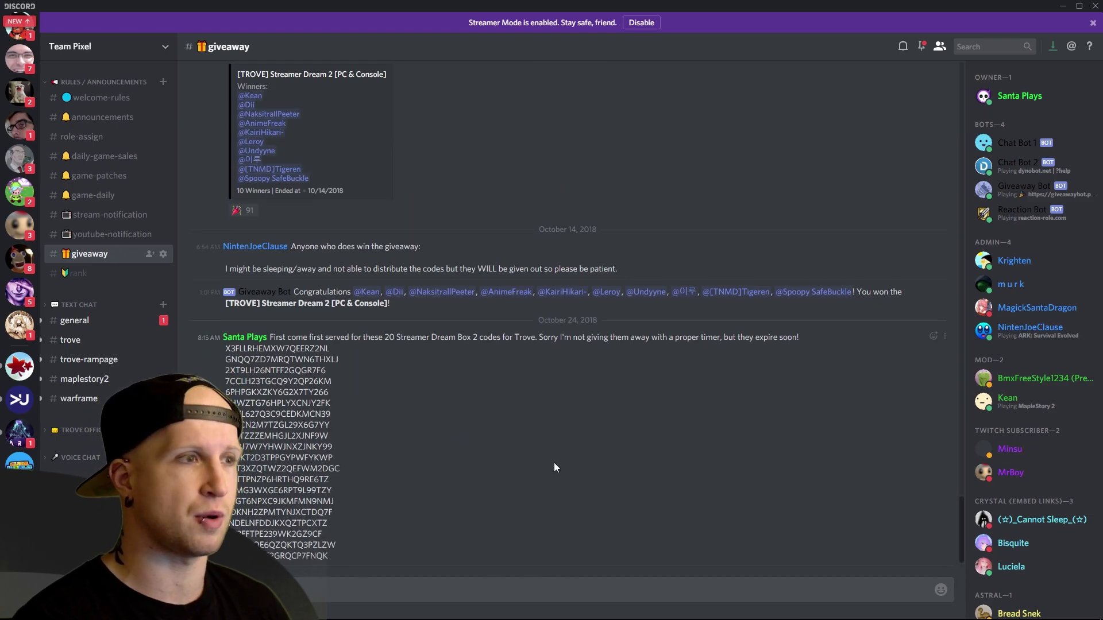
pyautogui.scroll(3)
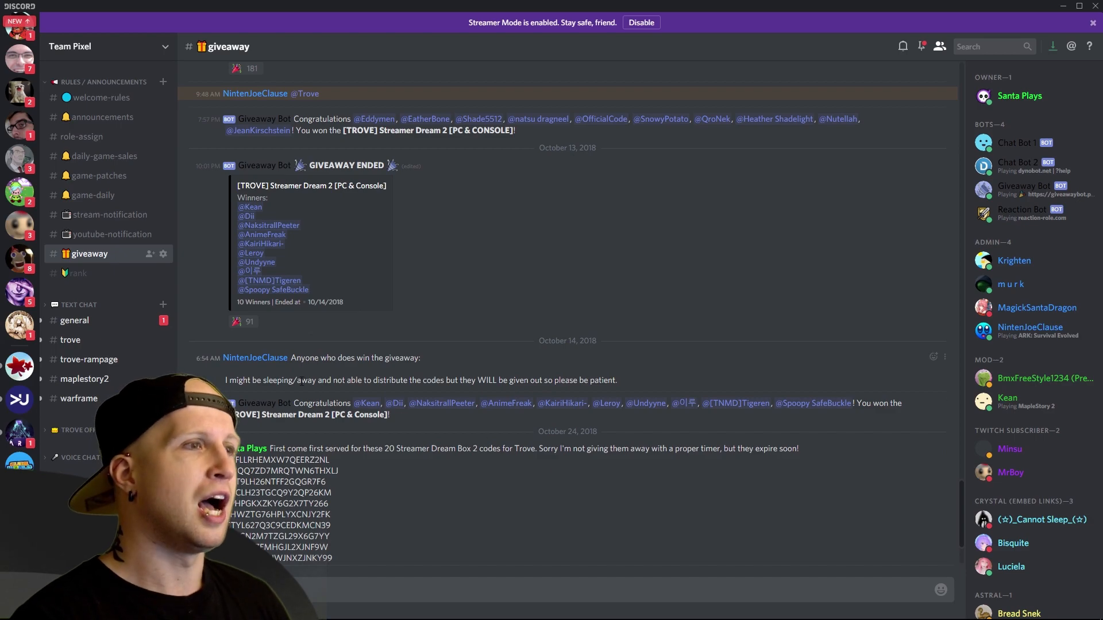
pyautogui.scroll(-3)
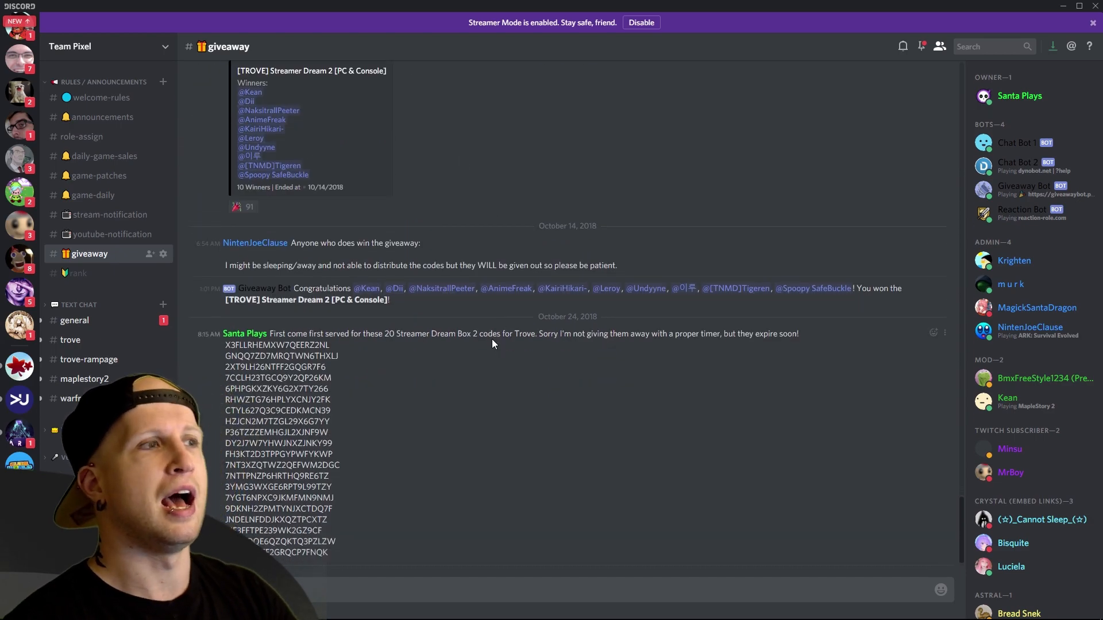
pyautogui.moveTo(242, 207)
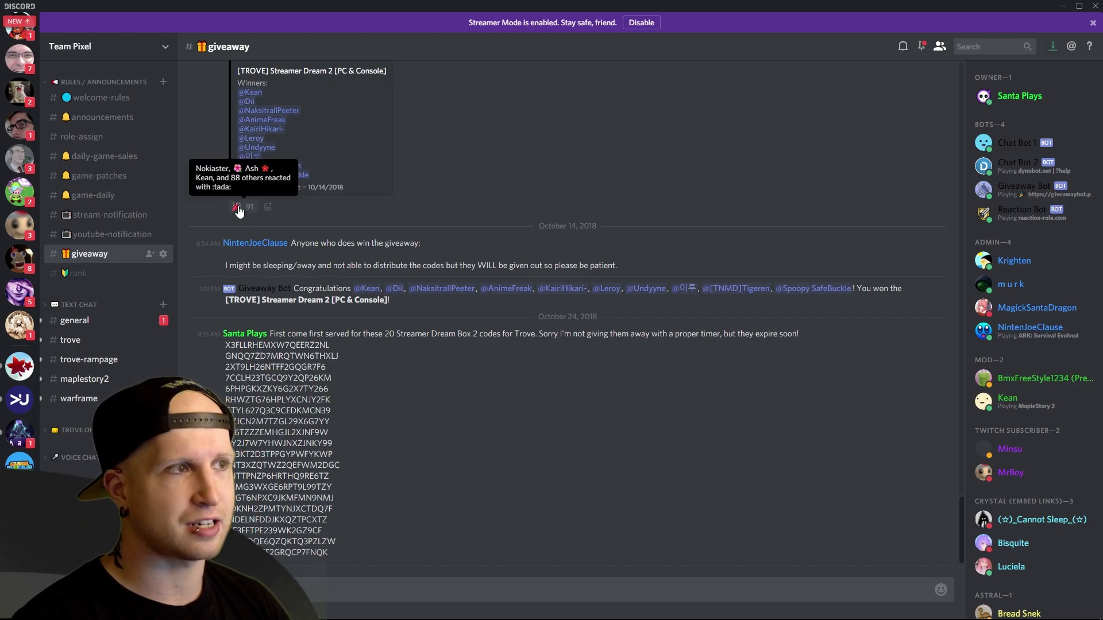
pyautogui.moveTo(350, 198)
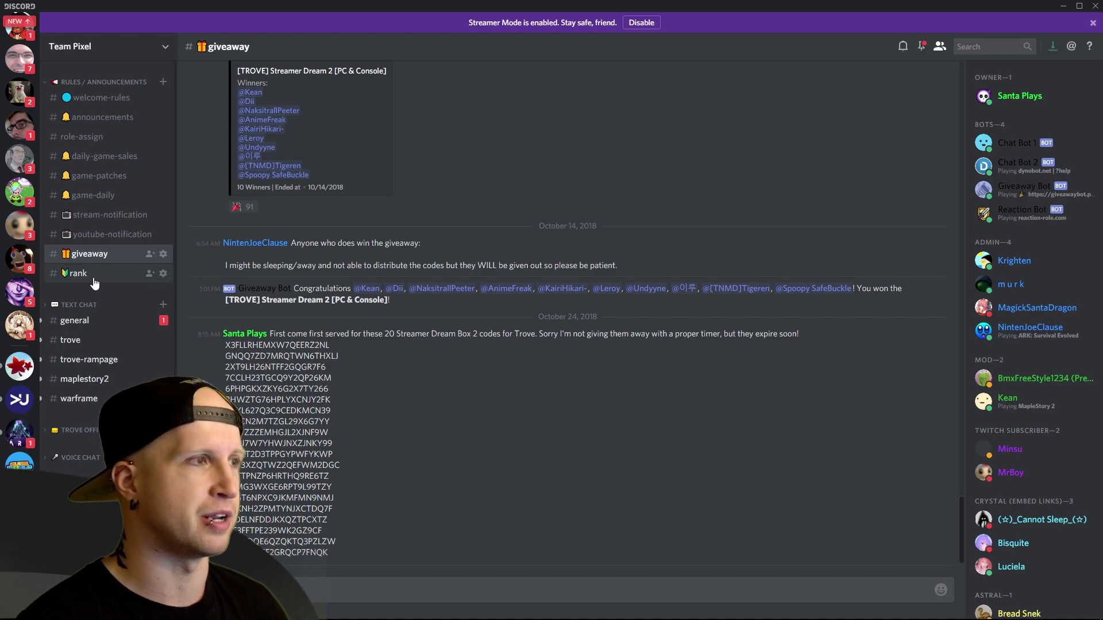
# Scroll through the #rank channel's bot rank cards, then switch to #general
pyautogui.click(75, 273)
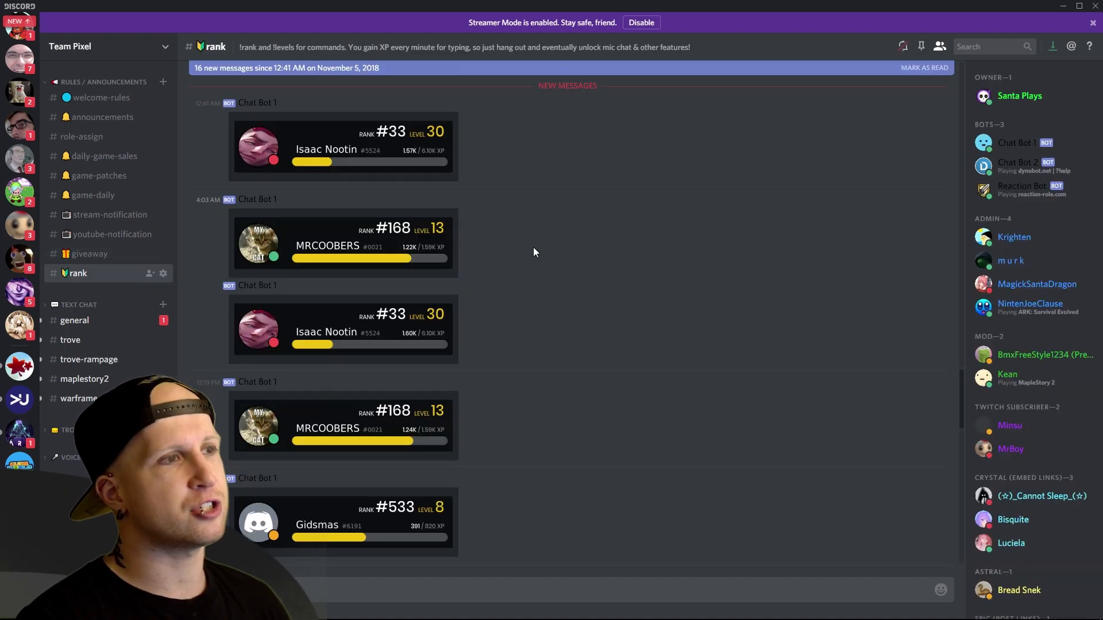
pyautogui.scroll(-3)
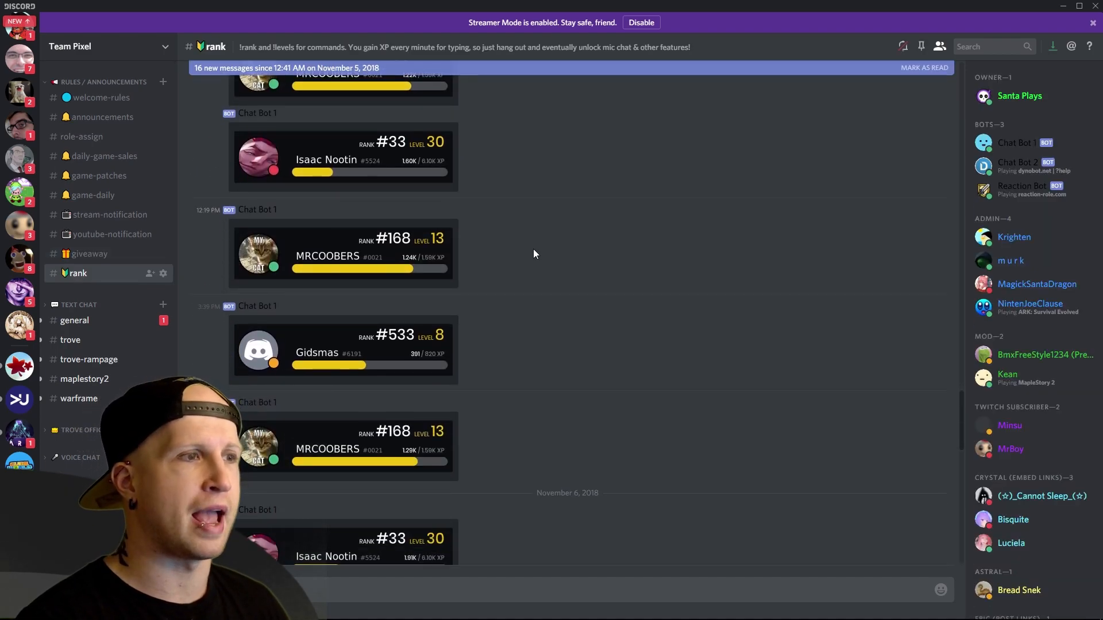
pyautogui.scroll(-3)
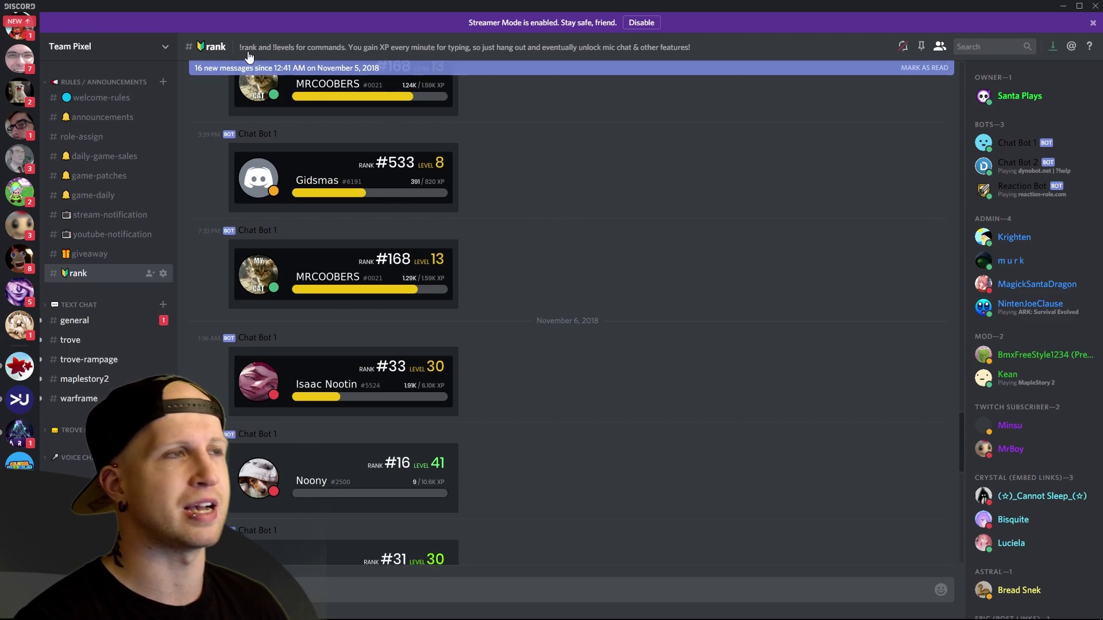
pyautogui.scroll(-3)
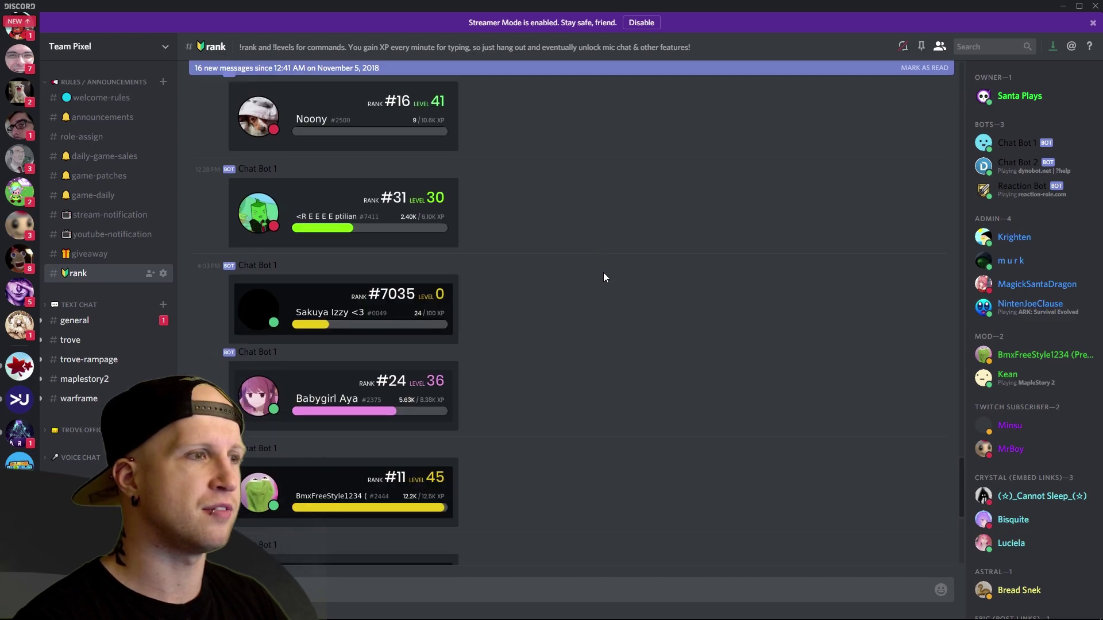
pyautogui.scroll(-3)
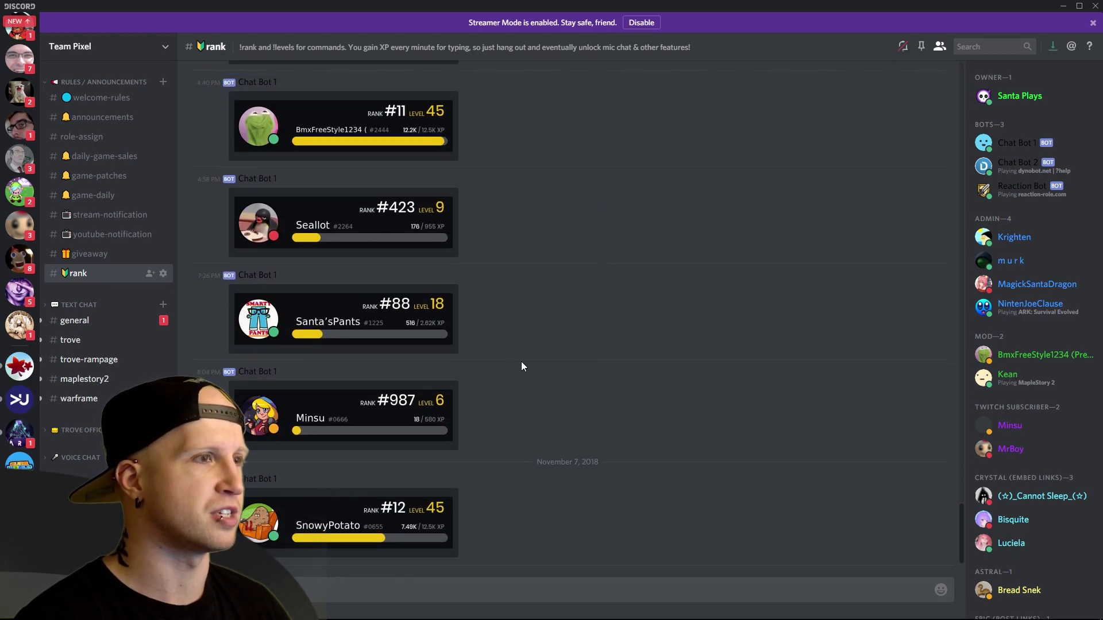
pyautogui.click(74, 320)
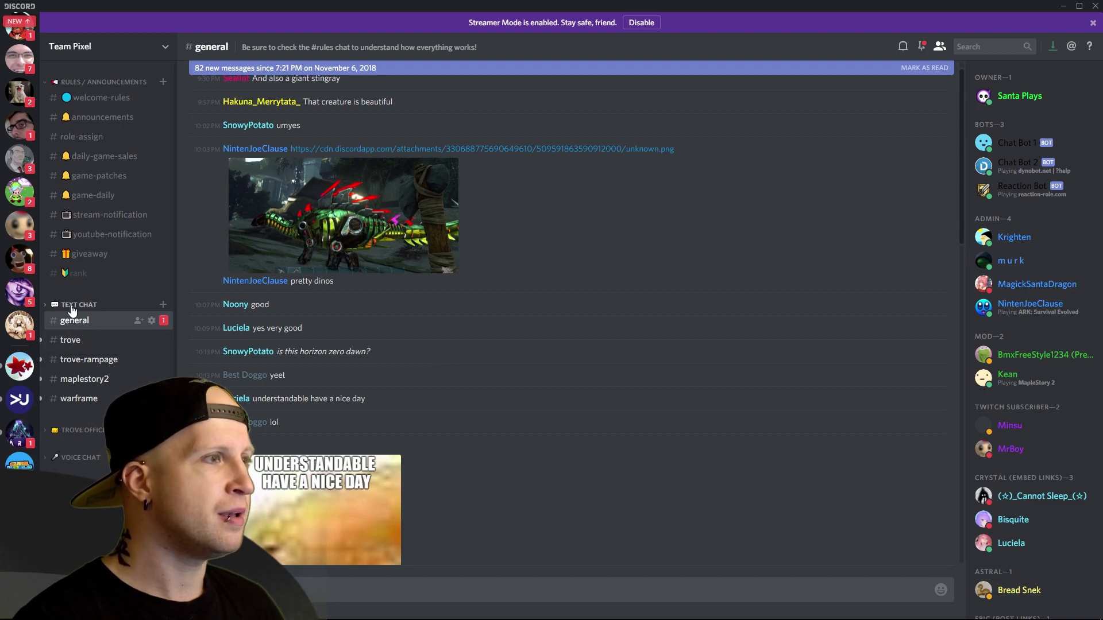
# Expand Text Chat to list youtube-sponsor, twitch-sub, trove-trading, overwatch and warframe-bot, browsing the lists
pyautogui.click(78, 304)
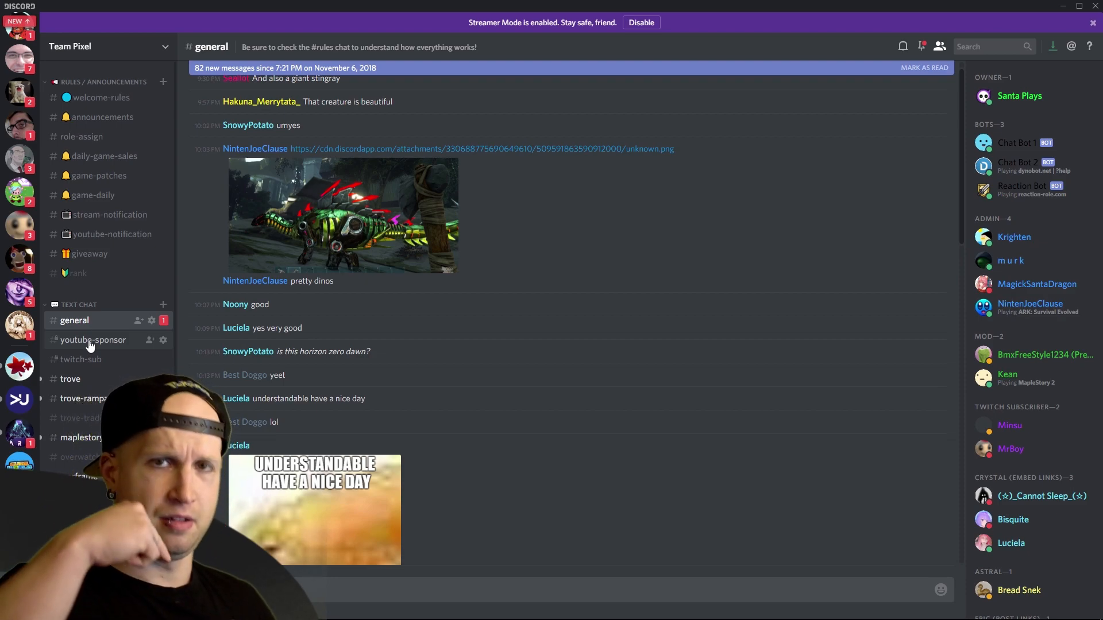
pyautogui.scroll(-3)
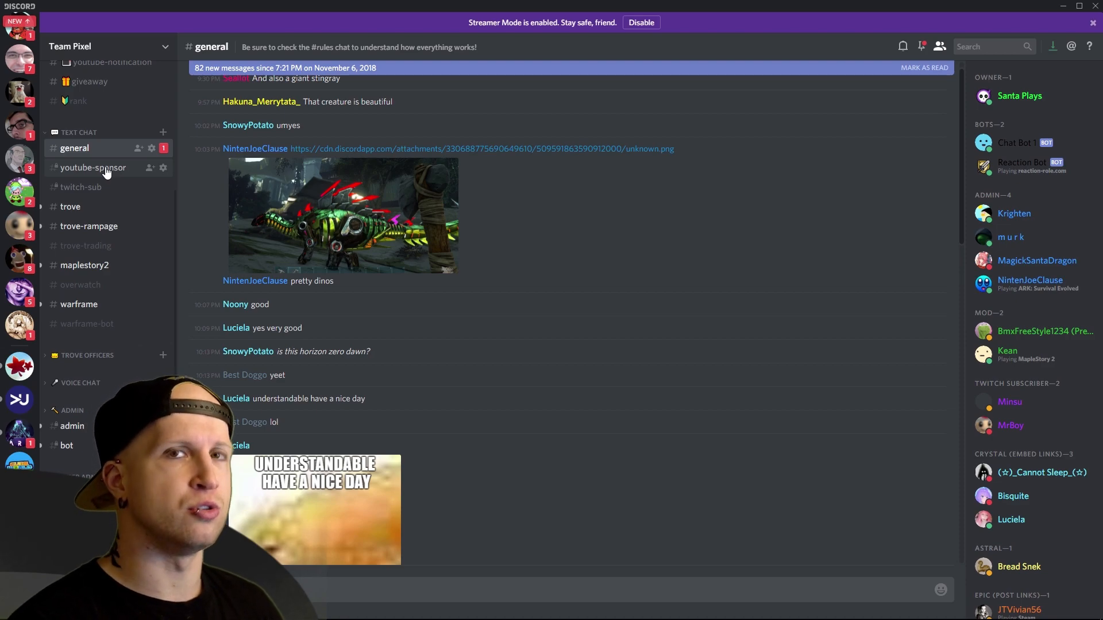
pyautogui.moveTo(81, 187)
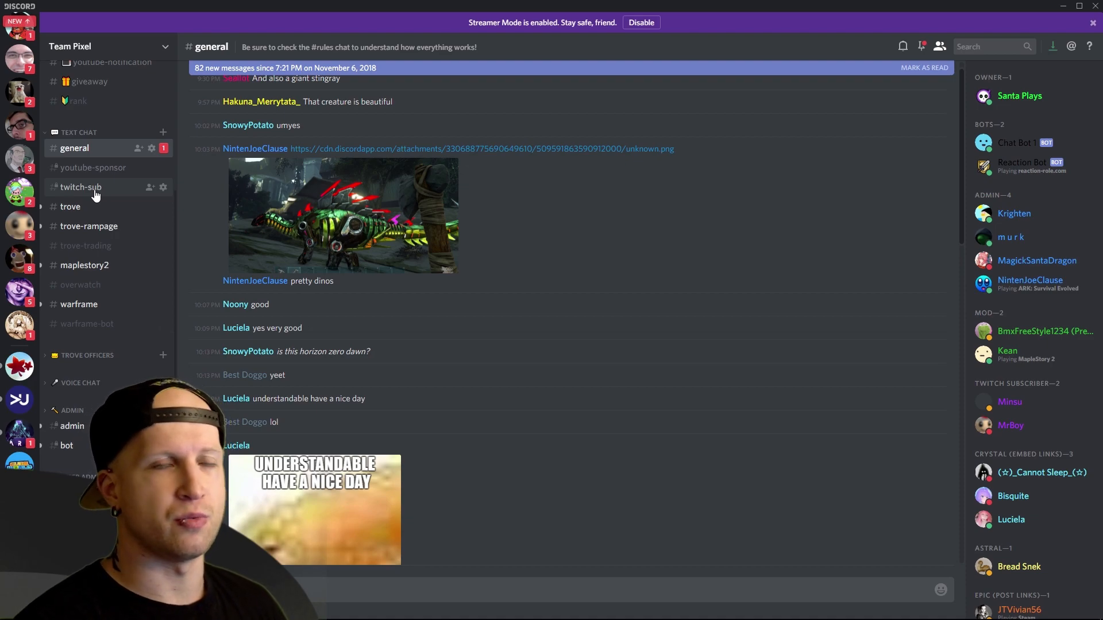
pyautogui.moveTo(110, 184)
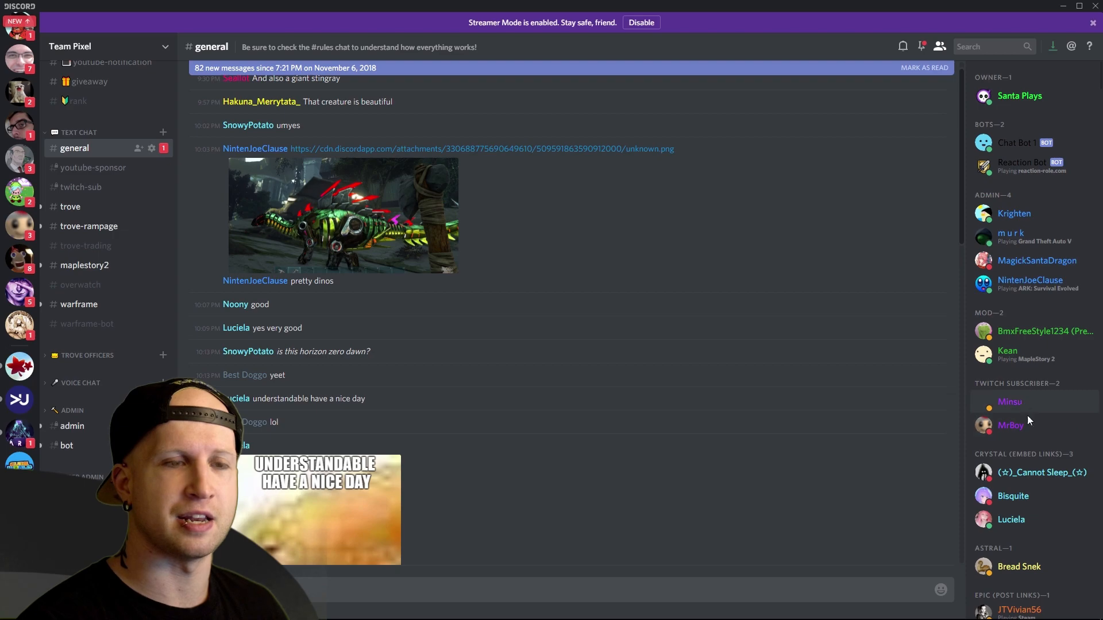
pyautogui.moveTo(865, 405)
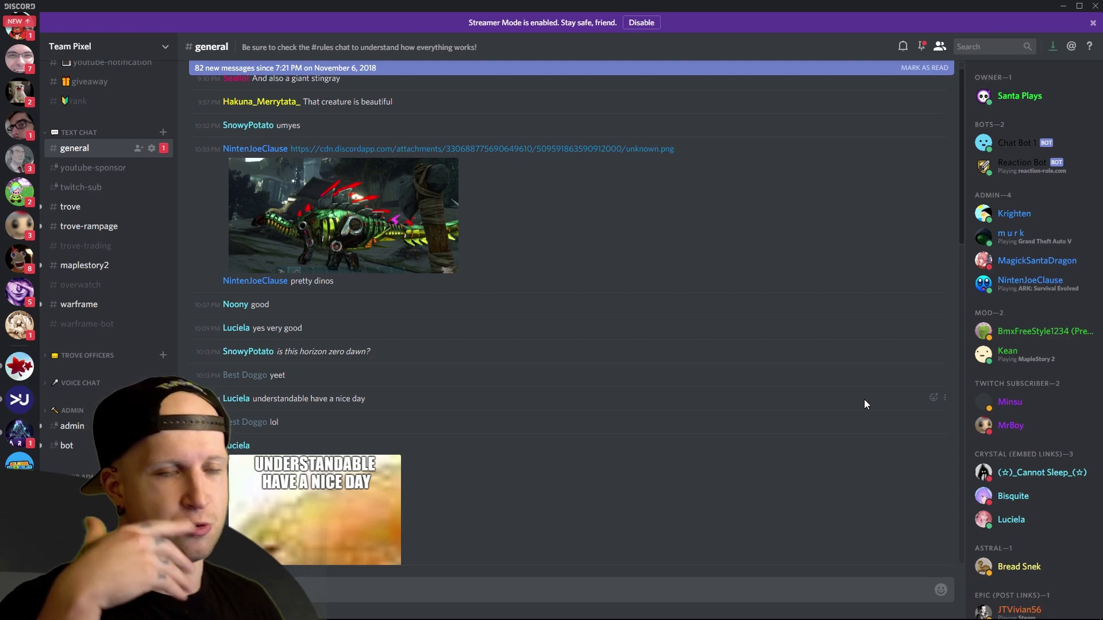
pyautogui.scroll(-3)
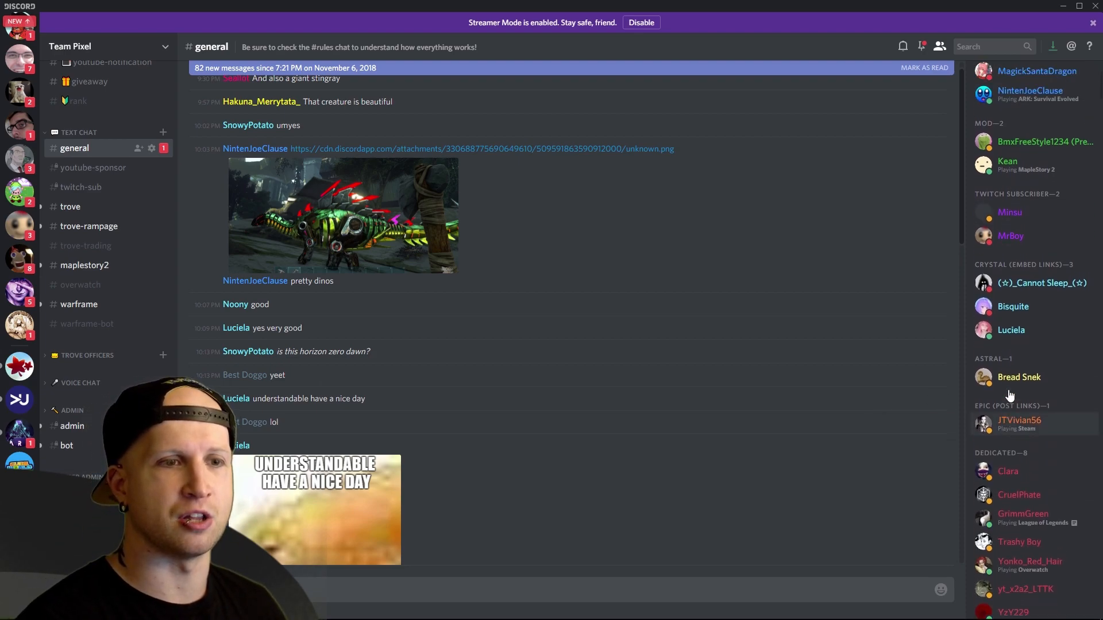
pyautogui.scroll(3)
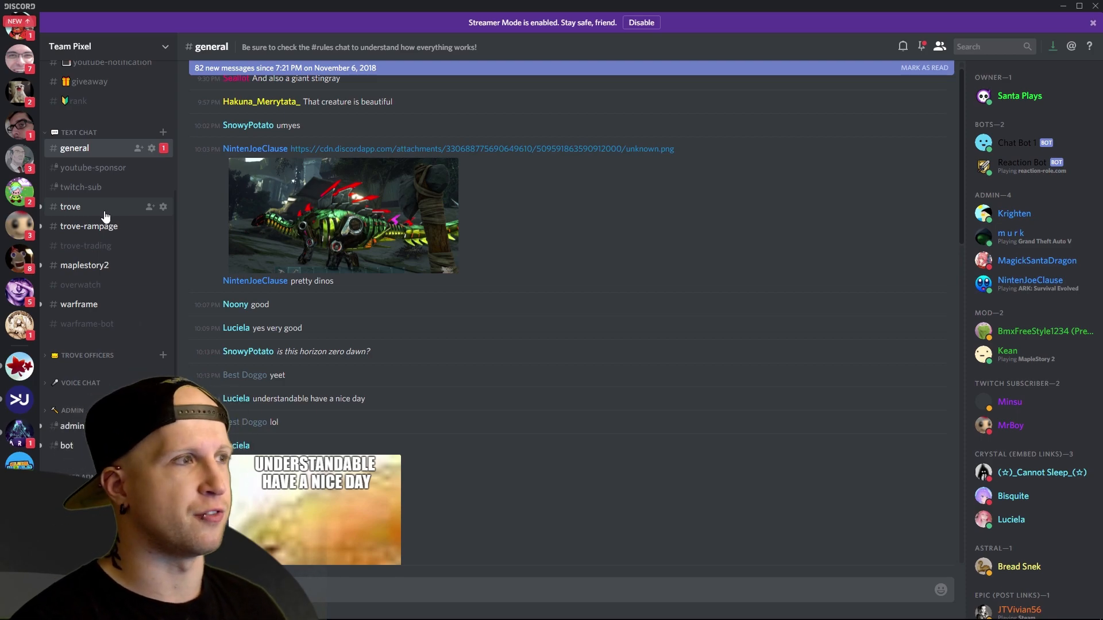
pyautogui.moveTo(123, 226)
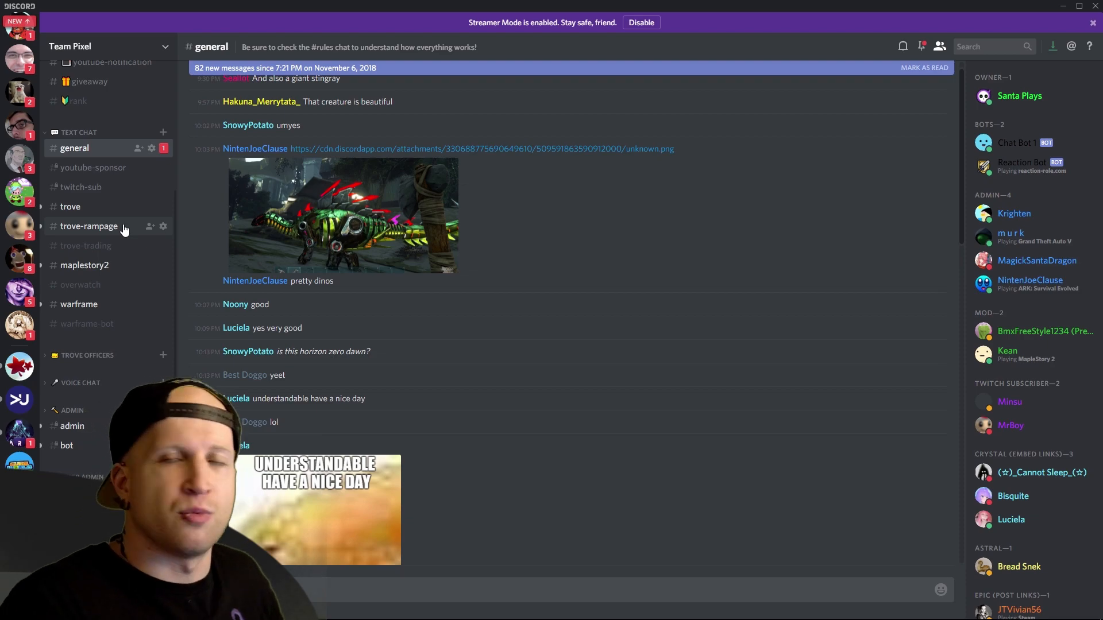
pyautogui.moveTo(85, 245)
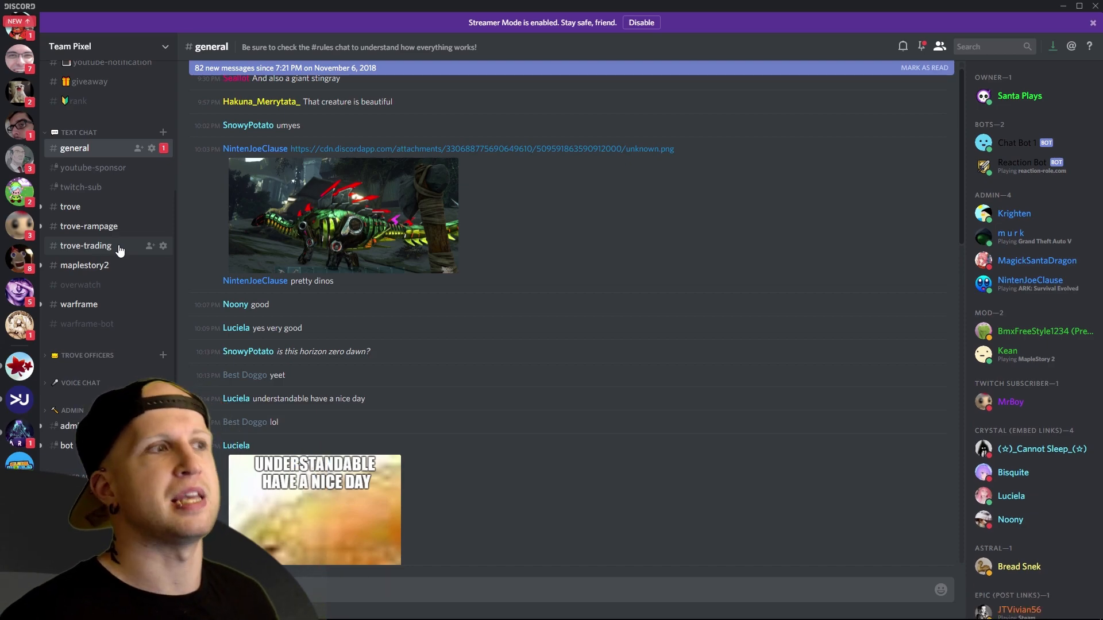
pyautogui.moveTo(84, 265)
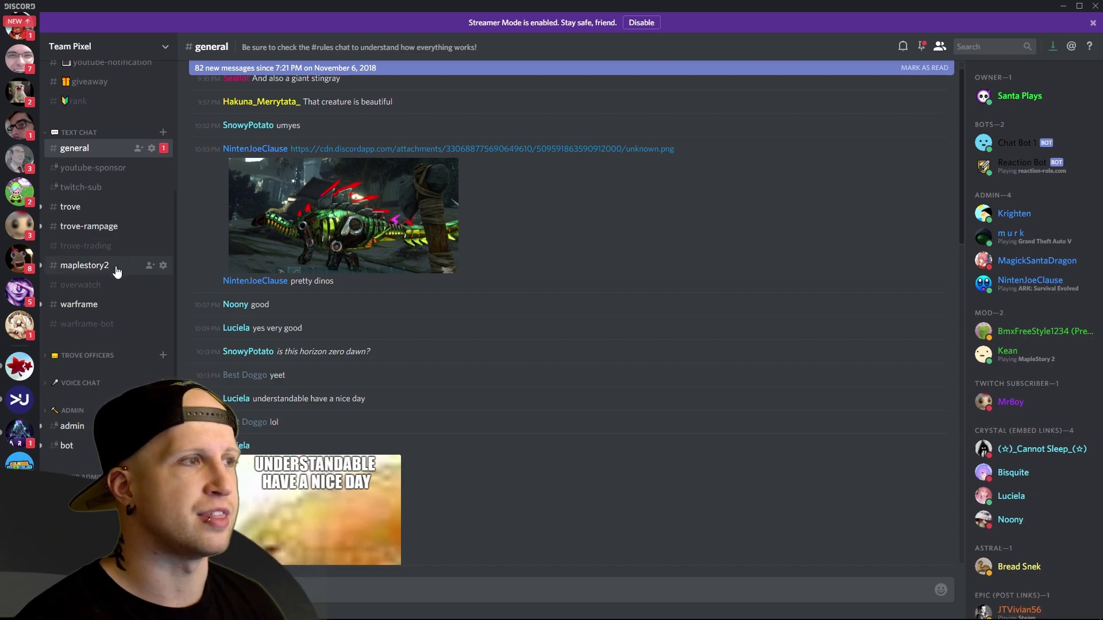
pyautogui.moveTo(111, 310)
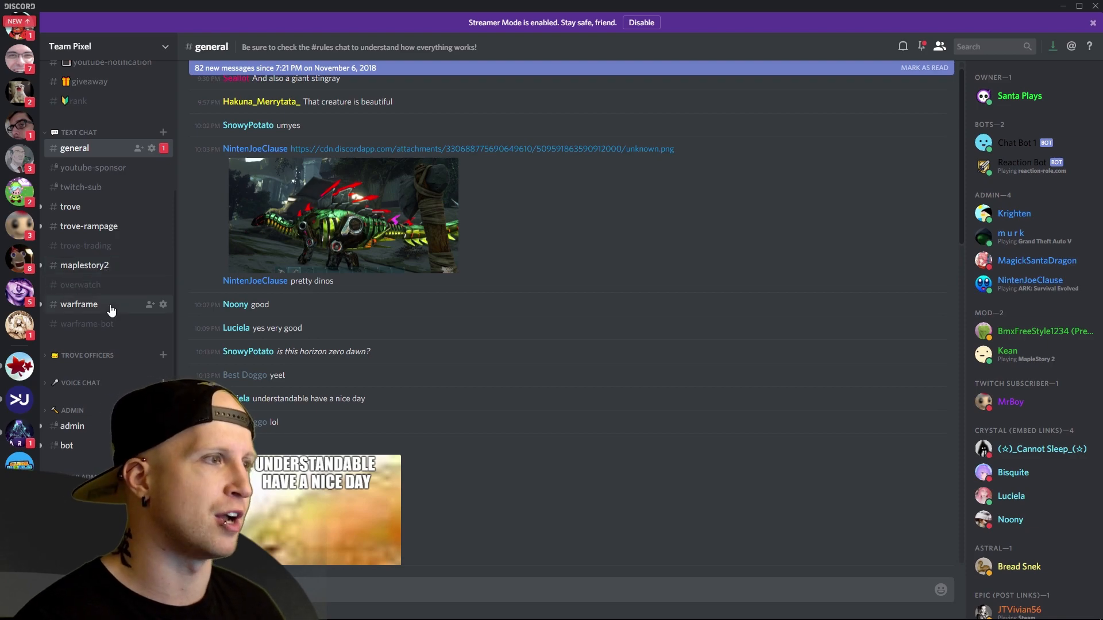
# Browse #warframe-bot wiki posts like Coprite Alloy and Kubrow, then collapse Rules / Announcements
pyautogui.click(87, 323)
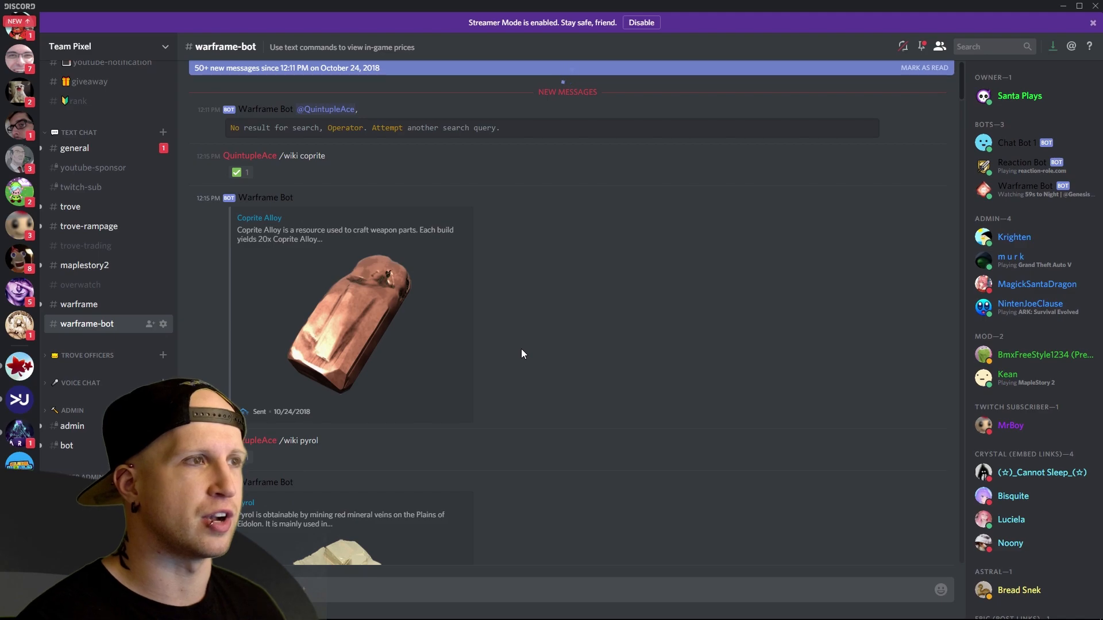
pyautogui.scroll(-3)
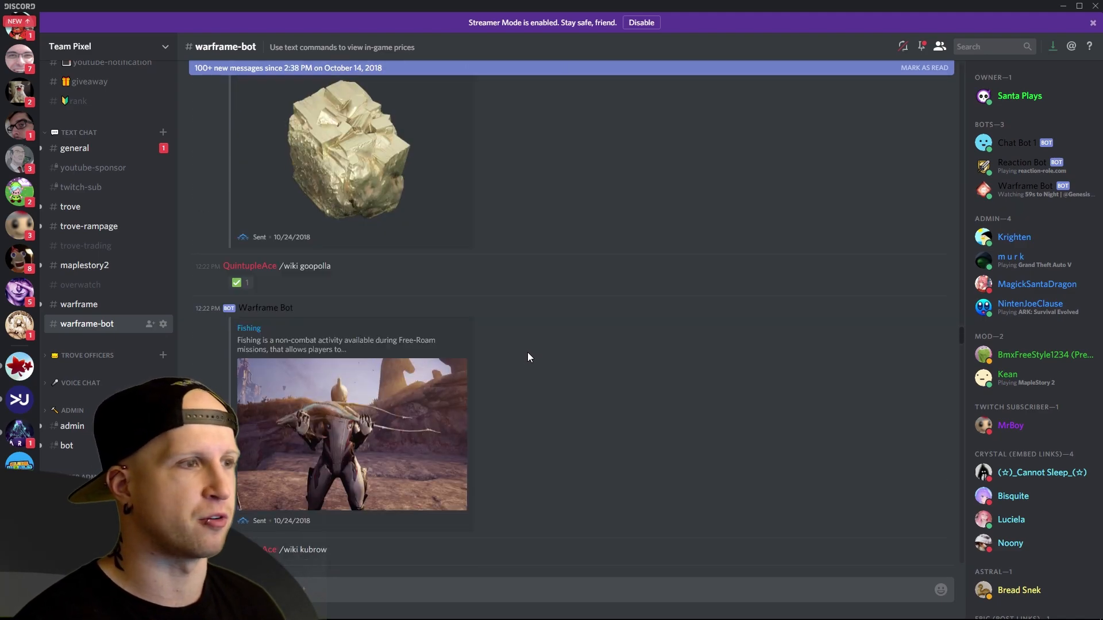
pyautogui.scroll(-3)
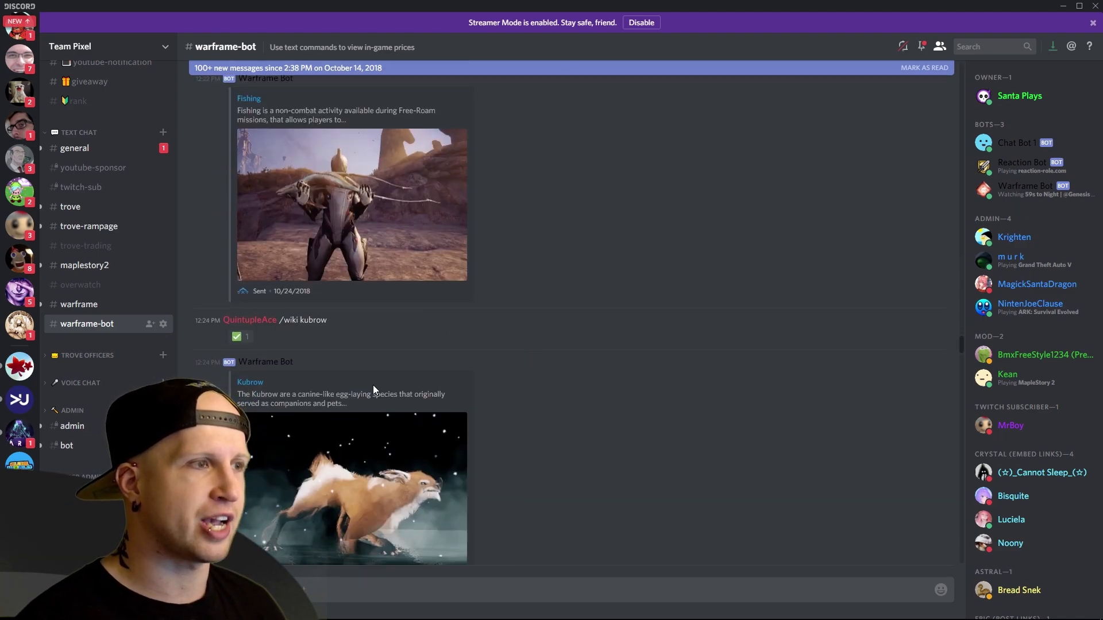
pyautogui.scroll(-3)
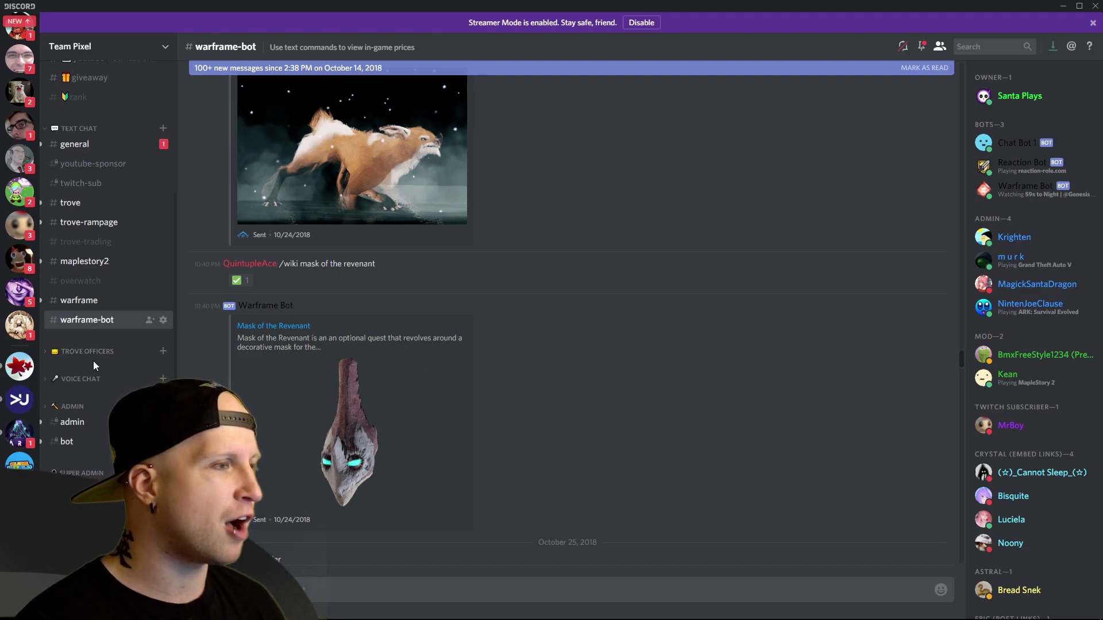
pyautogui.moveTo(664, 414)
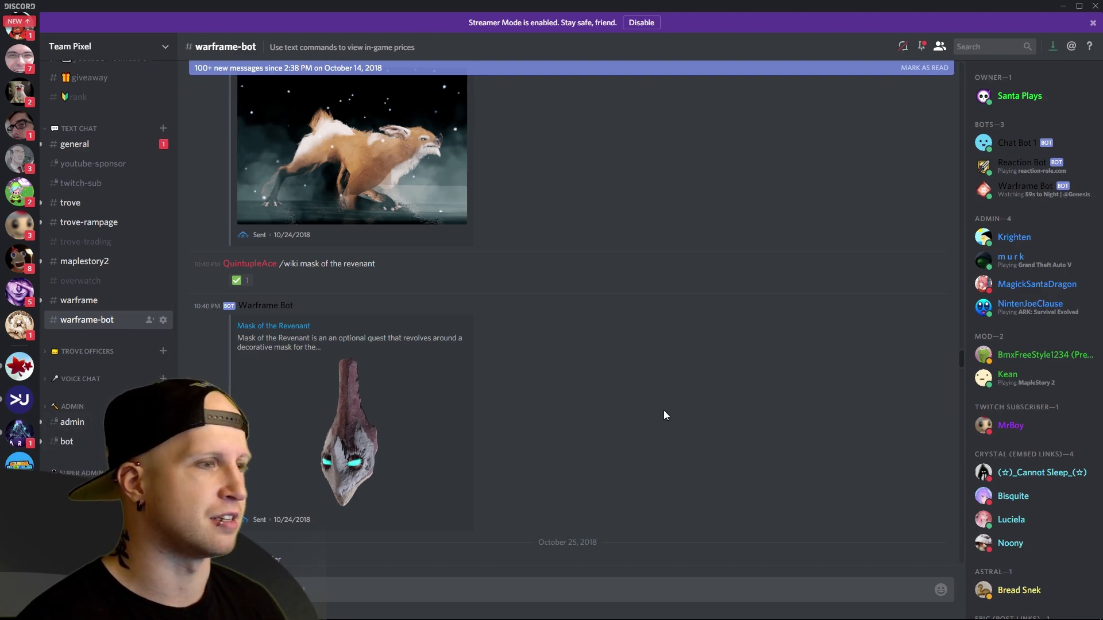
pyautogui.moveTo(680, 377)
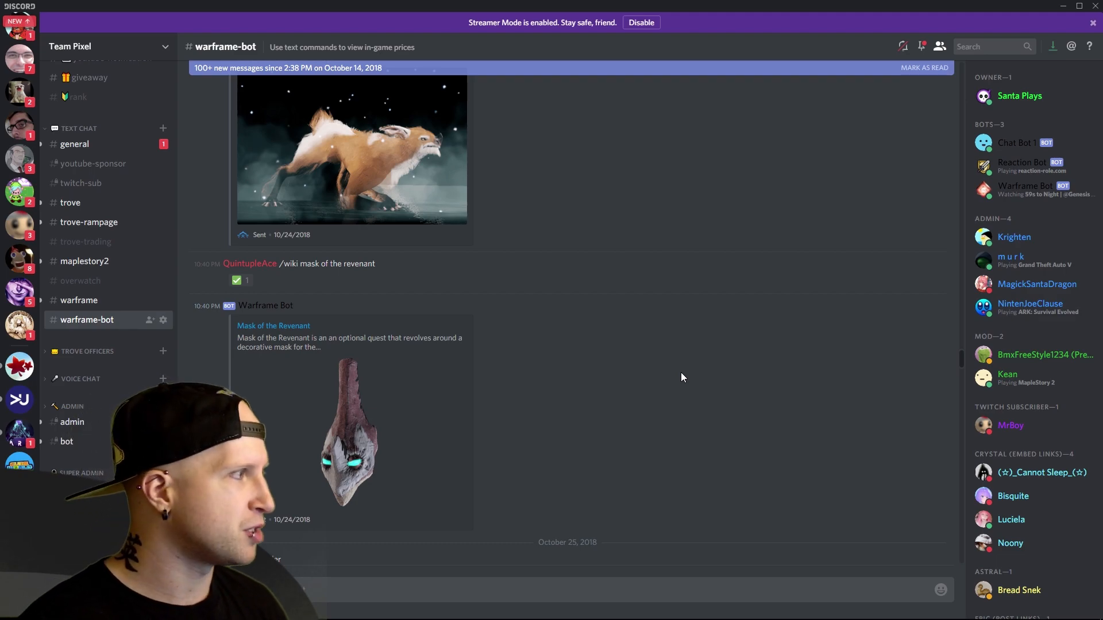
pyautogui.scroll(3)
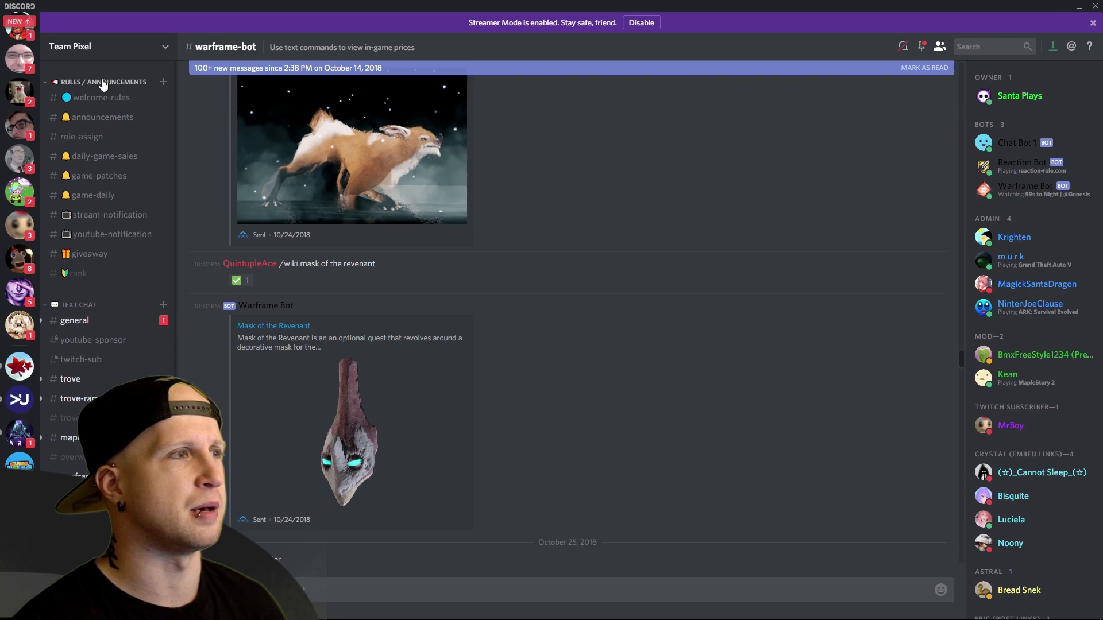
pyautogui.click(74, 320)
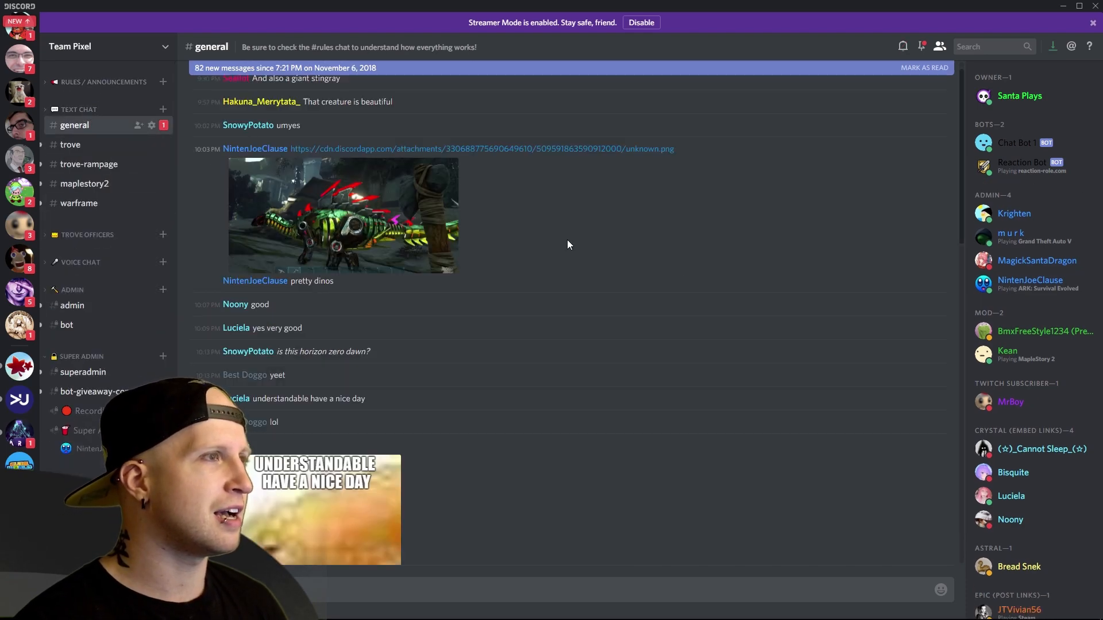
pyautogui.moveTo(617, 288)
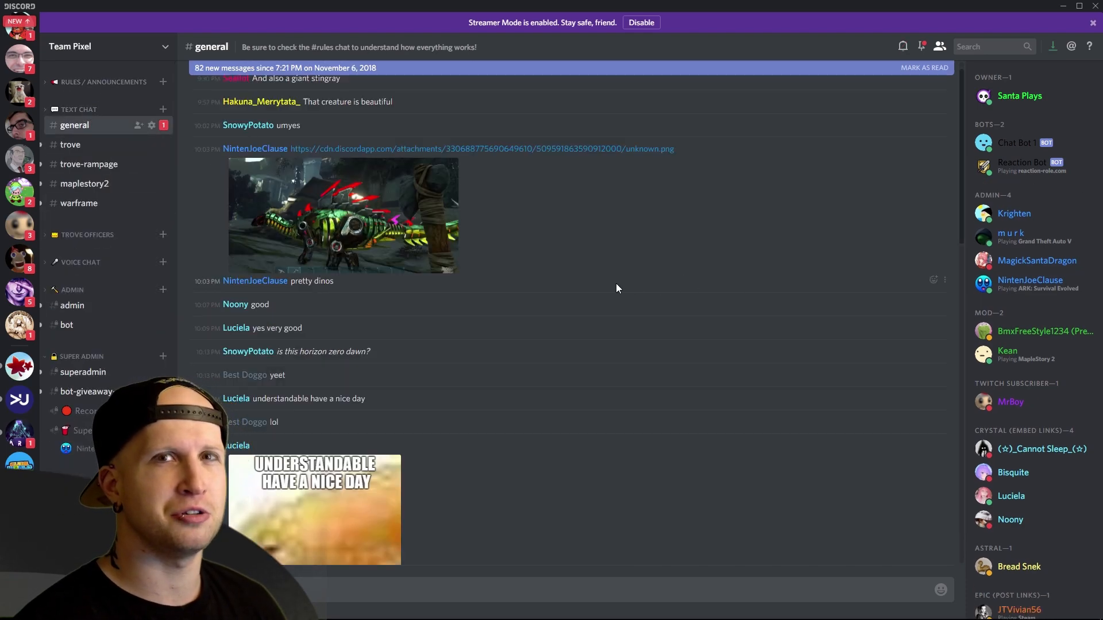